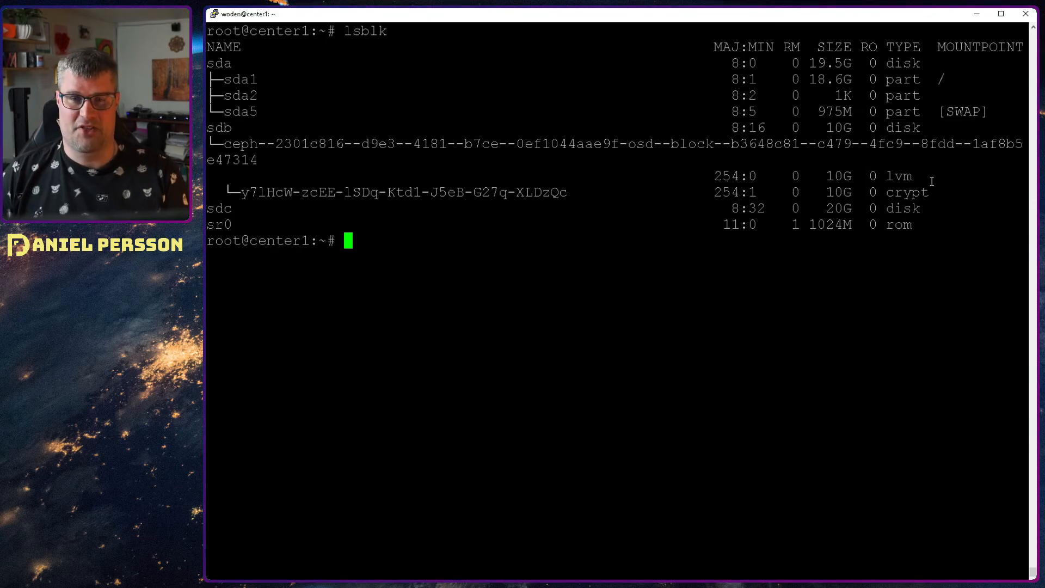
Mount CephFS at /cephfs and list its two openjdk zip archives
text(mount /cephfs/)
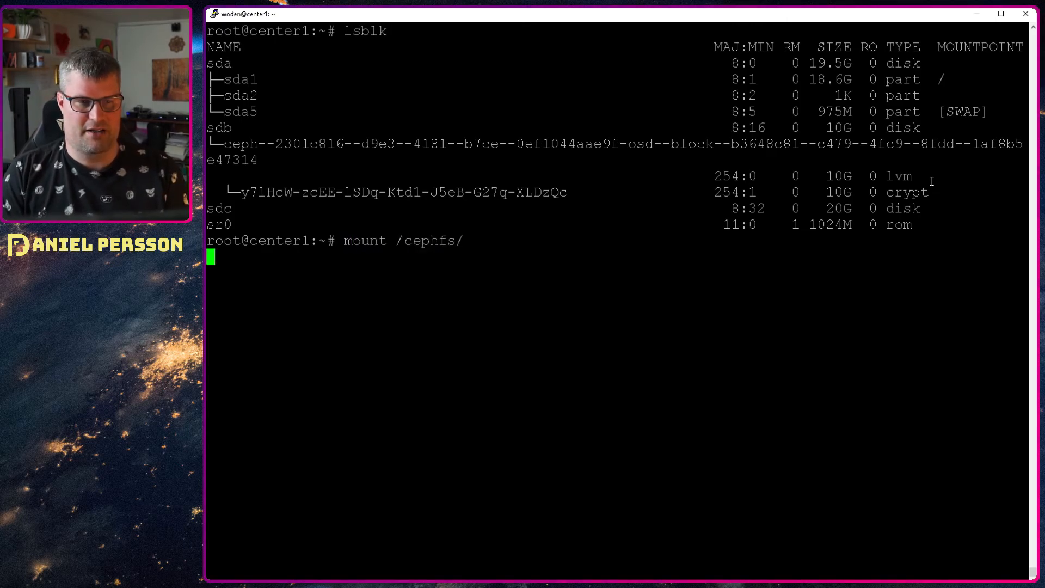
text(ls /cephfs/)
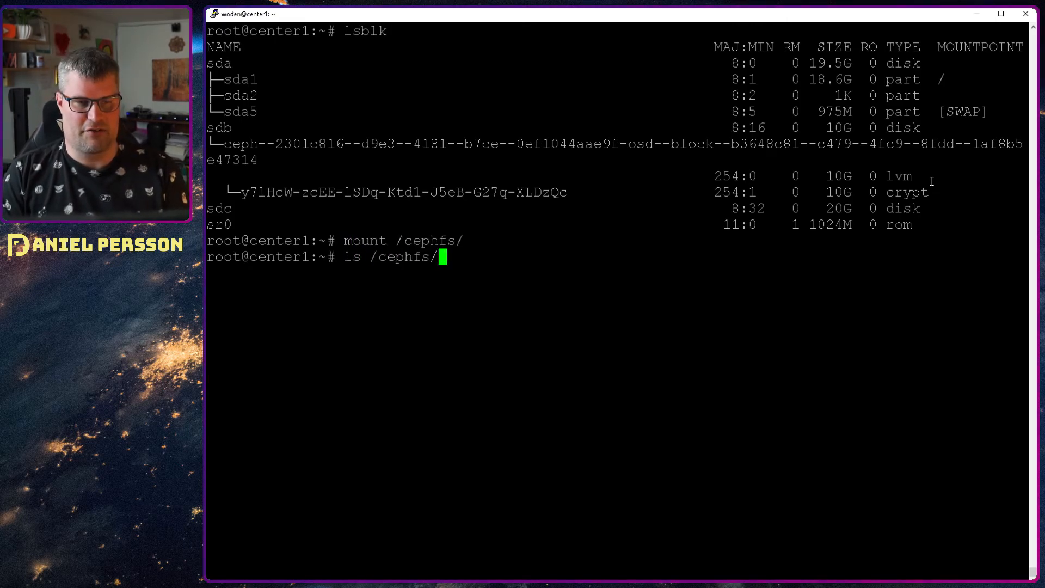
key(Return)
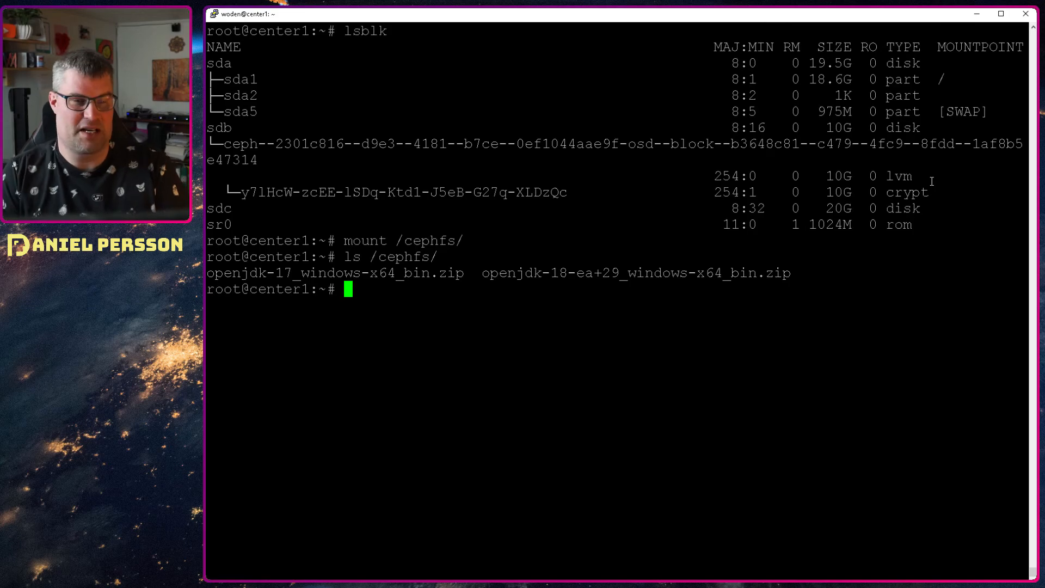
Create an empty /cephfs/I_was_here file, list it, and unmount /cephfs
text(touch /)
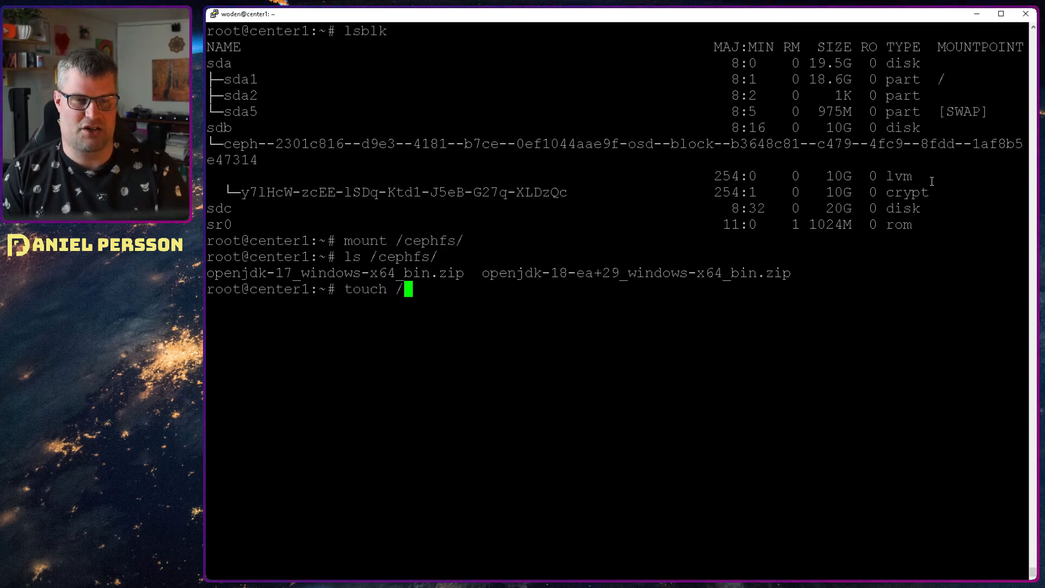
text(cephfs/)
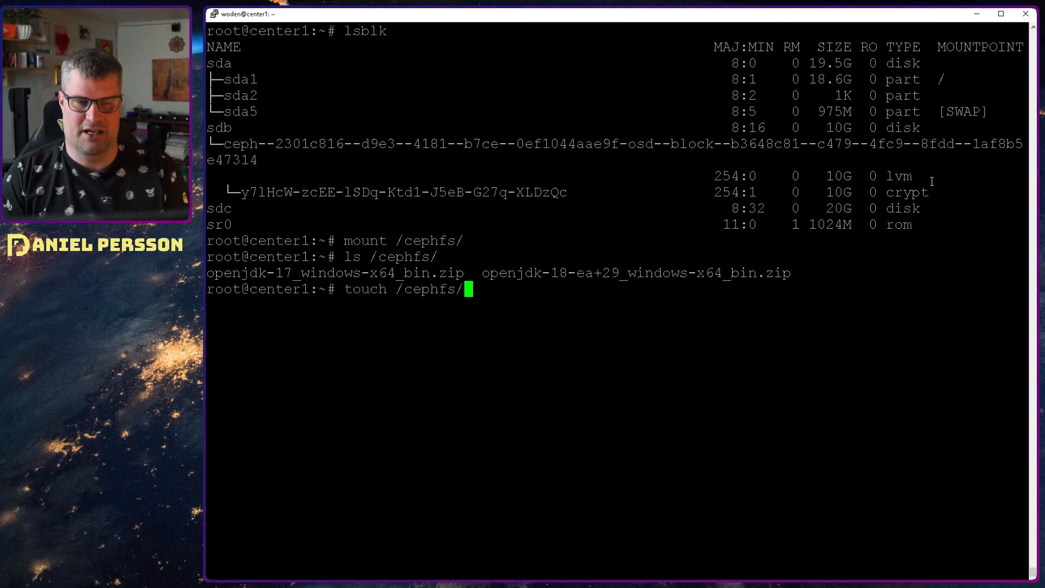
text(I_)
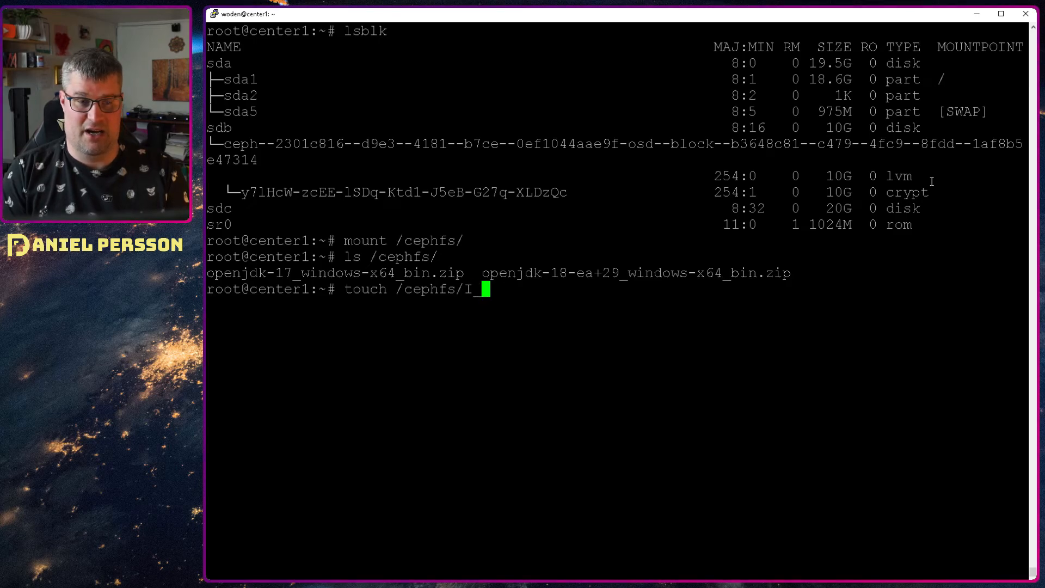
key(Return)
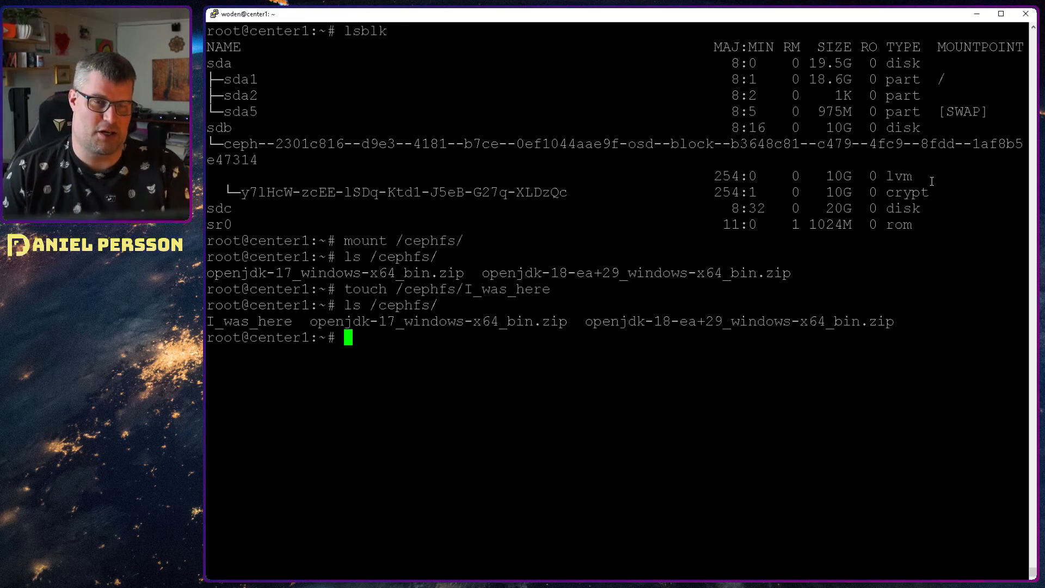
text(ls /cephfs/)
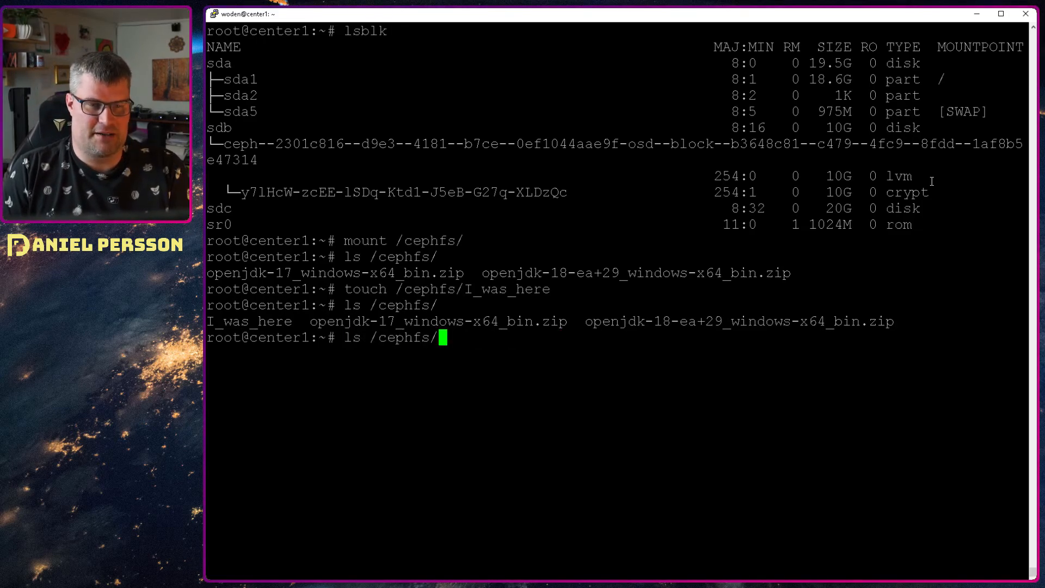
key(Return)
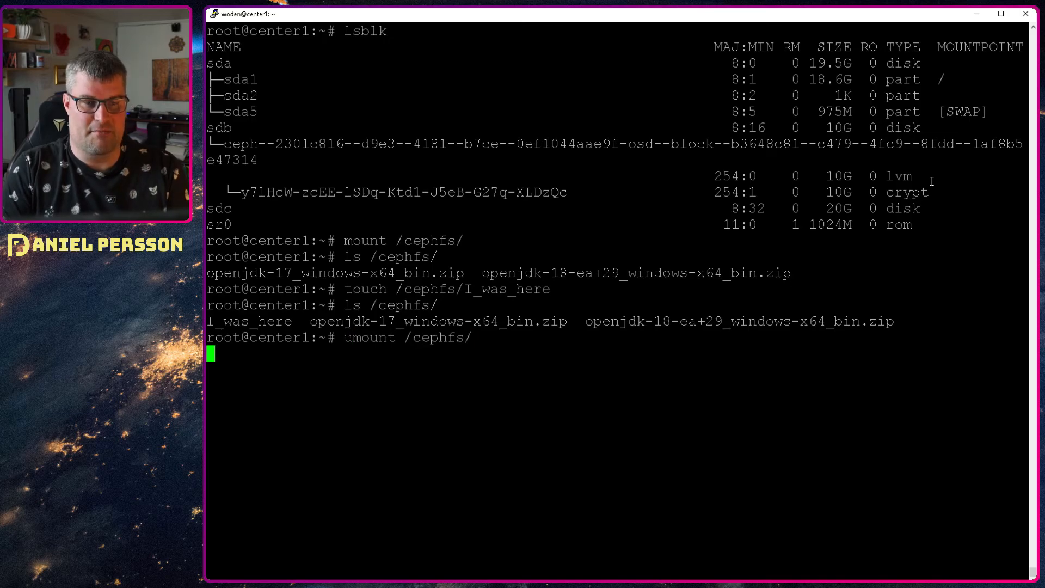
Clone /dev/sdb onto /dev/sdc with dd bs=100M status=progress until all 10 GiB are copied
key(Return)
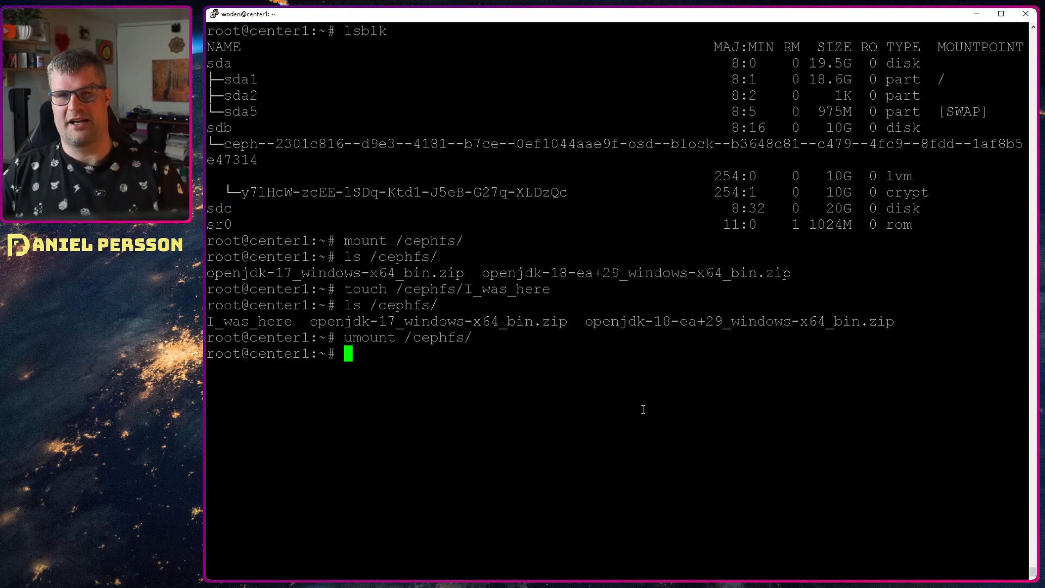
mouse_move(878, 220)
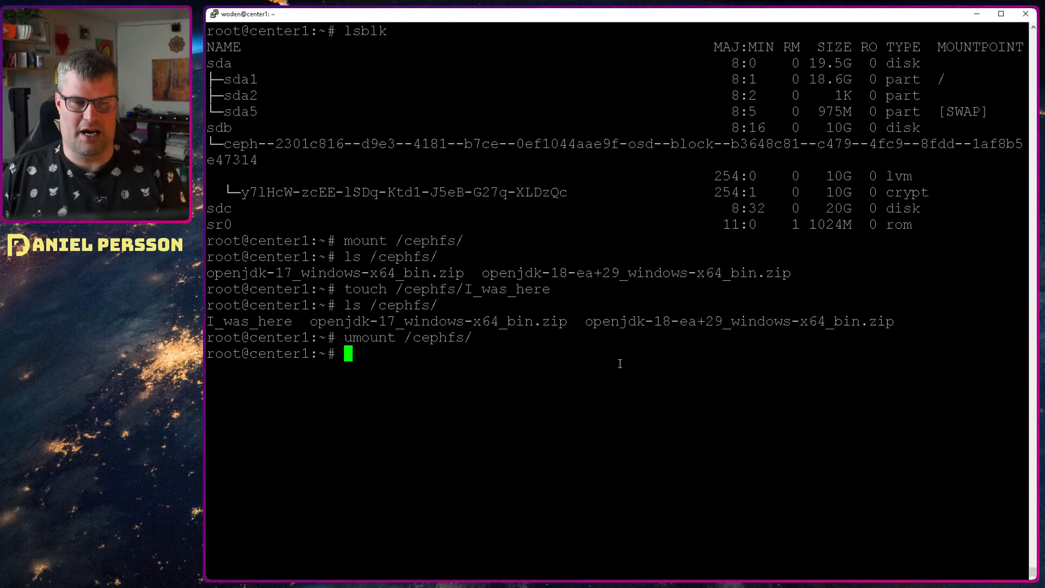
text(dd if=/dev/sdb of=/dev/sdc bs=100M status=progress)
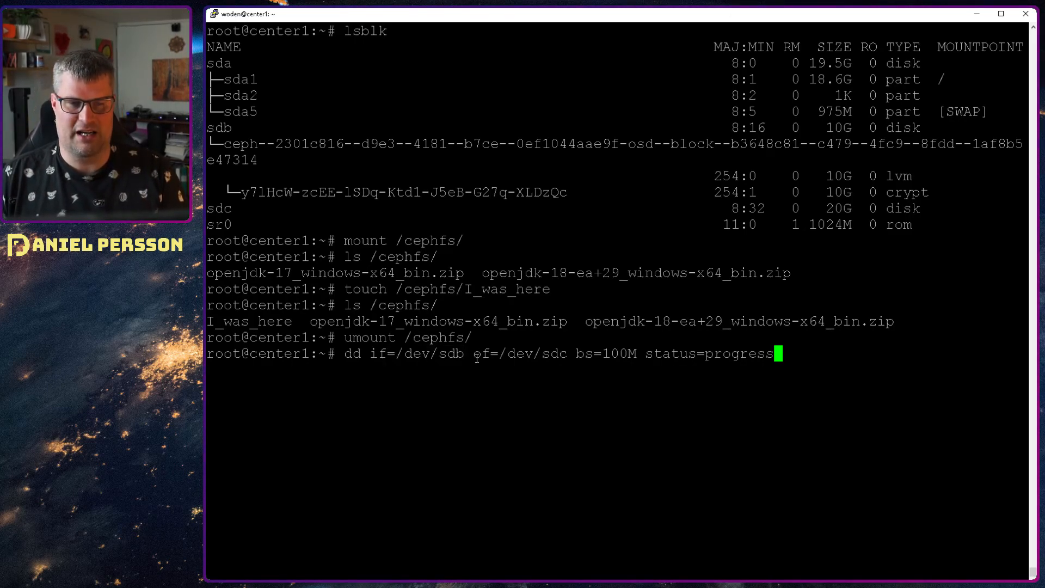
double_click(518, 353)
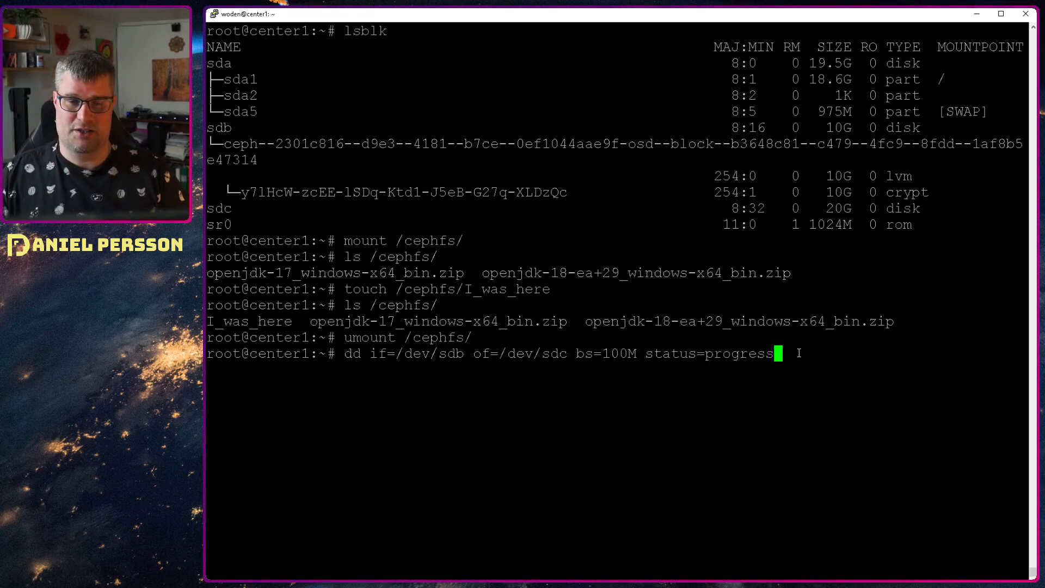
key(Return)
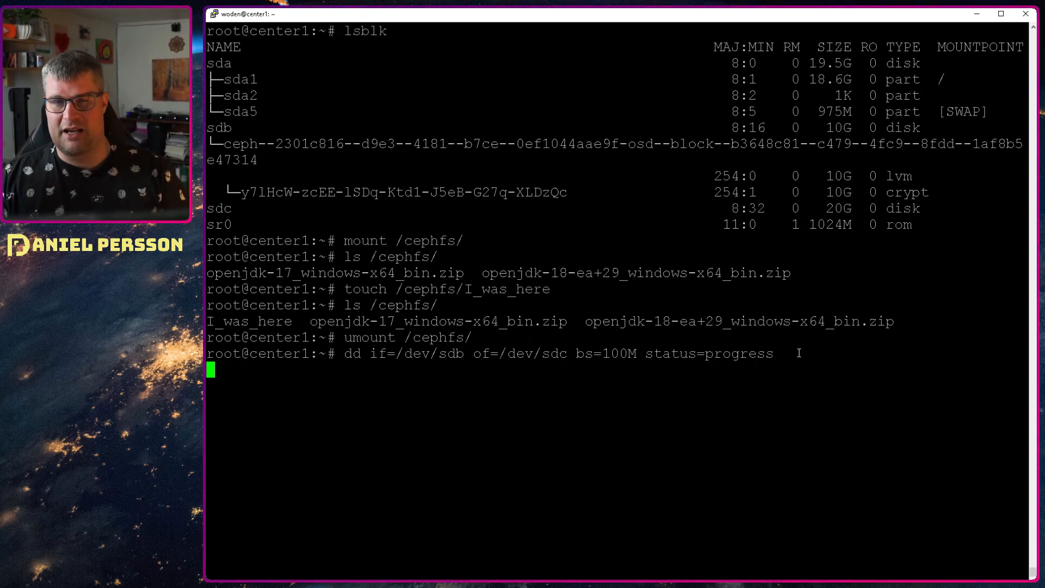
key(Return)
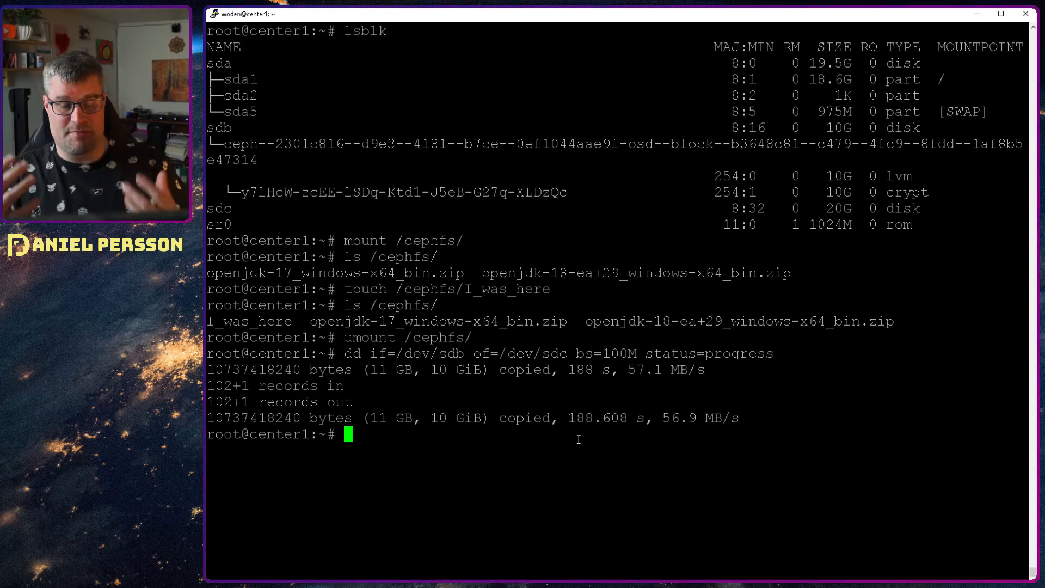
Check the block device layout with lsblk, then power off with shutdown -h now
text(l)
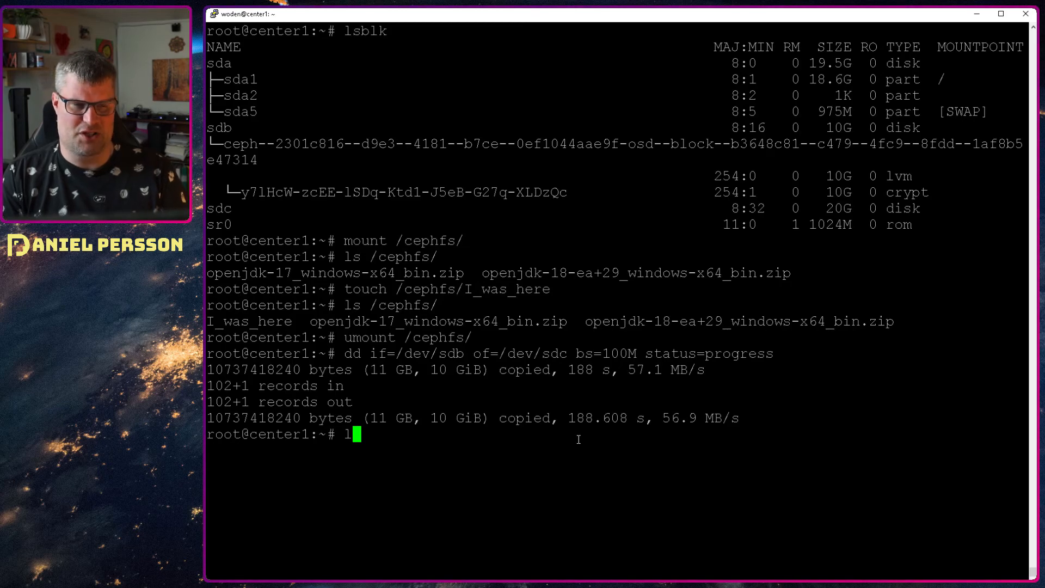
text(sblk)
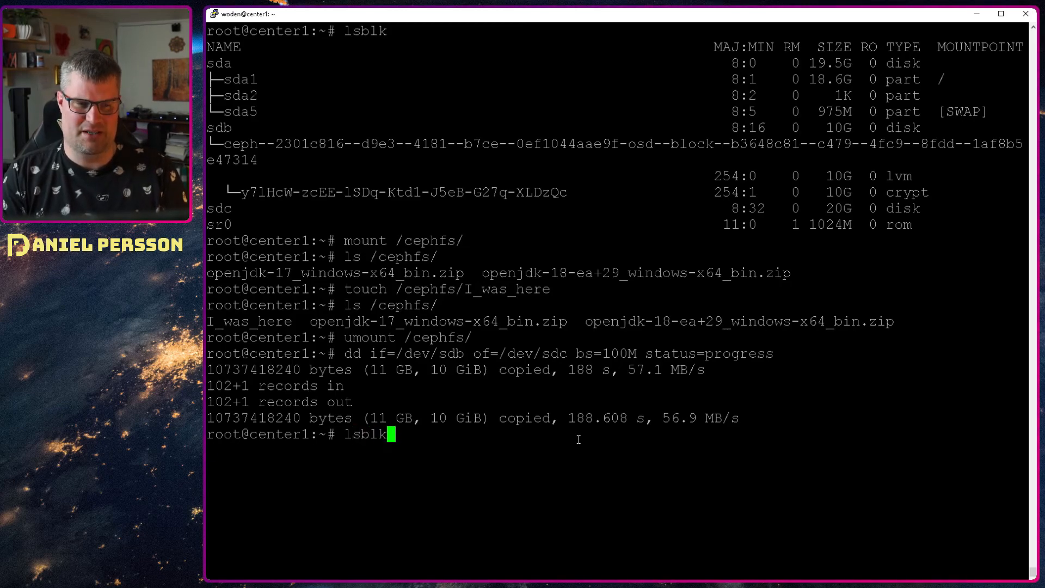
key(Return)
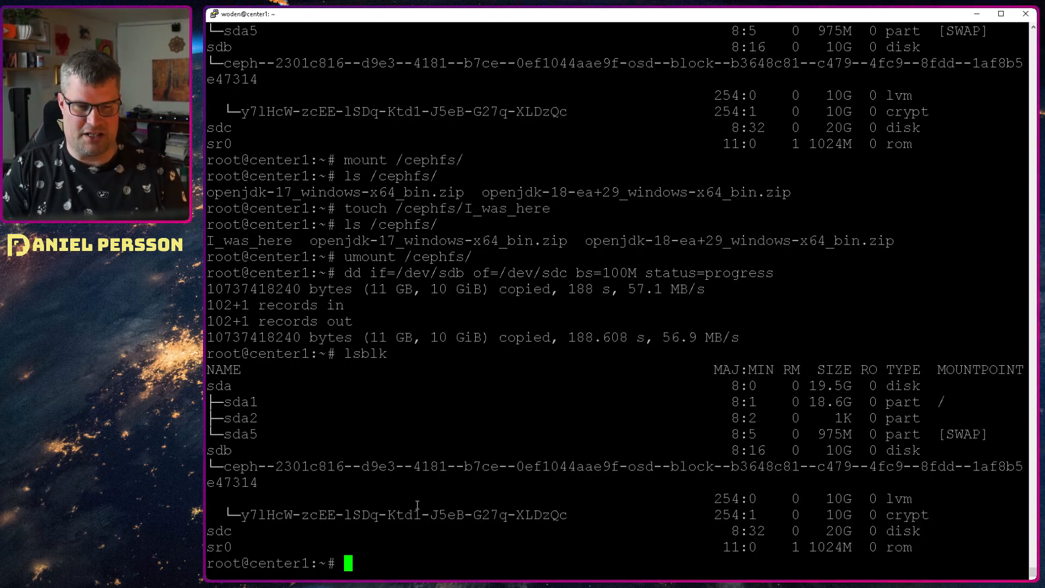
text(shutdown -h now)
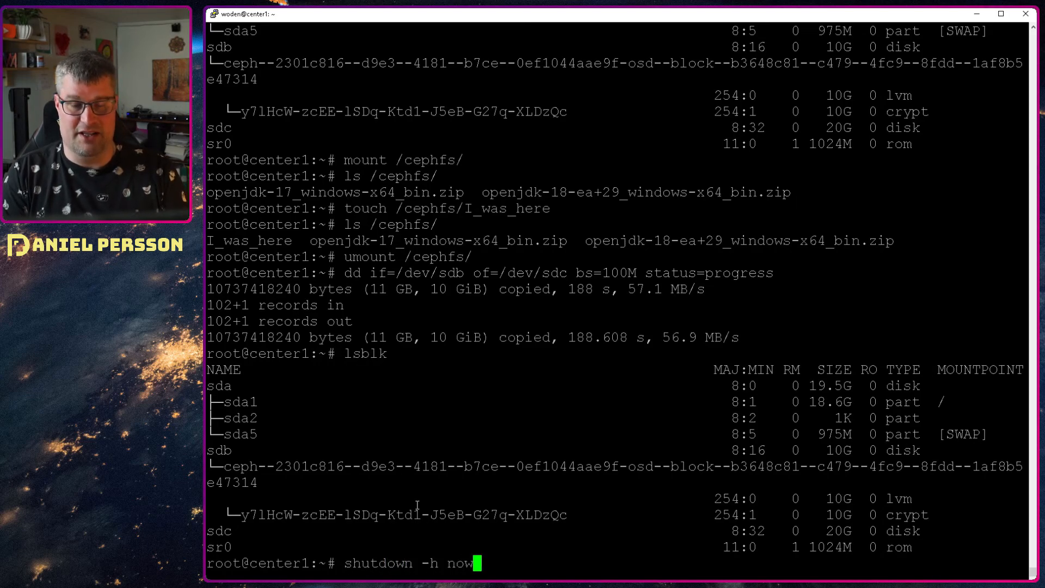
key(Return)
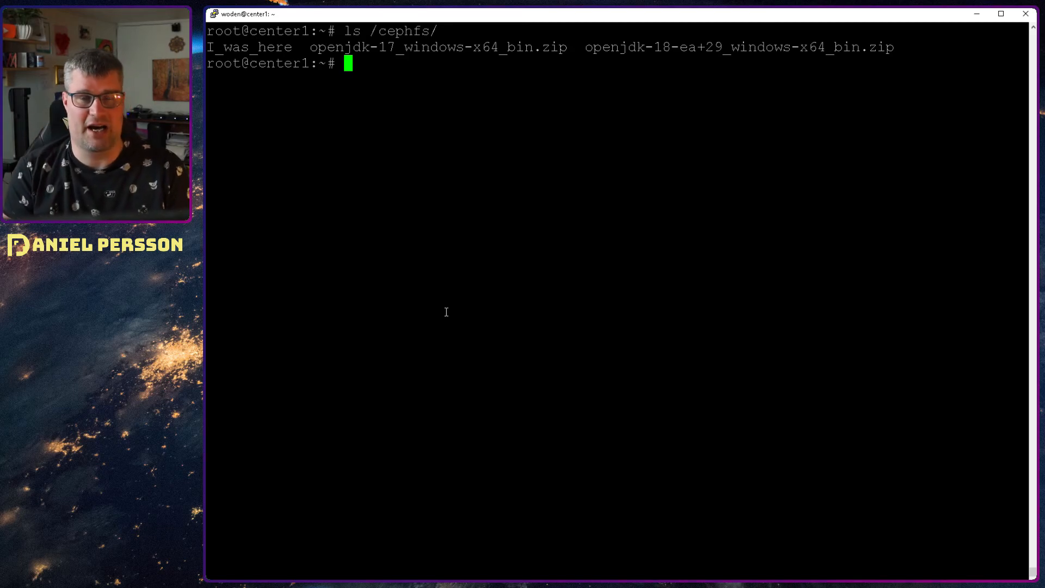
Run lsblk to confirm the OSD disk sdb now reports 20G
text(lsbl)
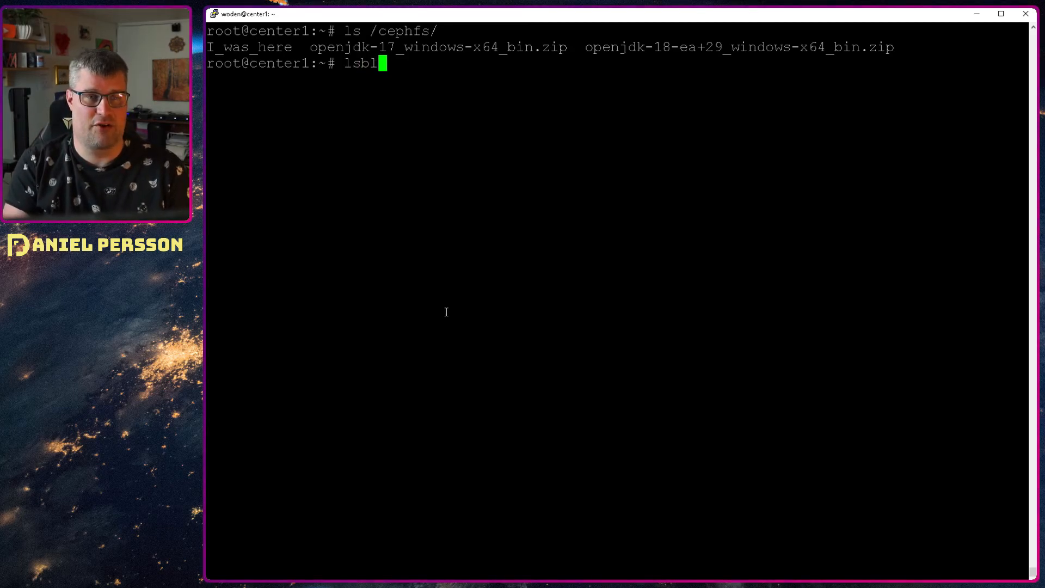
key(Return)
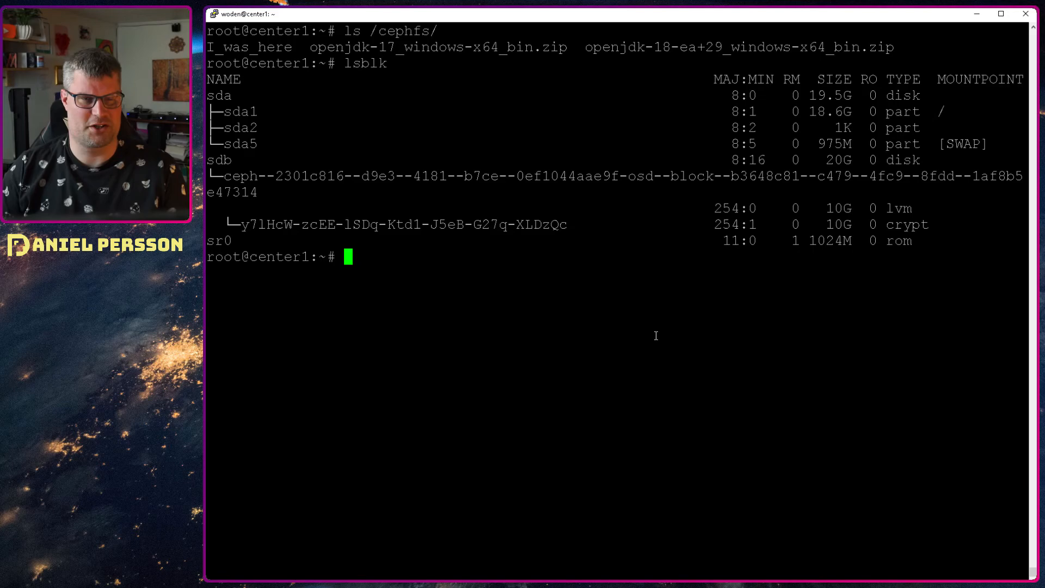
Unmount CephFS and stop the ceph-osd@0 service with systemctl
text(umouin)
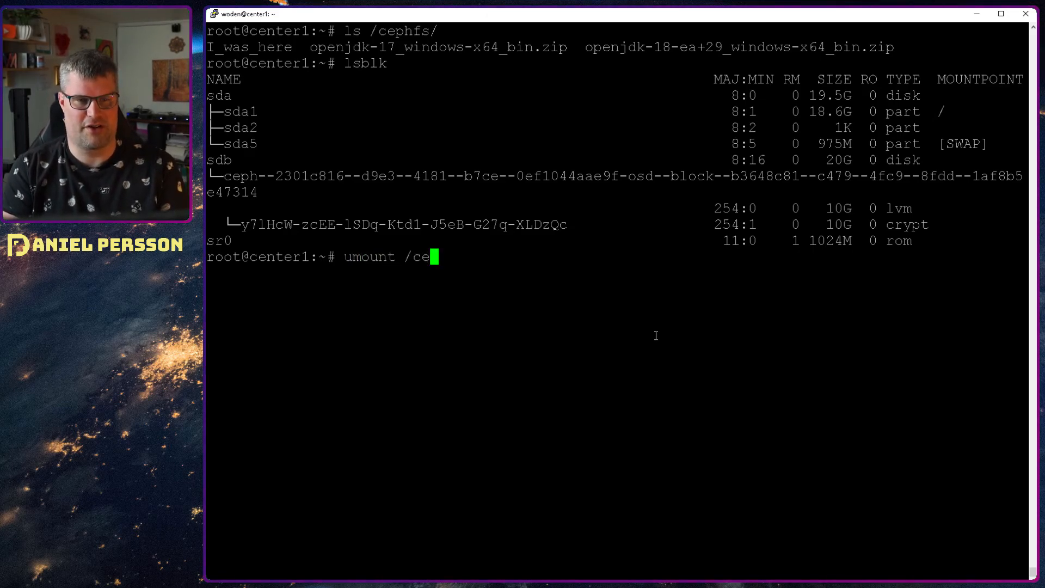
key(Return)
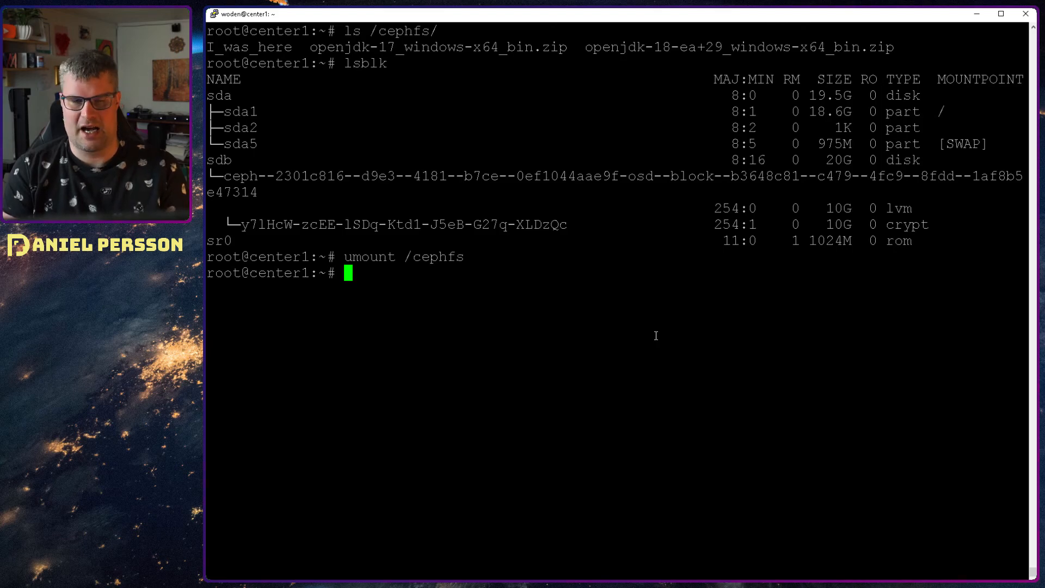
text(sysc)
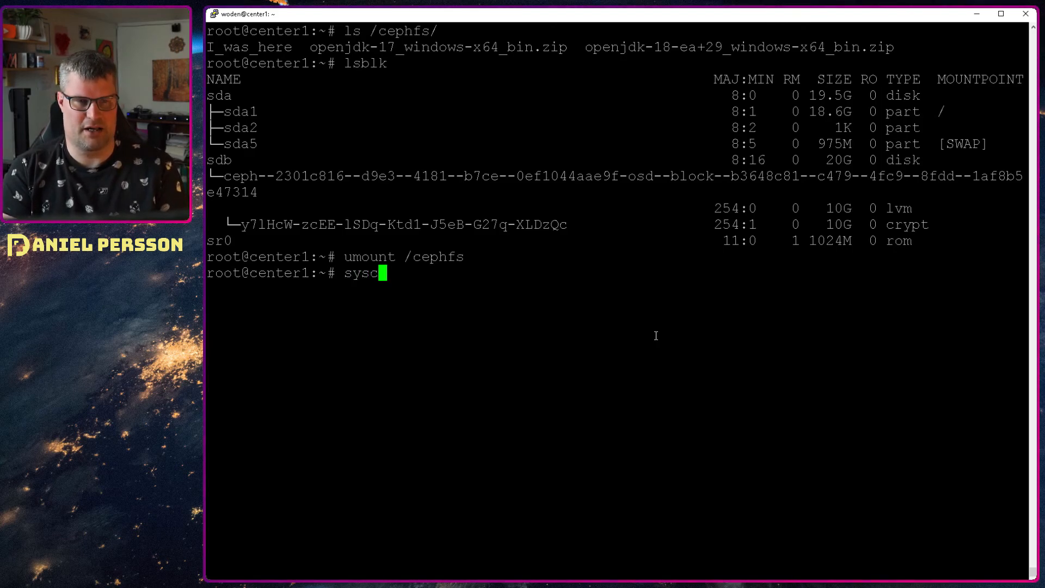
text(tem)
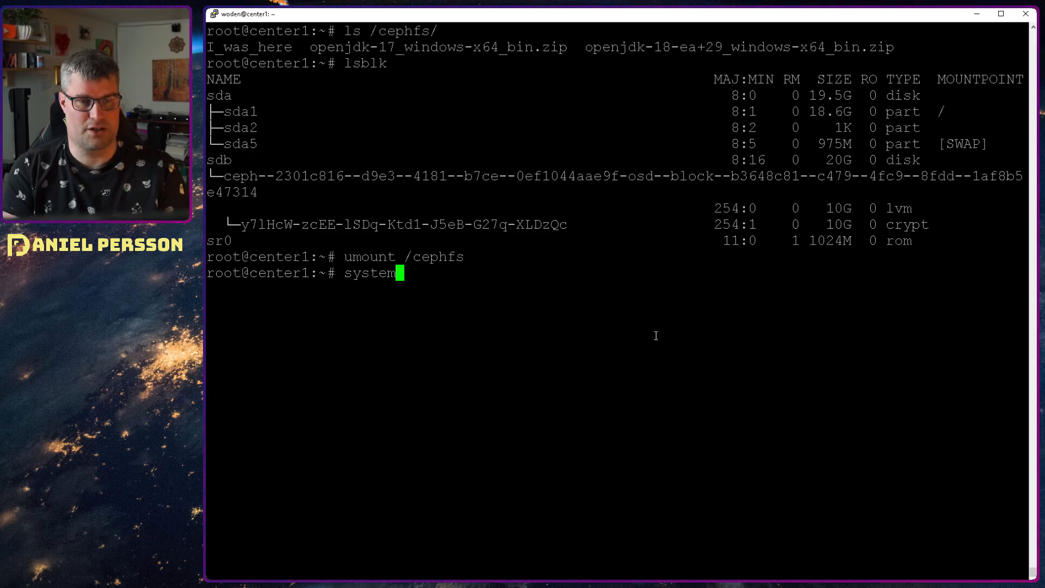
text(ctl stop)
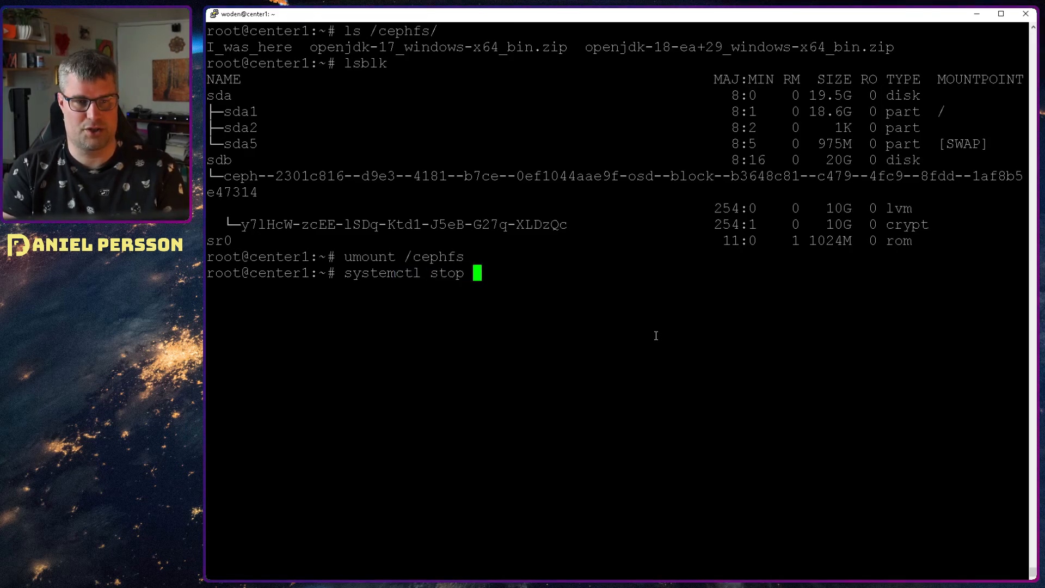
text(ceph.)
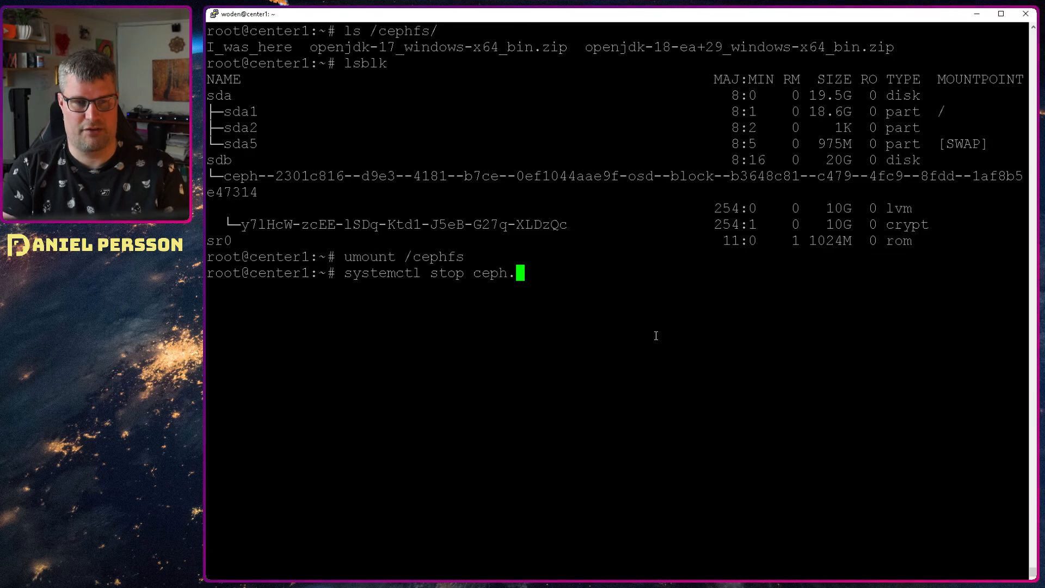
text(-osd)
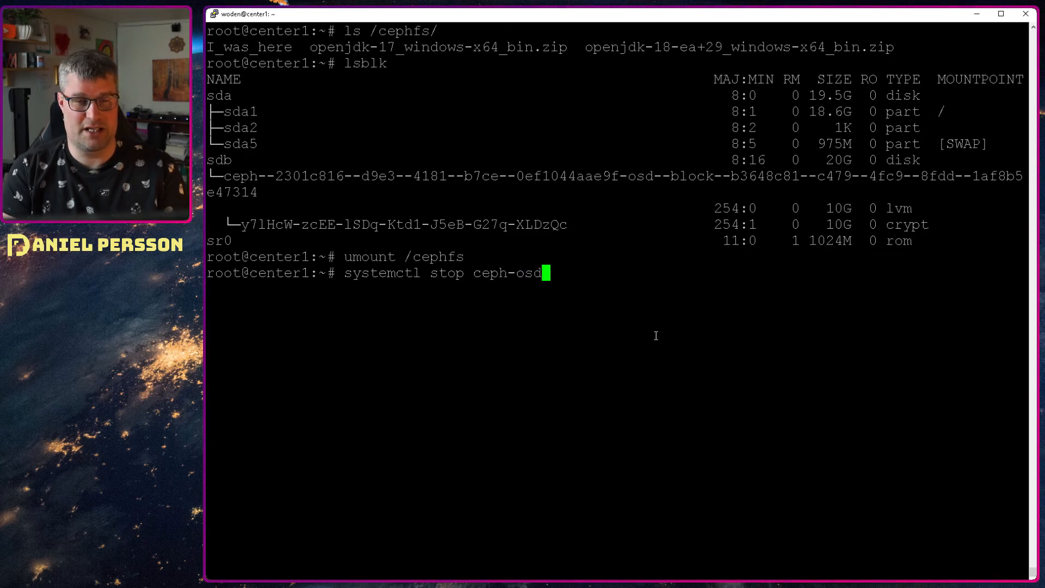
key(Return)
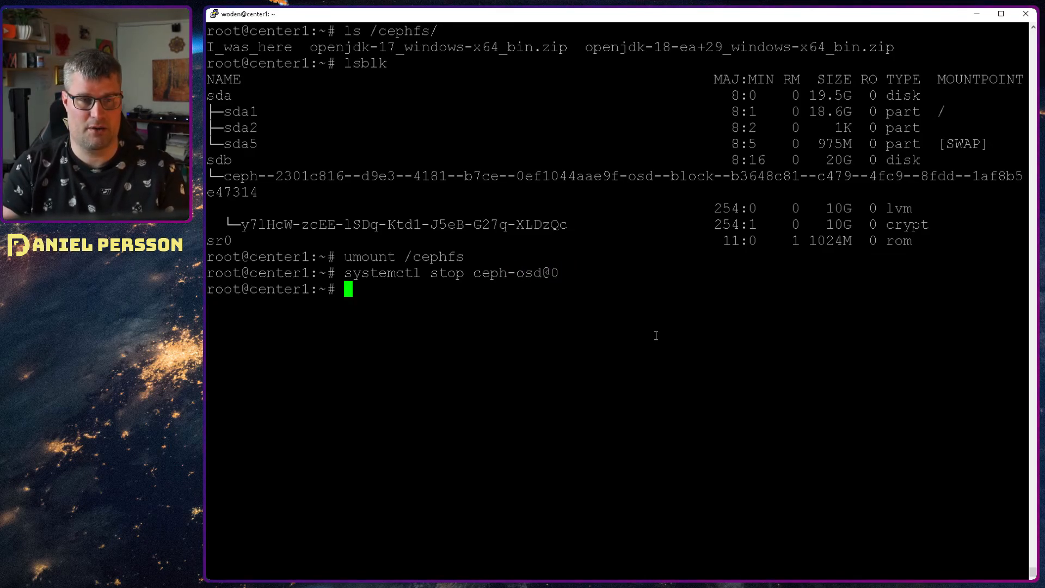
Show ceph-osd@0 status confirming it inactive (dead), then quit the status view
text(systemctl start ceph-osd@0)
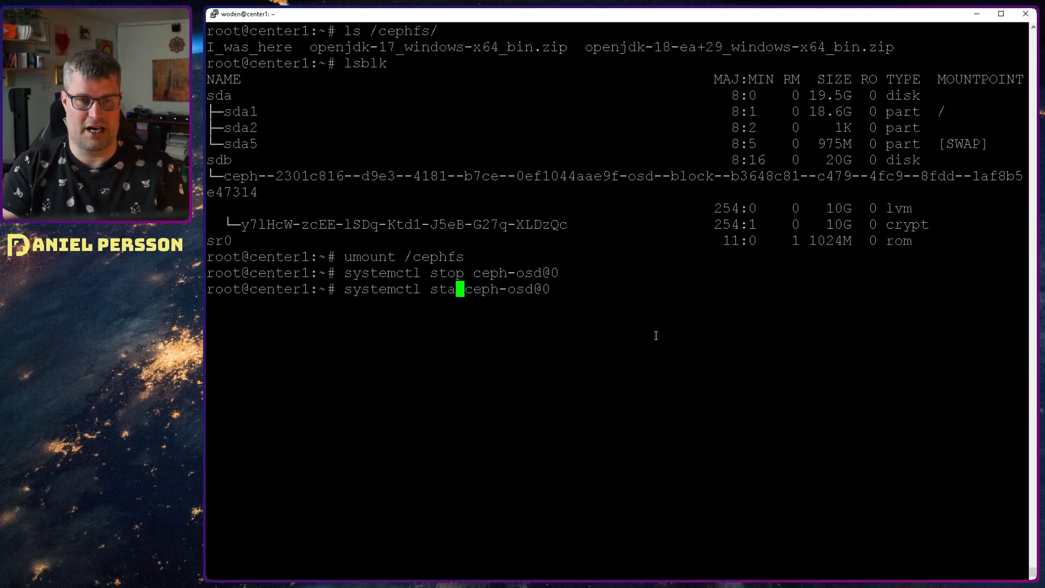
key(Return)
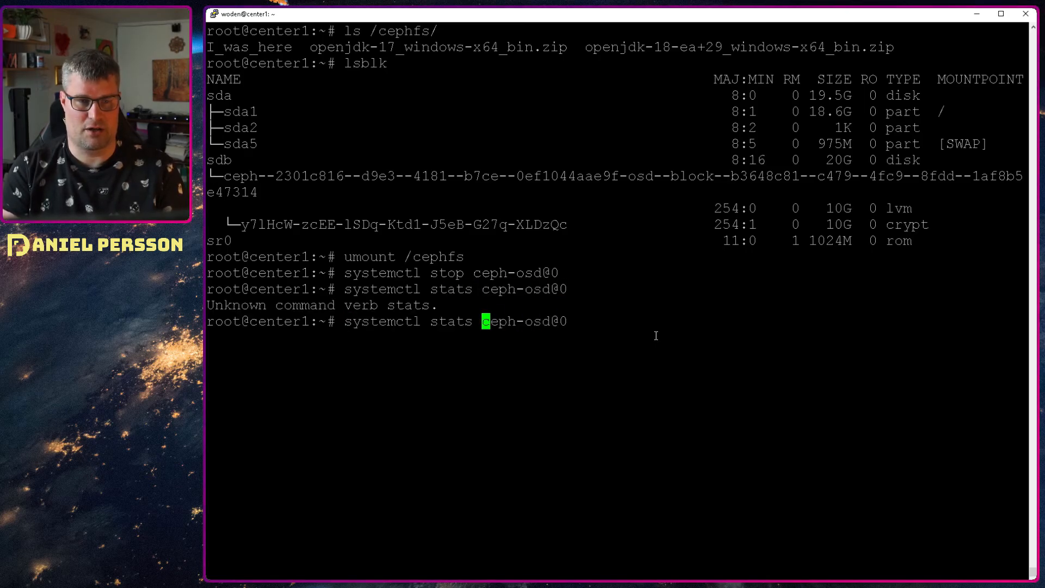
key(Return)
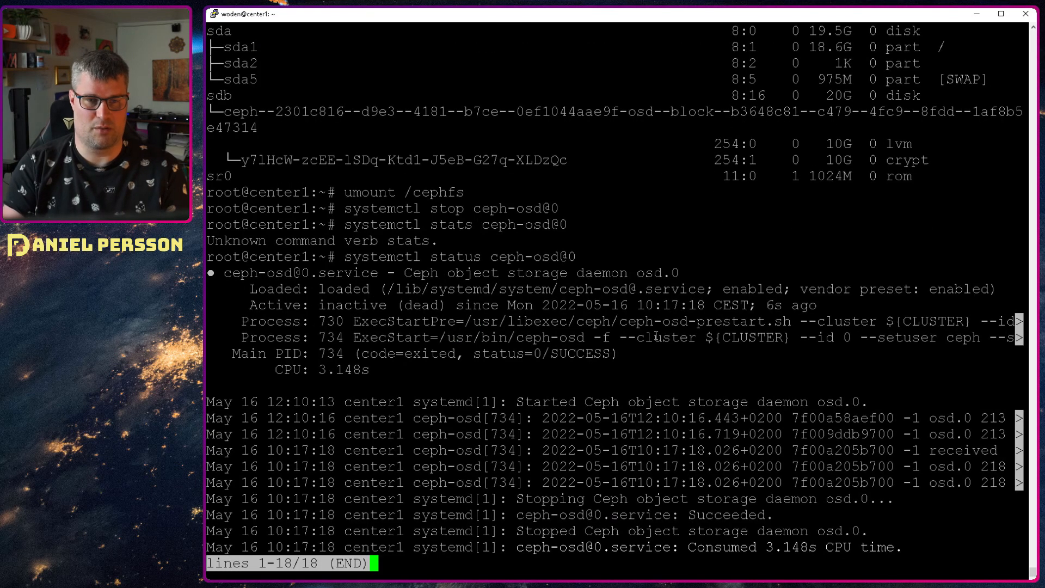
key(q)
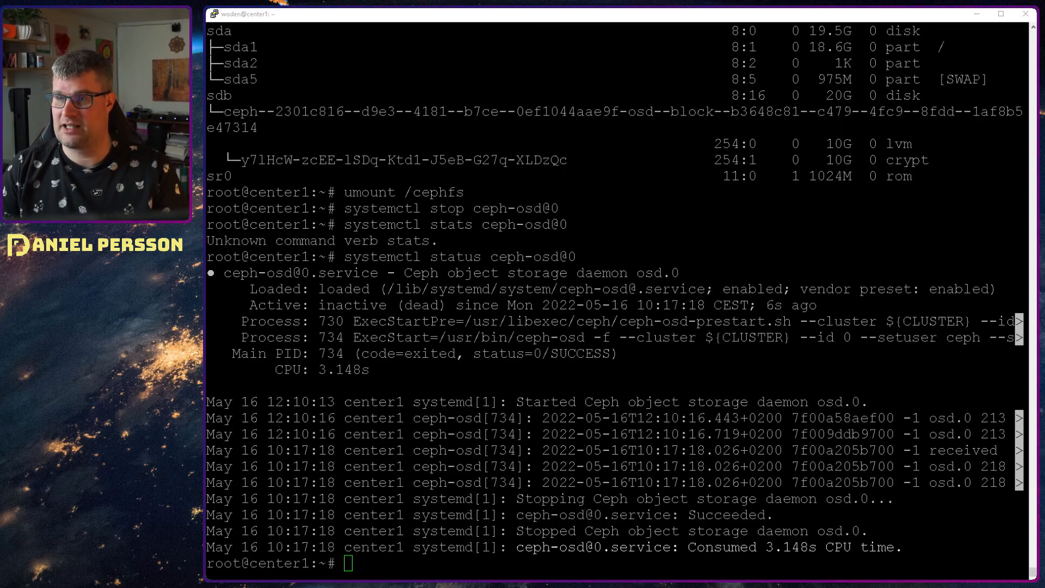
Show the physical volume with pvdisplay and grow it with pvresize /dev/sdb to about 20 GiB
text(pvdisplay)
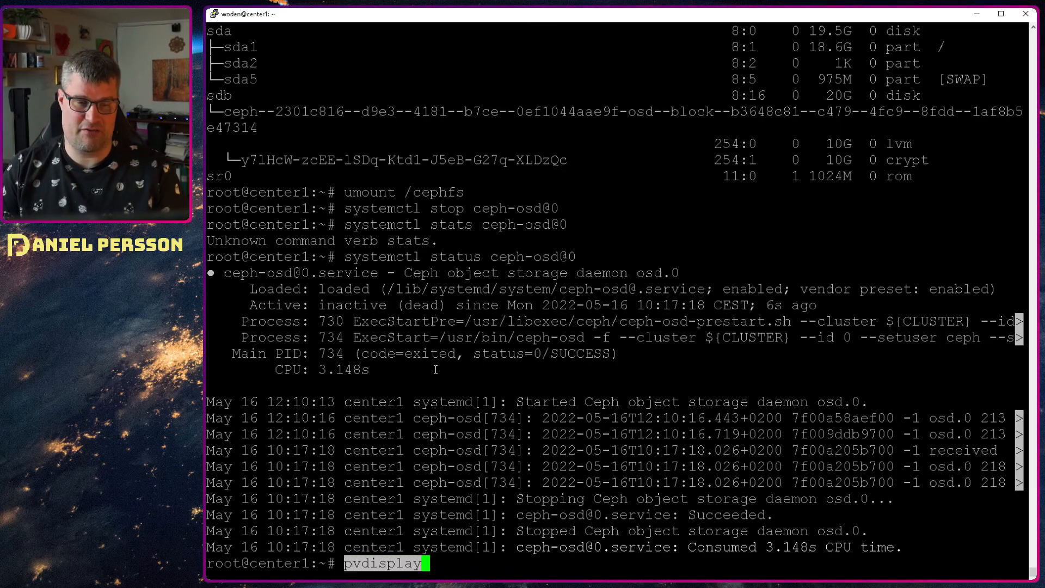
key(Return)
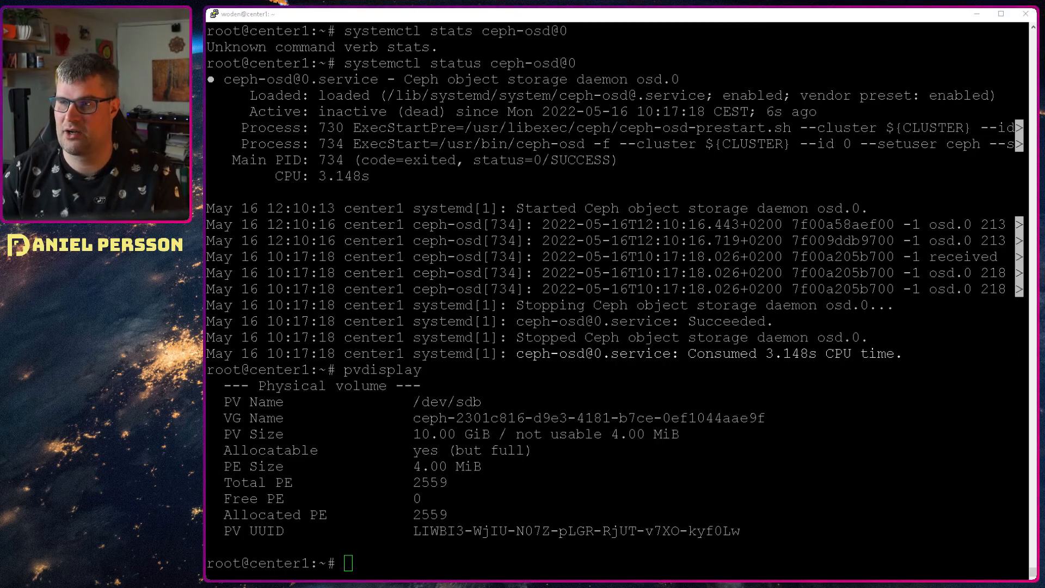
text(pvresize /dev/sdb)
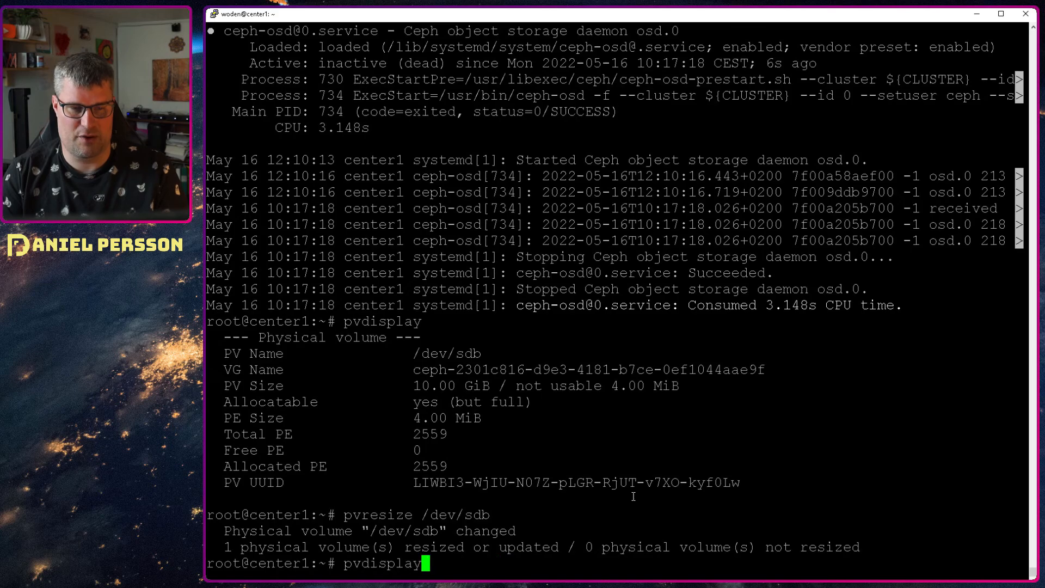
key(Return)
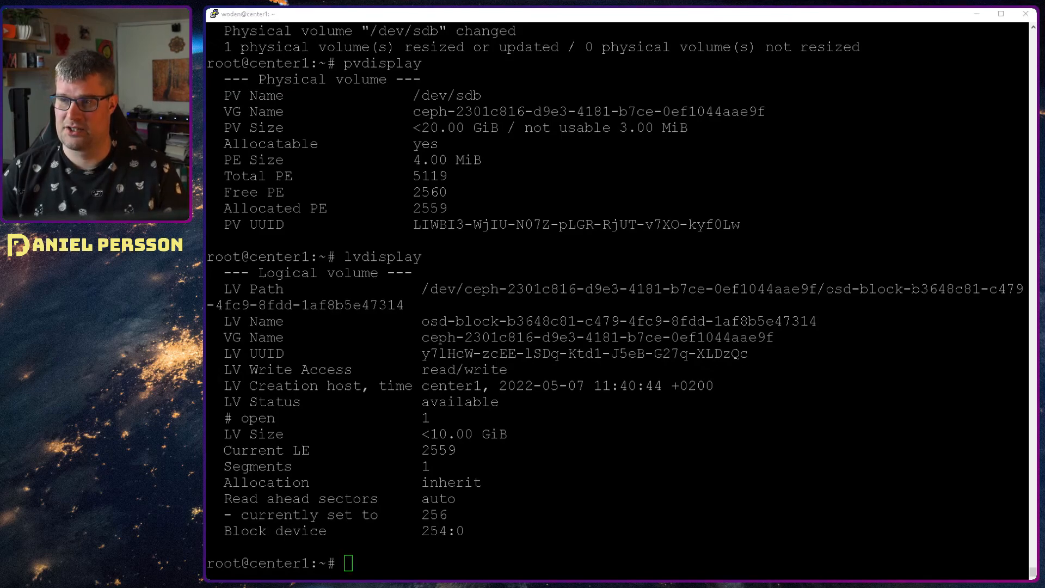
Extend the OSD logical volume by 10 GiB with lvresize -L +10G, correcting the LV path
text(lvresize -L +10G)
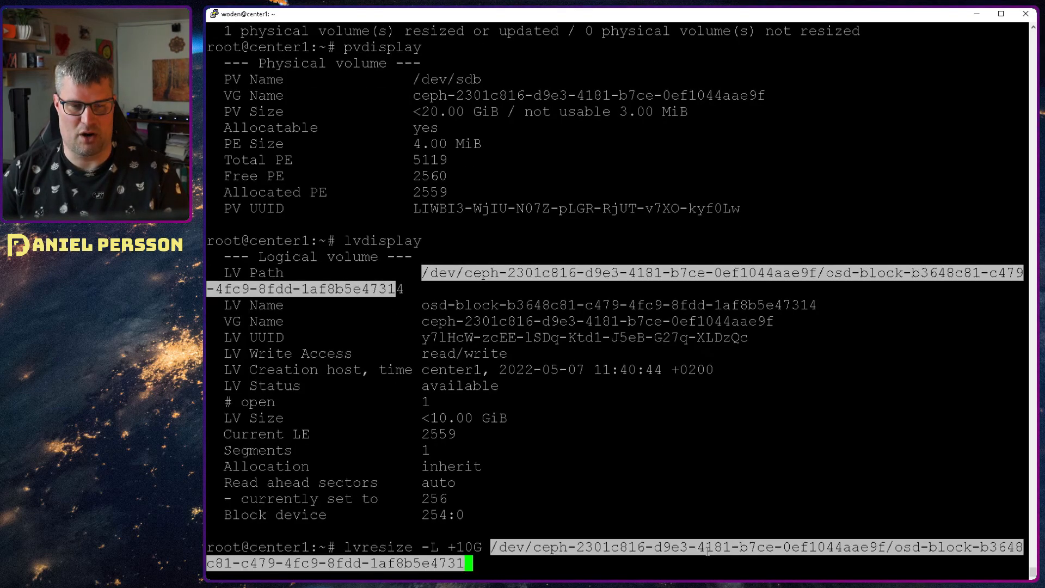
key(Return)
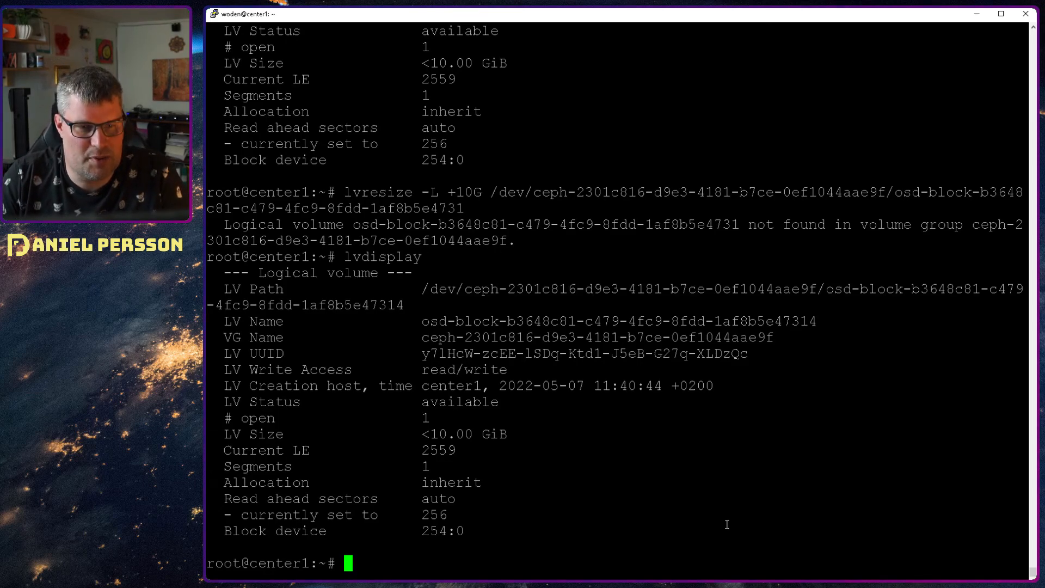
text(lvdisplay)
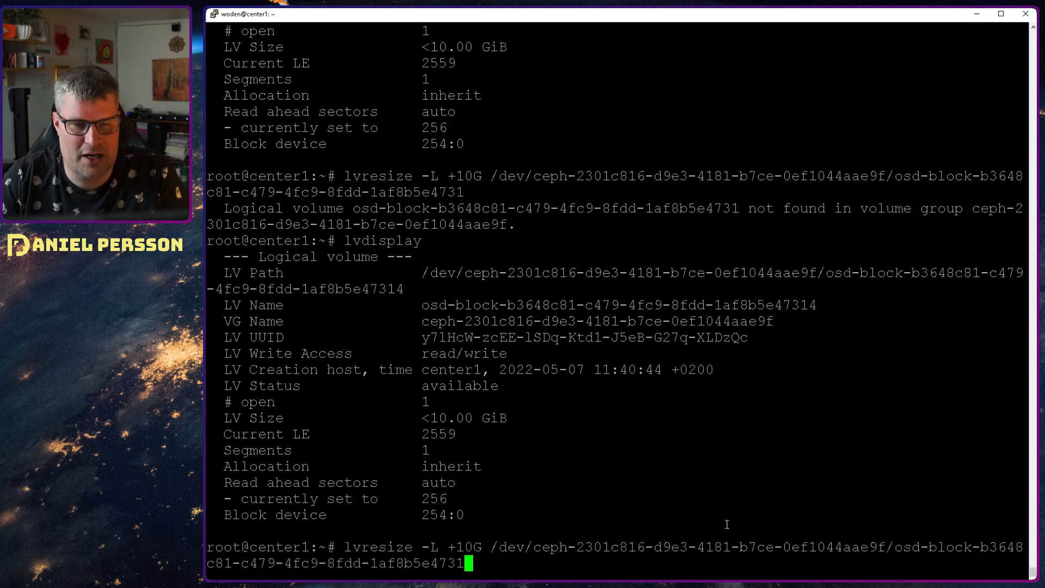
text(4)
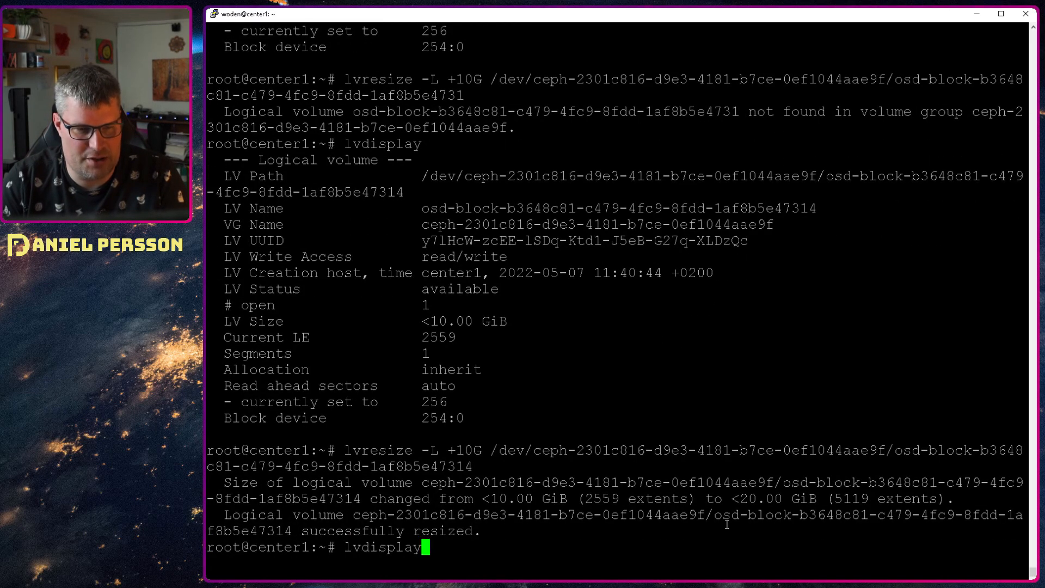
key(Return)
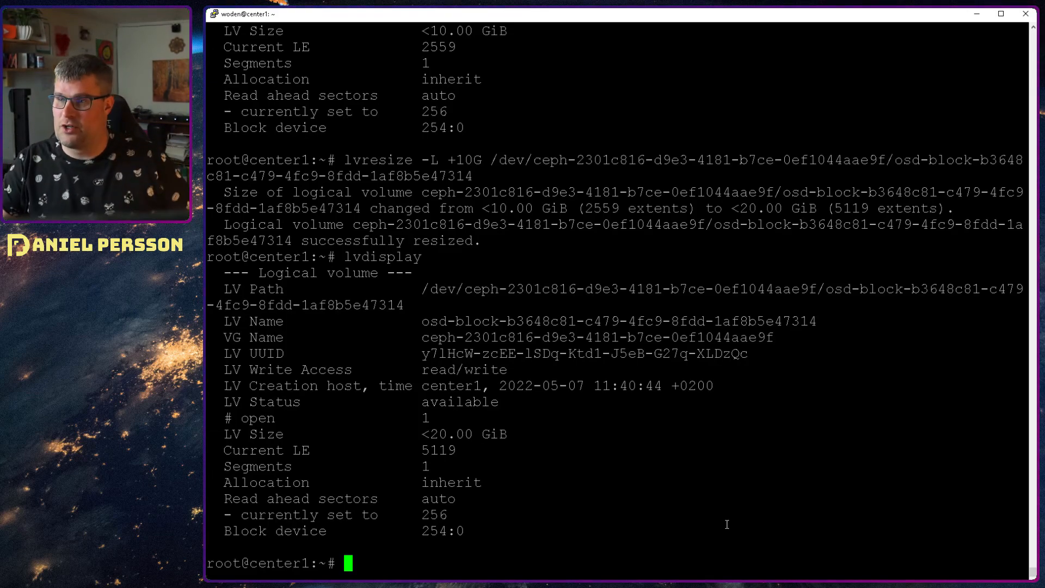
mouse_move(895, 267)
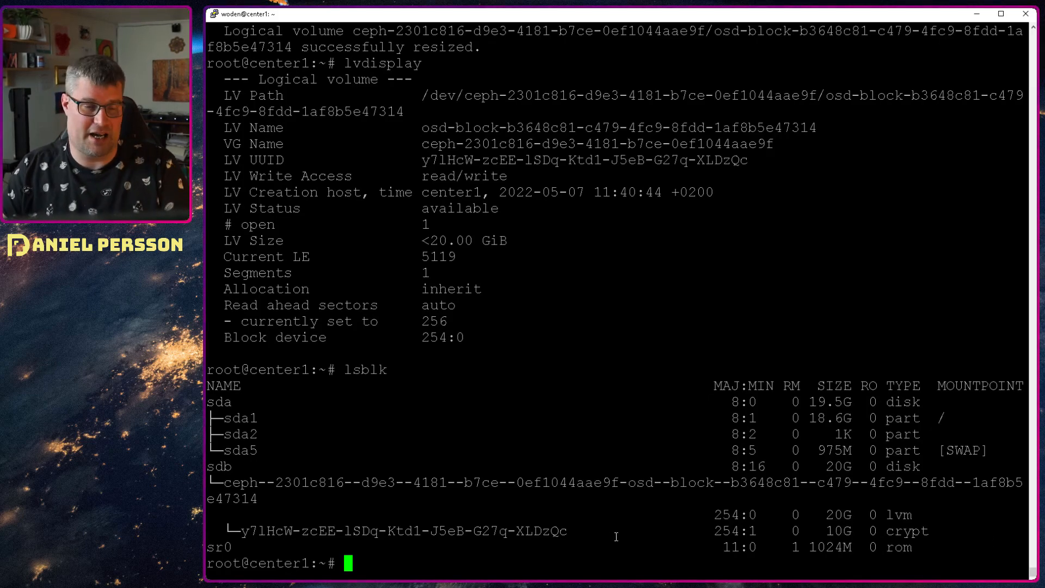
Begin changing directory into /var/lib/ toward the OSD data folder
text(cd /var/)
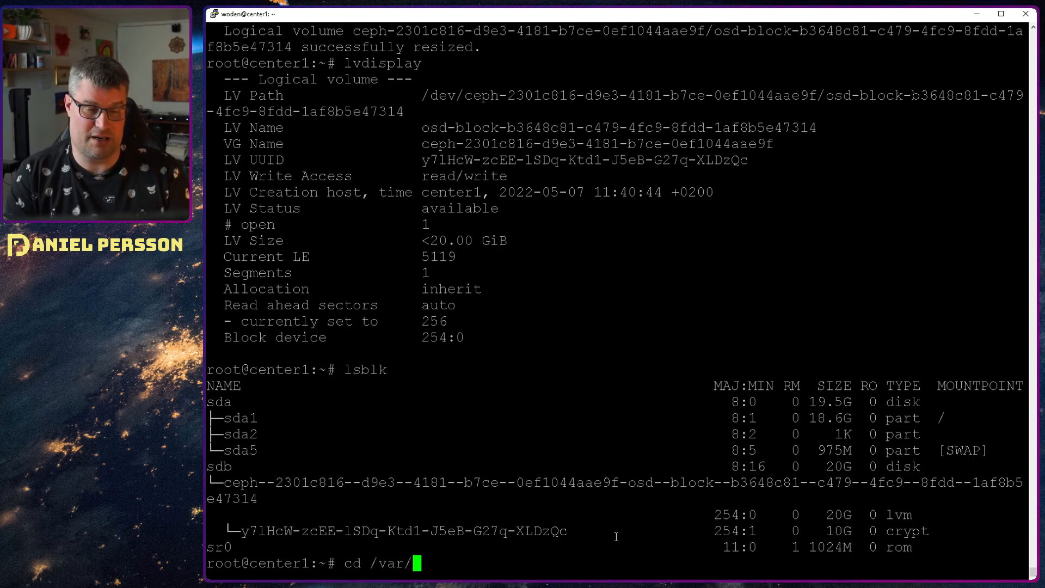
text(lib/)
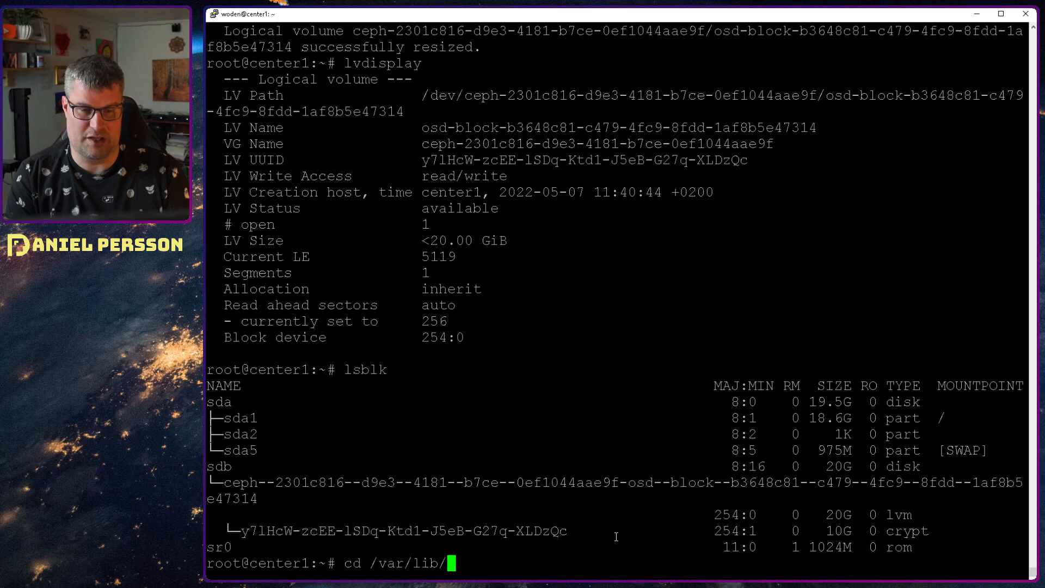
Enter /var/lib/ceph/osd/ceph-0/, list it, and select lockbox.keyring for copying
text(ceph/osd/)
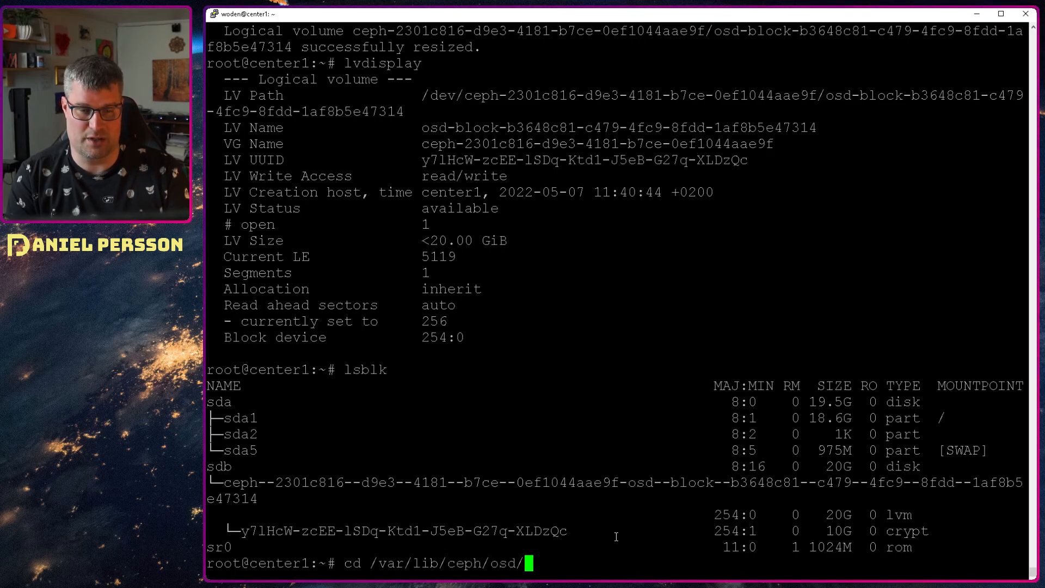
key(Return)
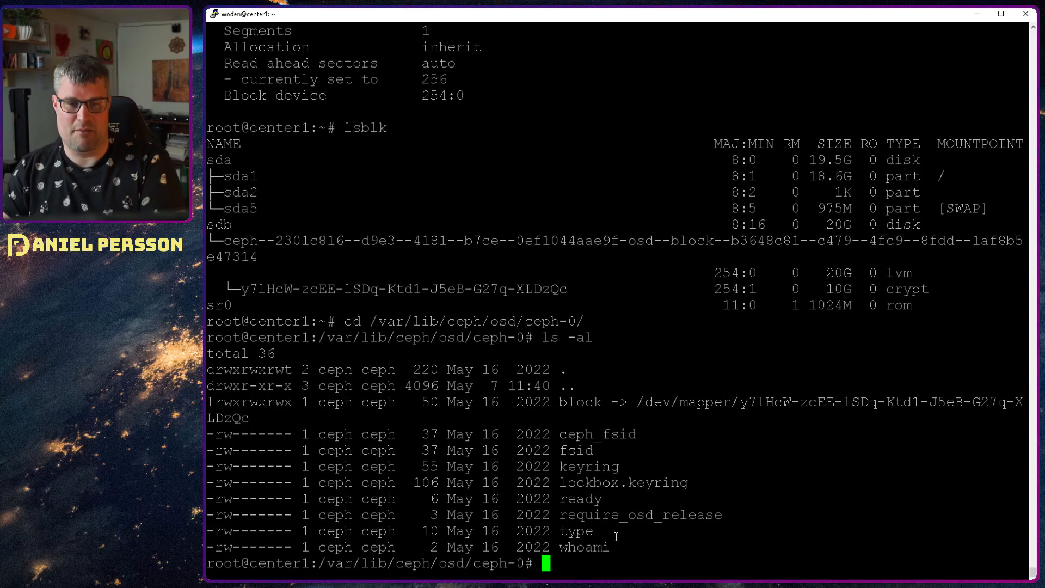
mouse_move(612, 386)
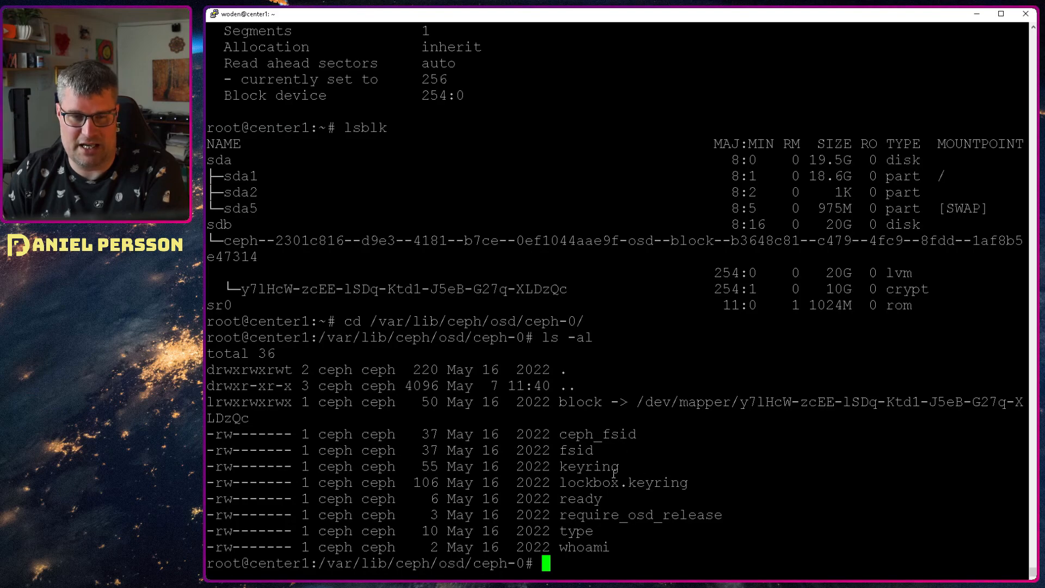
double_click(589, 466)
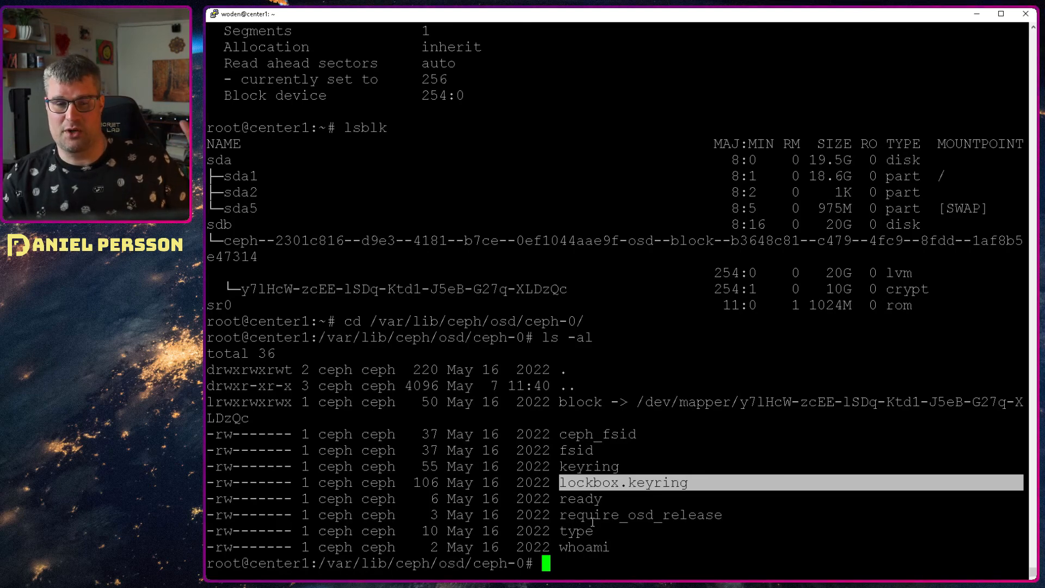
mouse_move(603, 520)
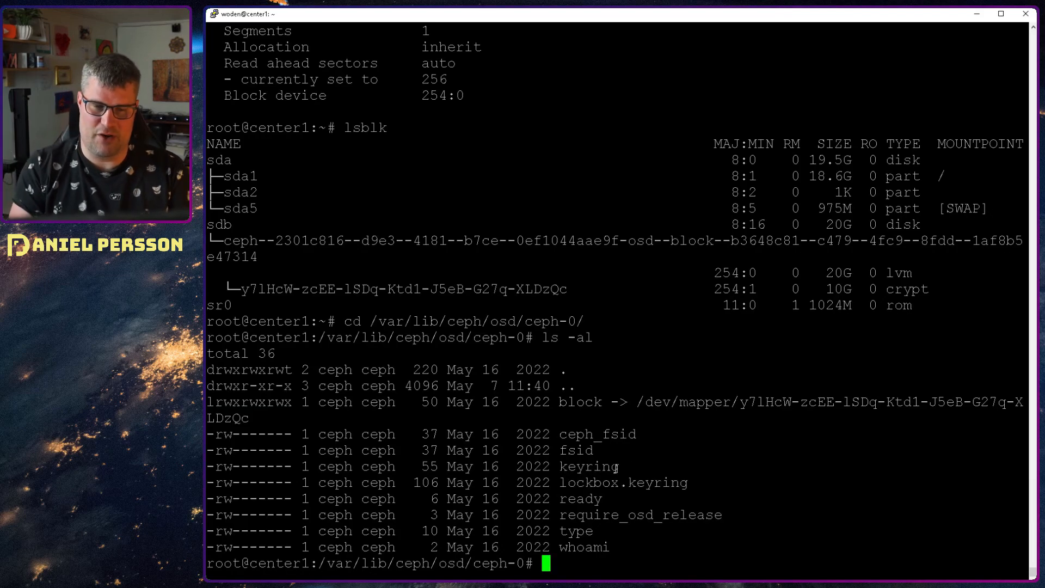
Display lockbox.keyring and start listing /etc/ceph/ceph.client. files
text(cat lockbox.keyring)
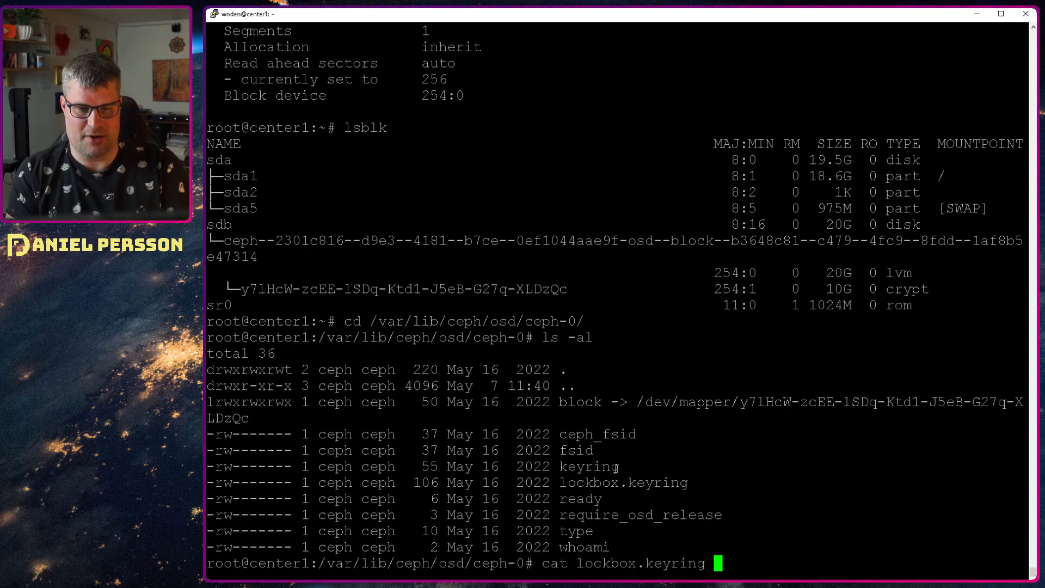
key(Return)
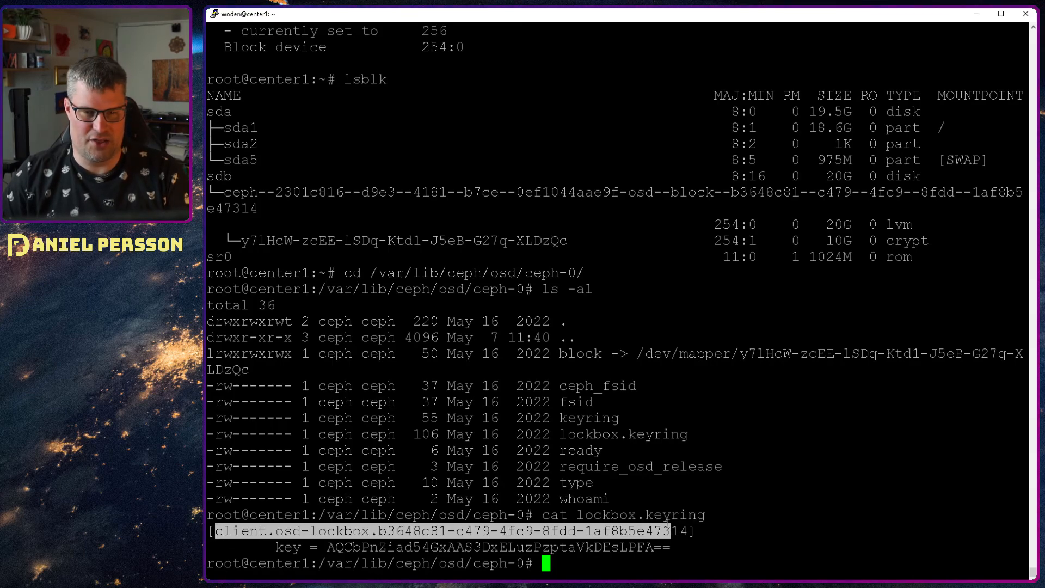
text(r)
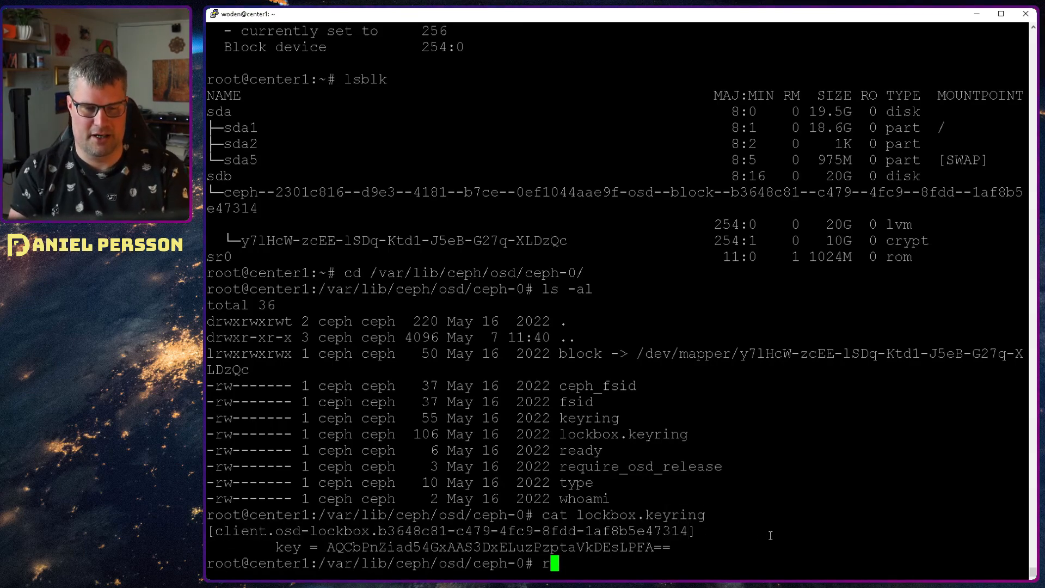
text(l)
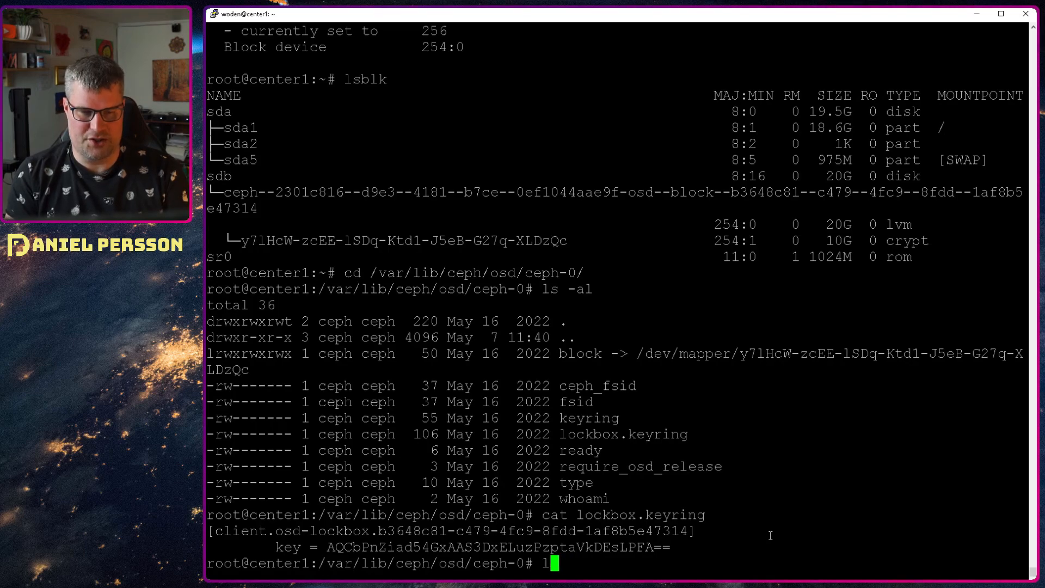
text(ls /etc/)
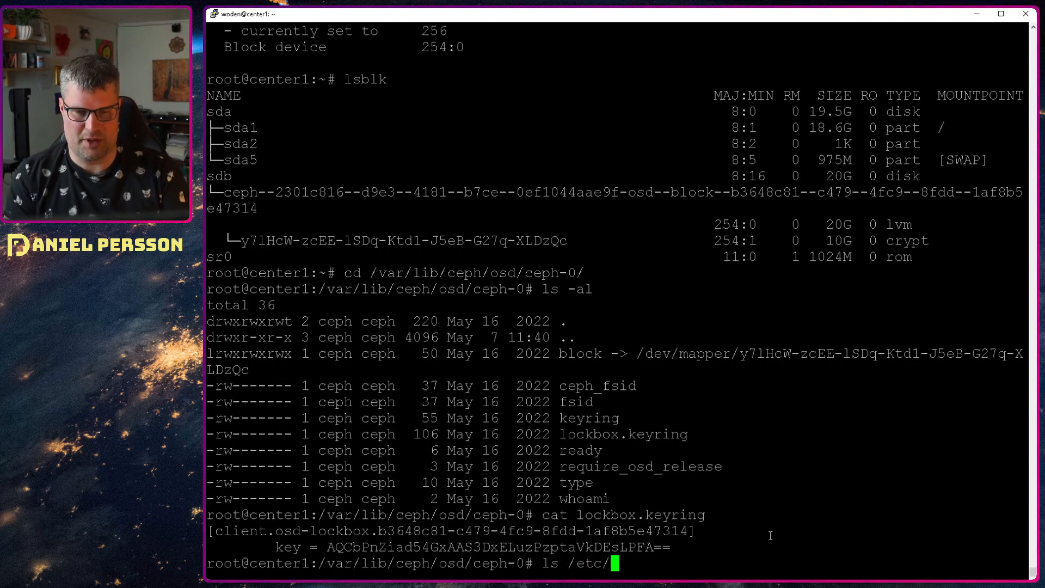
text(ceph/ce)
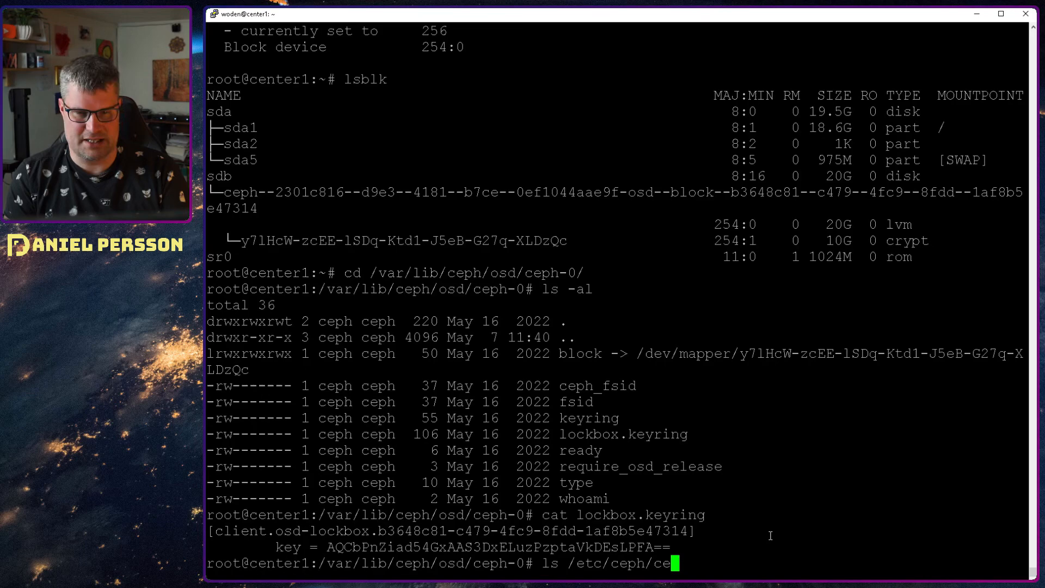
text(ph.client.osd-lockbox.b3648c81-c479-4fc9-8fdd-1af8b5e47314.keyring)
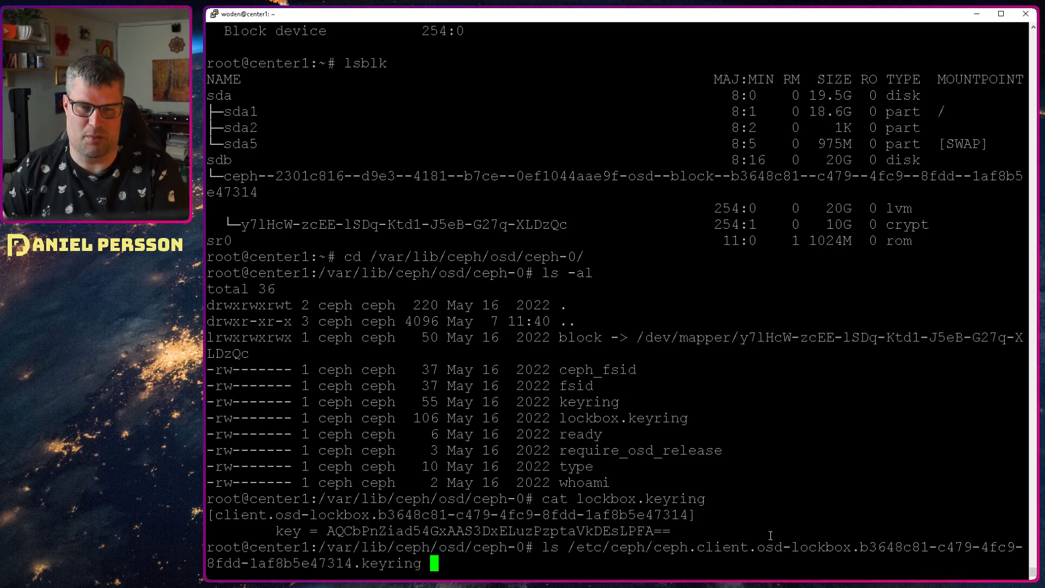
mouse_move(668, 546)
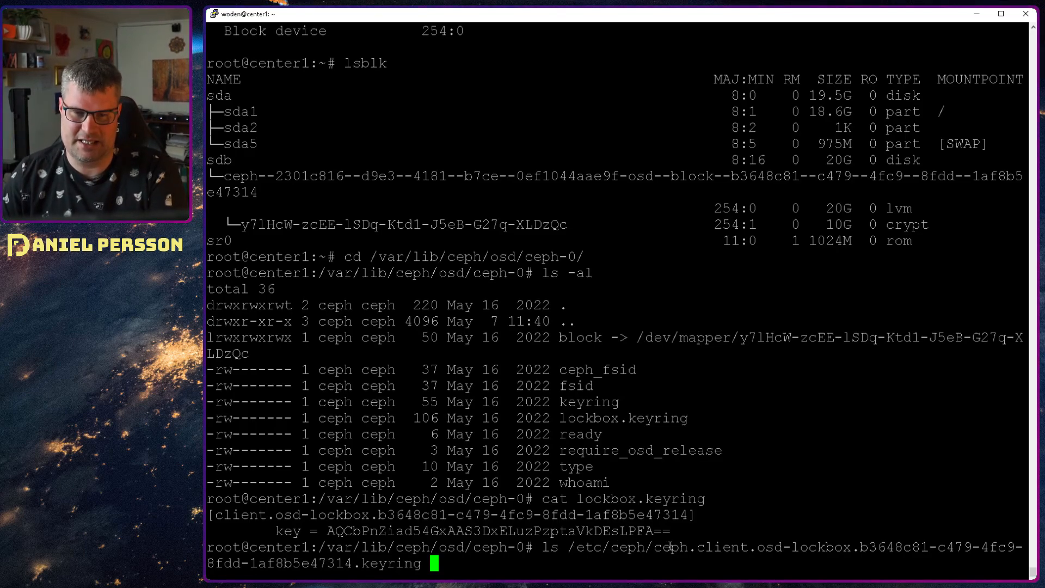
Copy the client.osd-lockbox.b3648c81… name and begin 'ceph --cluster ceph --name' with it
double_click(671, 547)
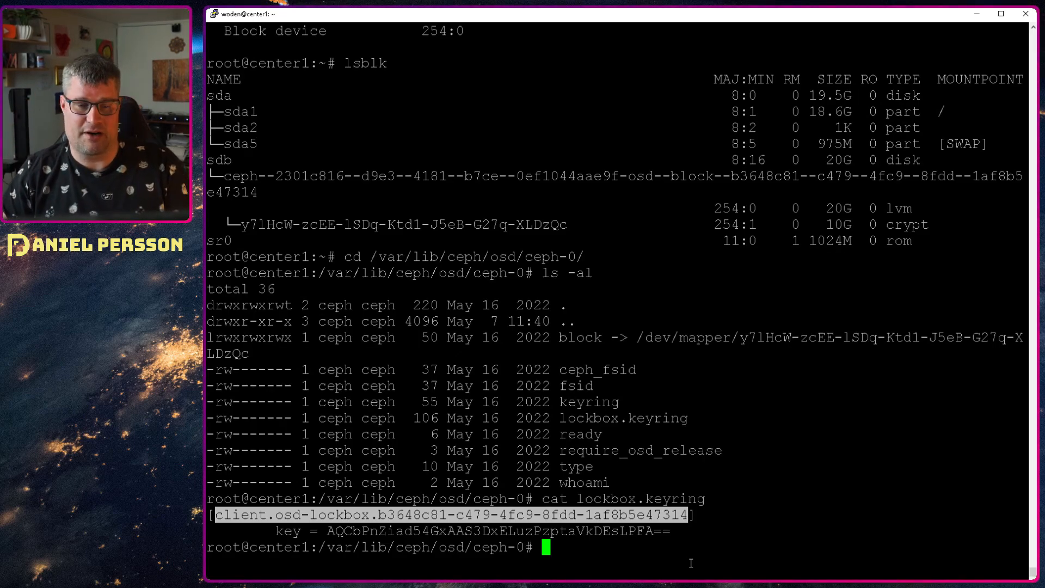
text(client.osd-lockbox.b3648c81-c479-4fc9-8fdd-1af8b5e47314)
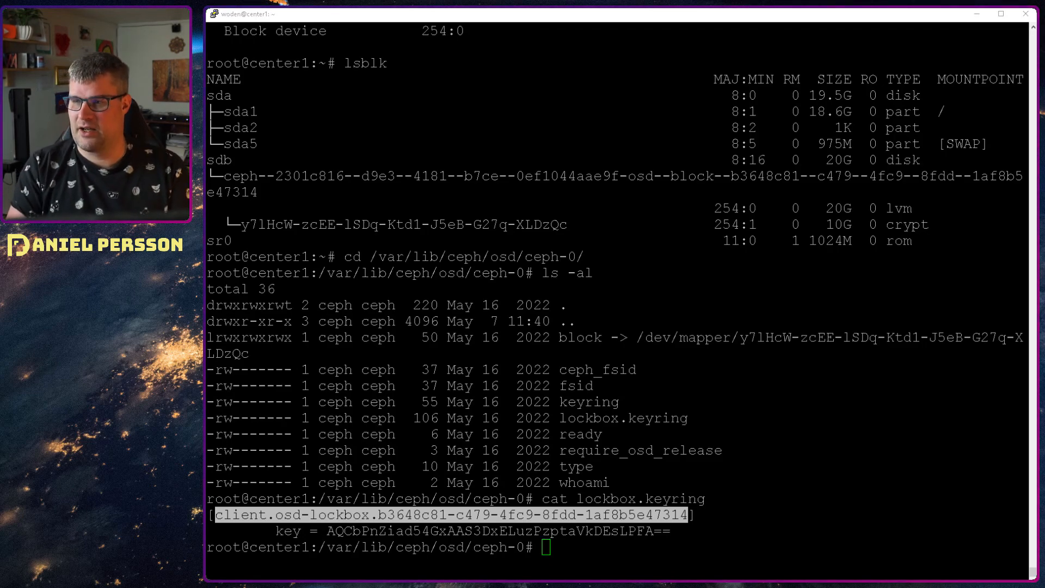
text(ceph --cluster ceph --name)
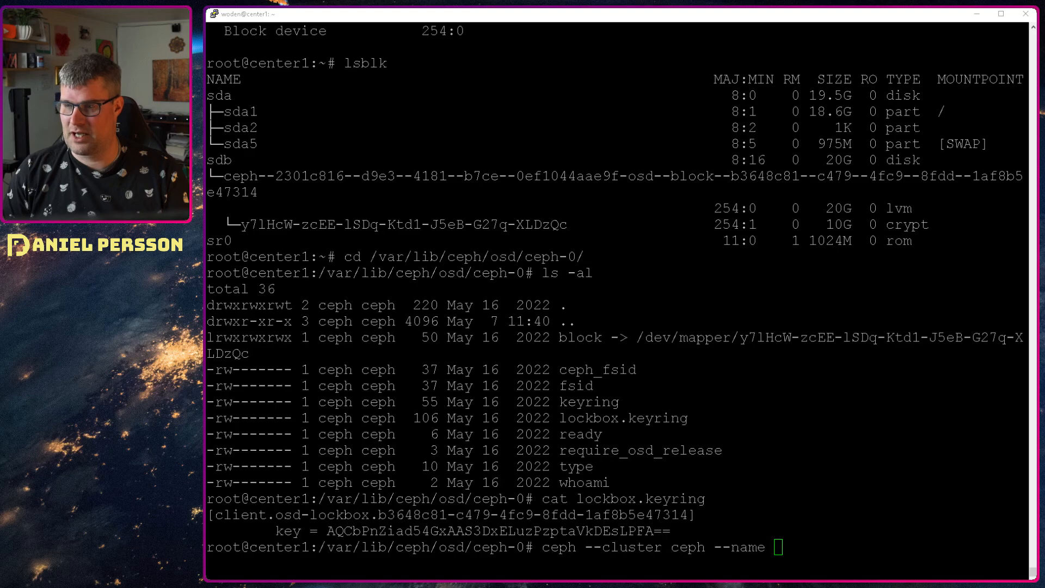
mouse_move(822, 535)
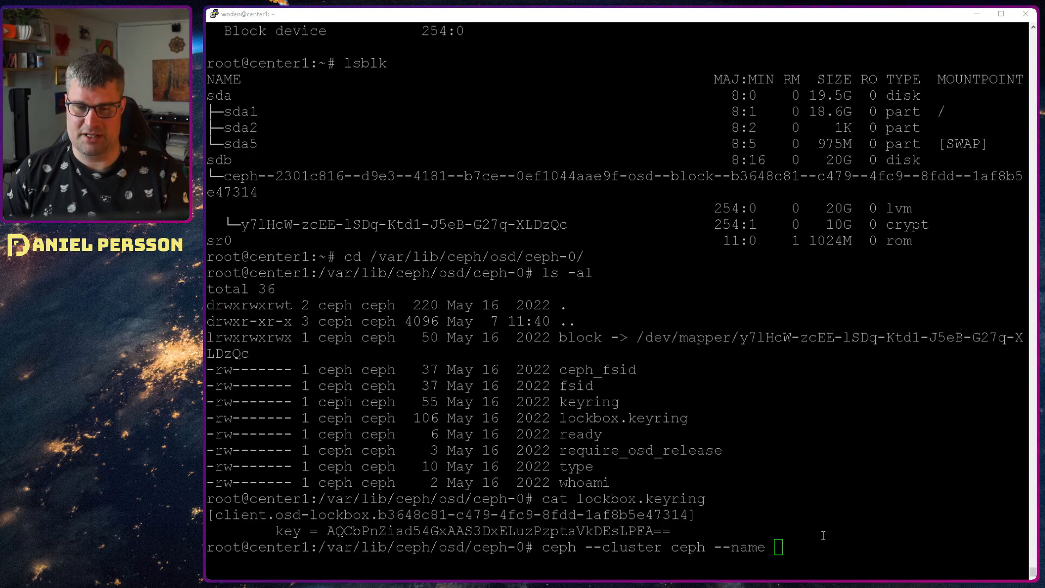
Fetch the OSD's LUKS key with config-key get dm-crypt/osd/b3648c81…/luks as the lockbox client
text(client.osd-lockbox.b3648c81-c479-4fc9-8fdd-1af8b5e47314)
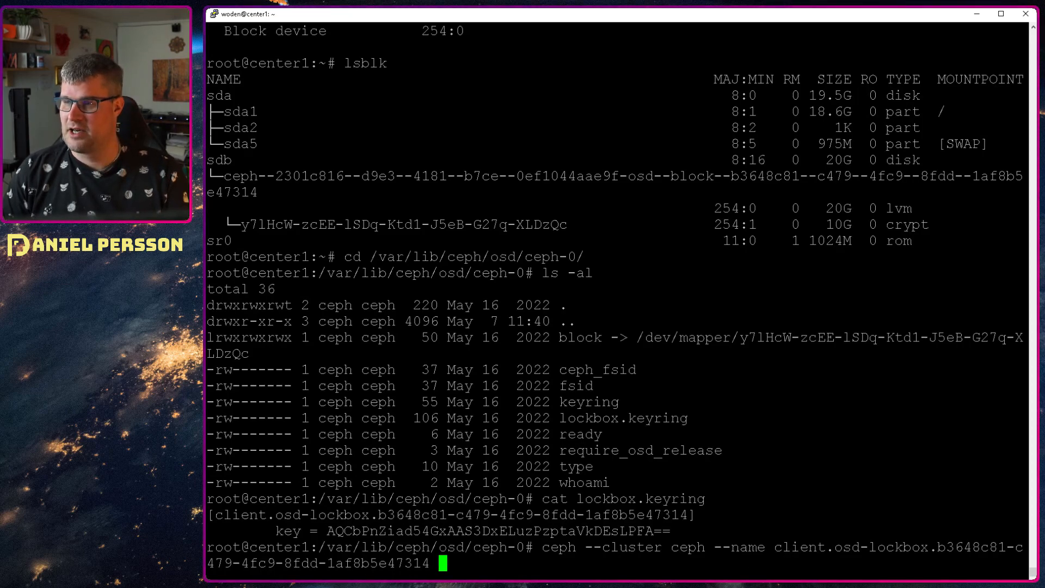
mouse_move(915, 406)
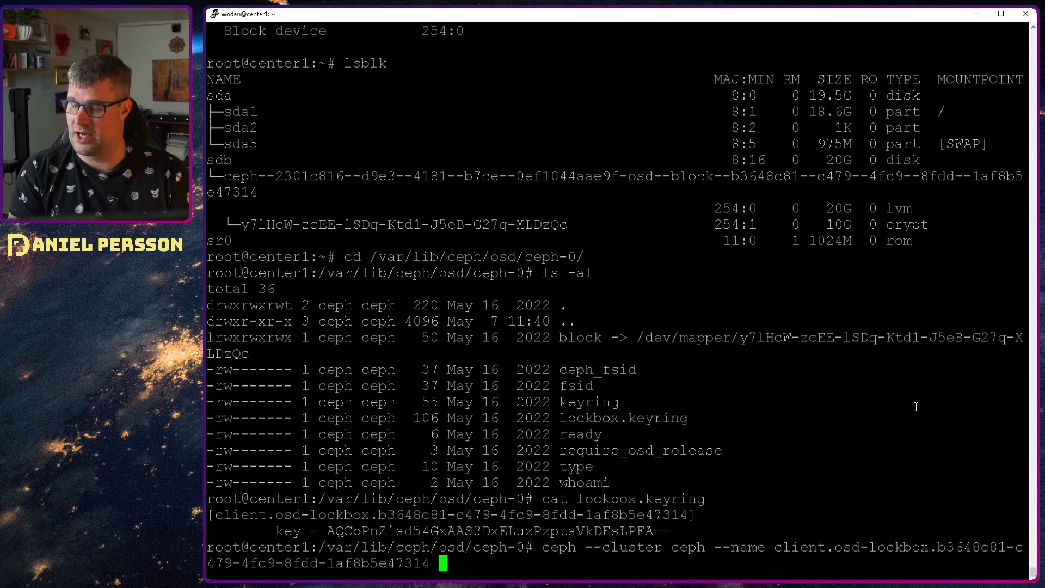
text(confin)
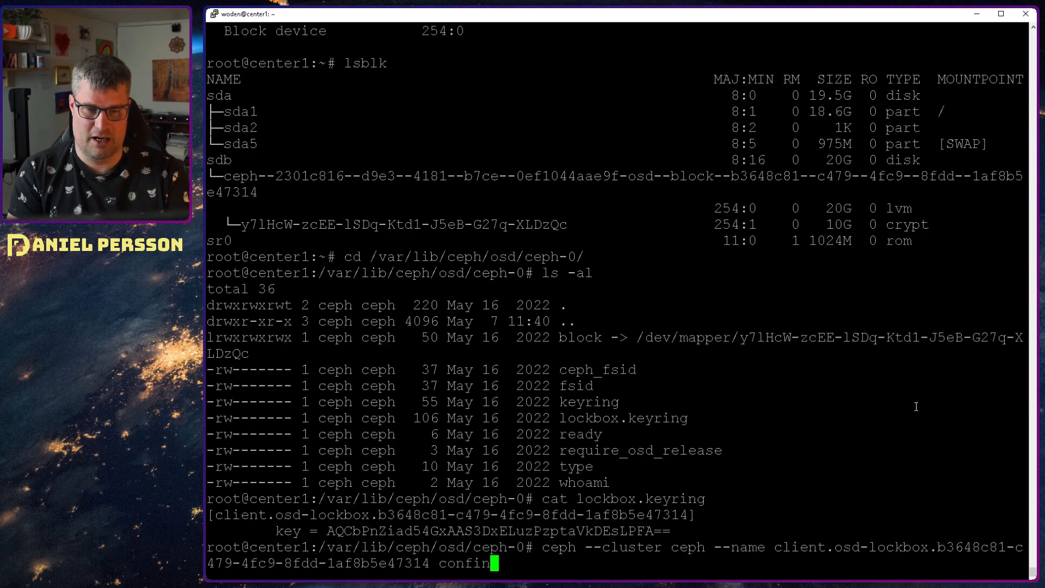
text(-)
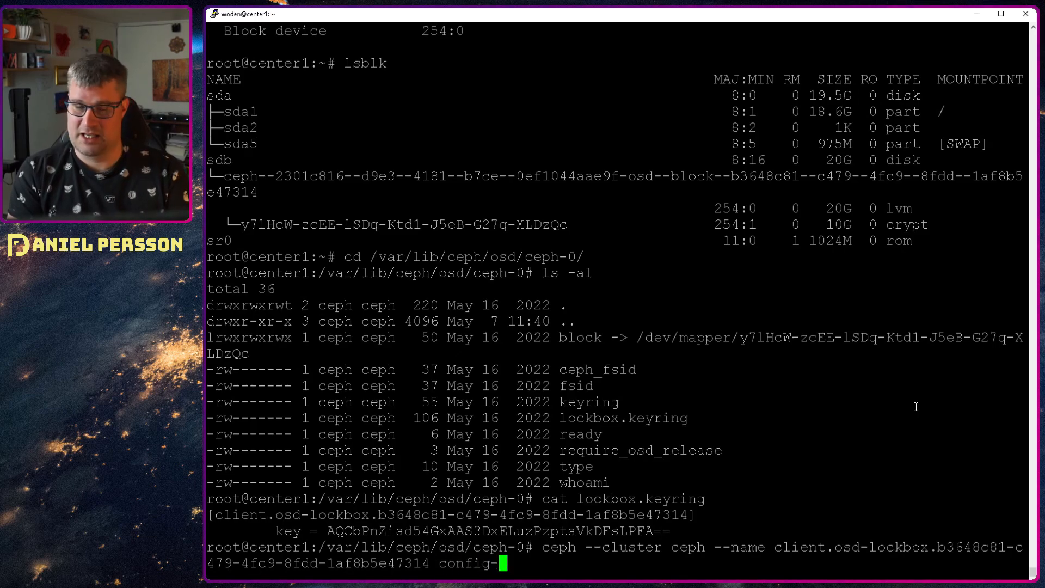
text(ke)
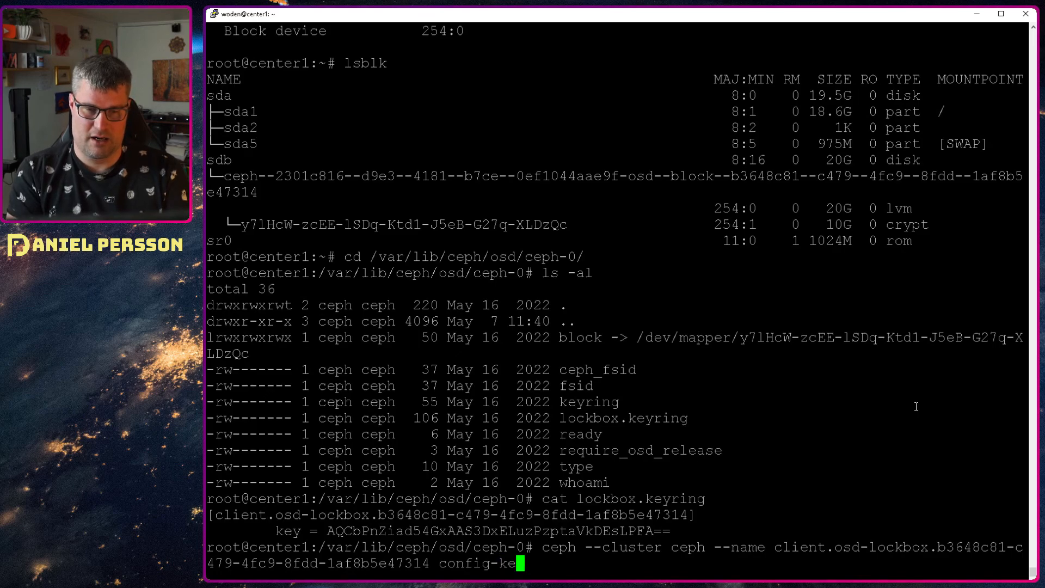
text(get)
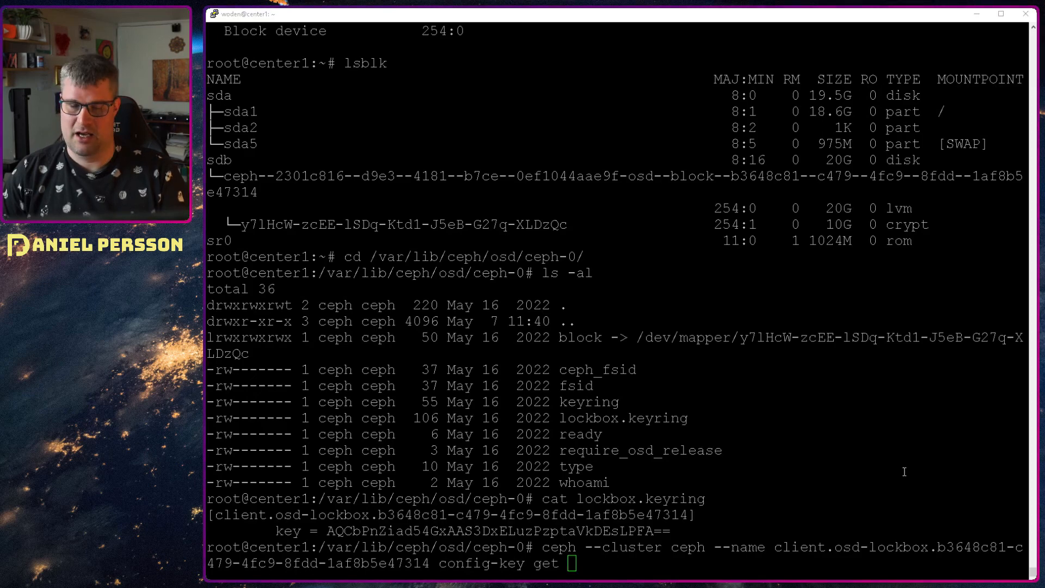
text(dm-crypt/osd/)
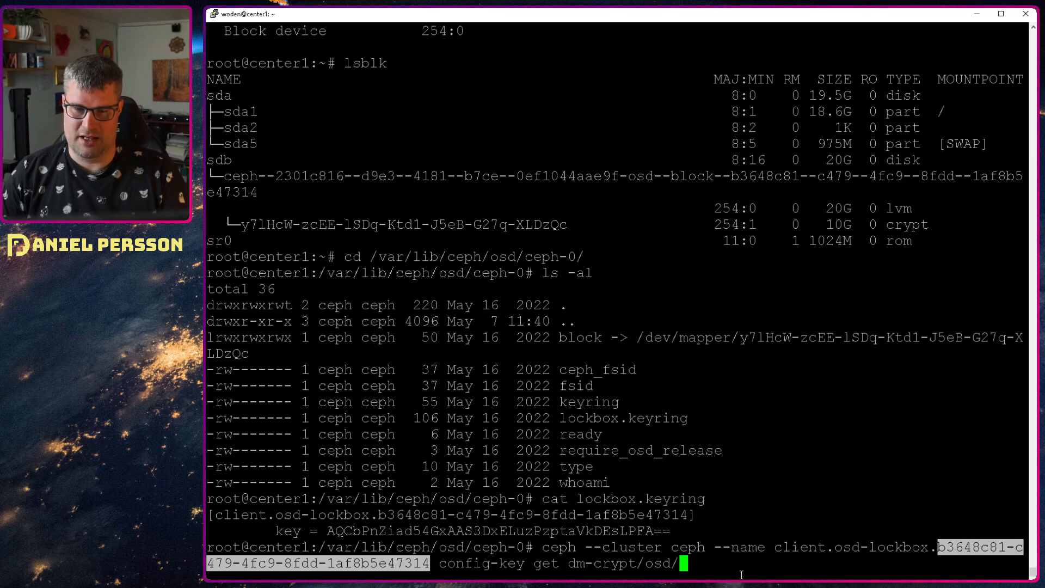
text(b3648c81-c479-4fc9-8fdd-1af8b5e47314)
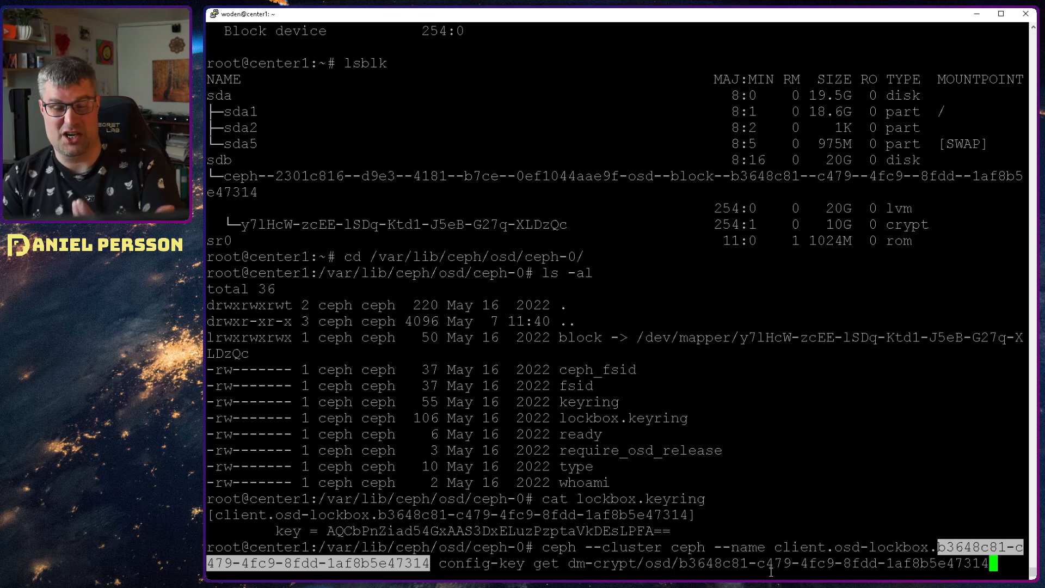
text(/luks)
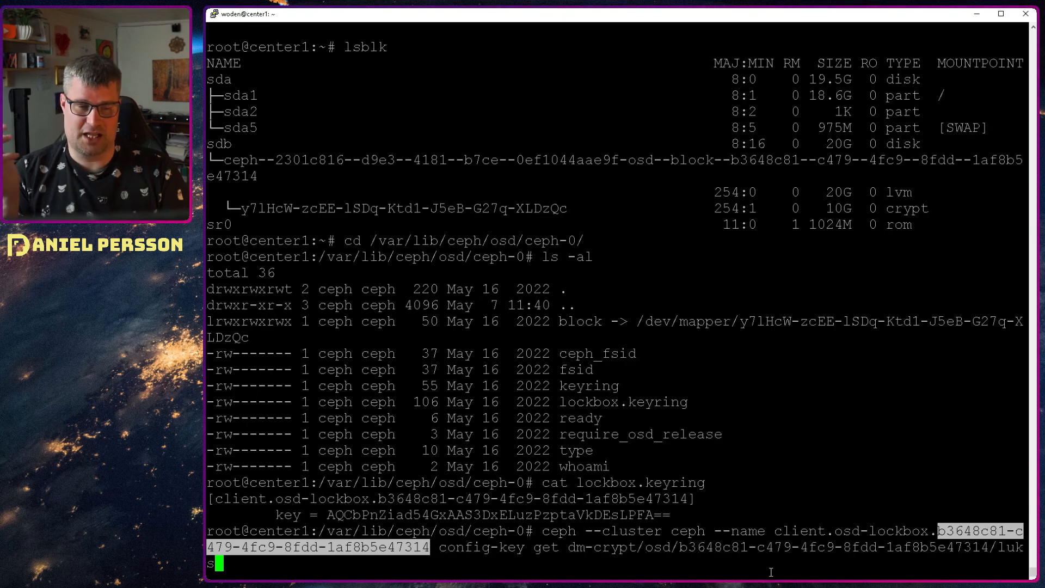
key(Return)
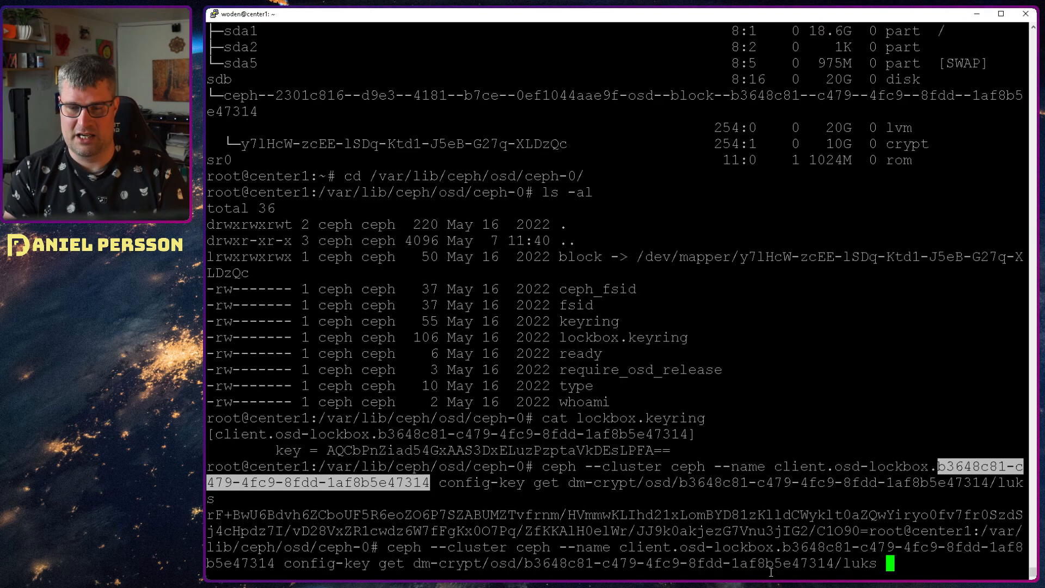
Rerun the command redirected to save the key into /tmp/dmcrypt.key
text(> /)
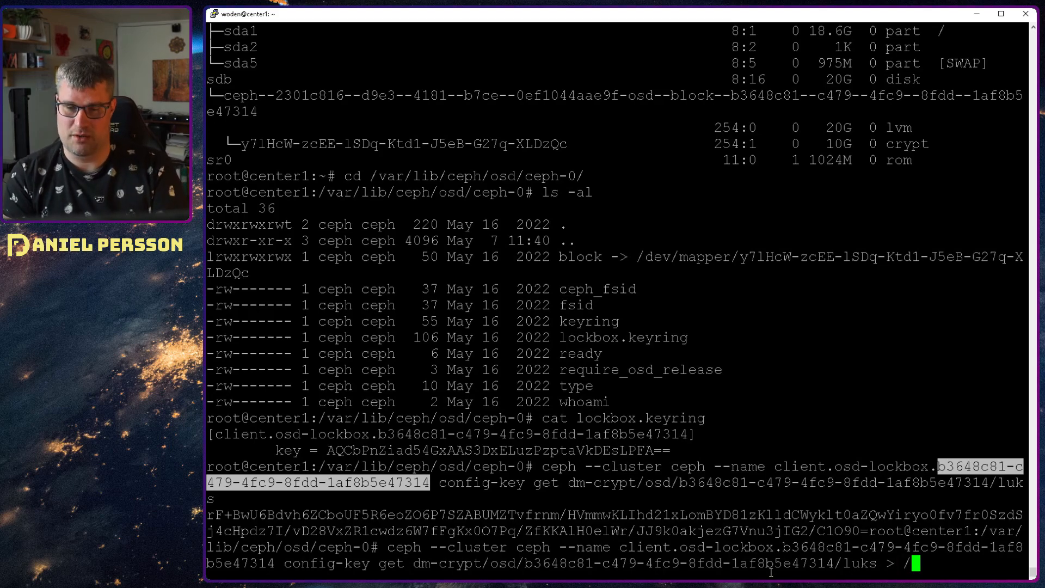
text(/tmp/&)
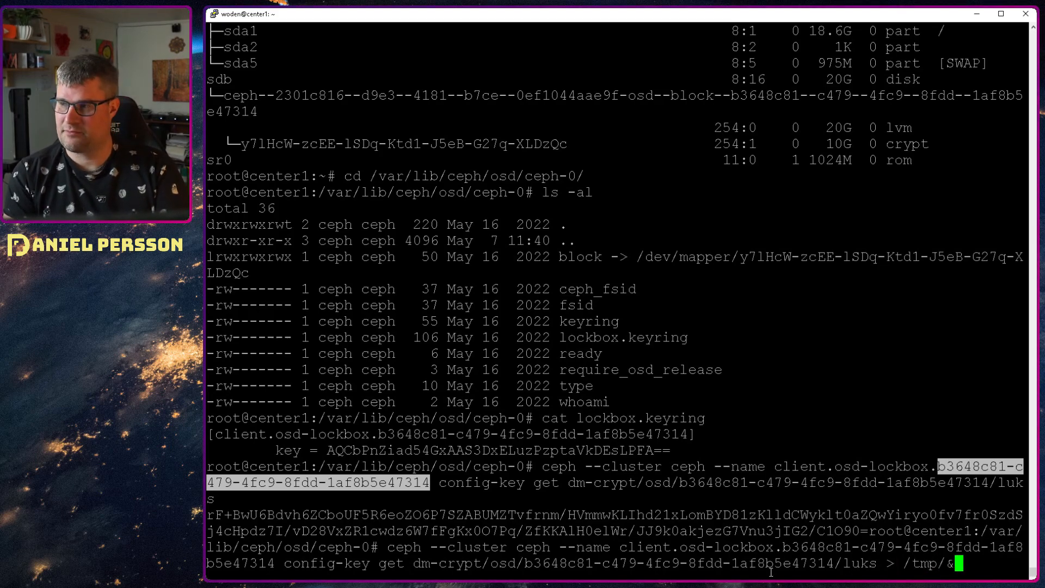
text(dmcerypt.)
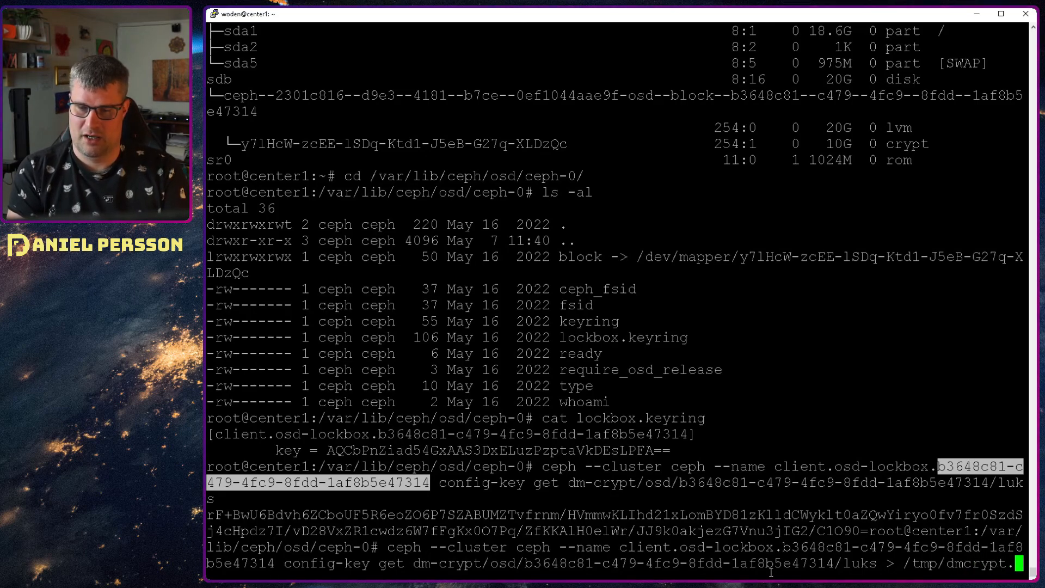
key(Return)
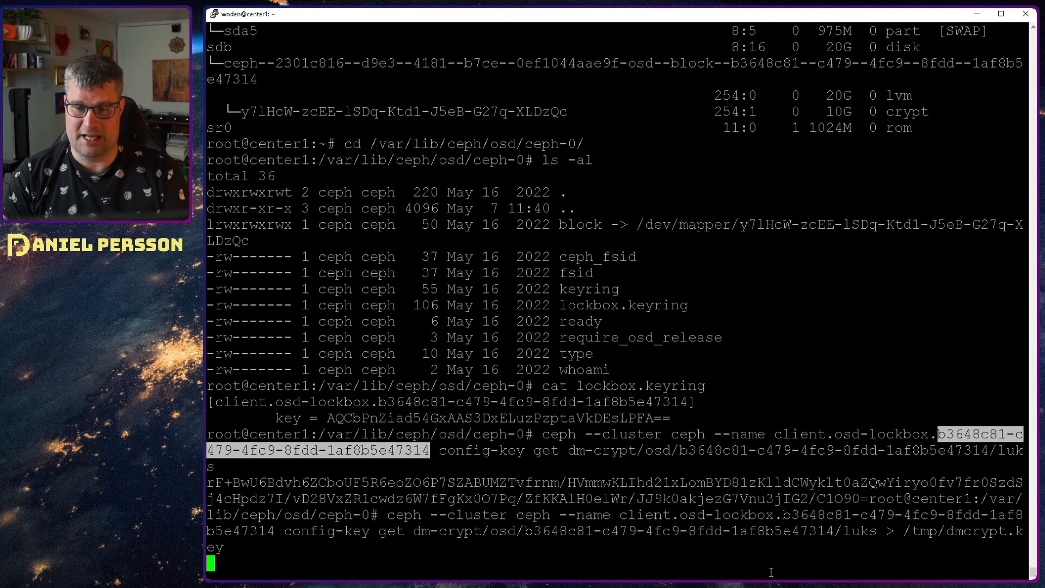
key(Return)
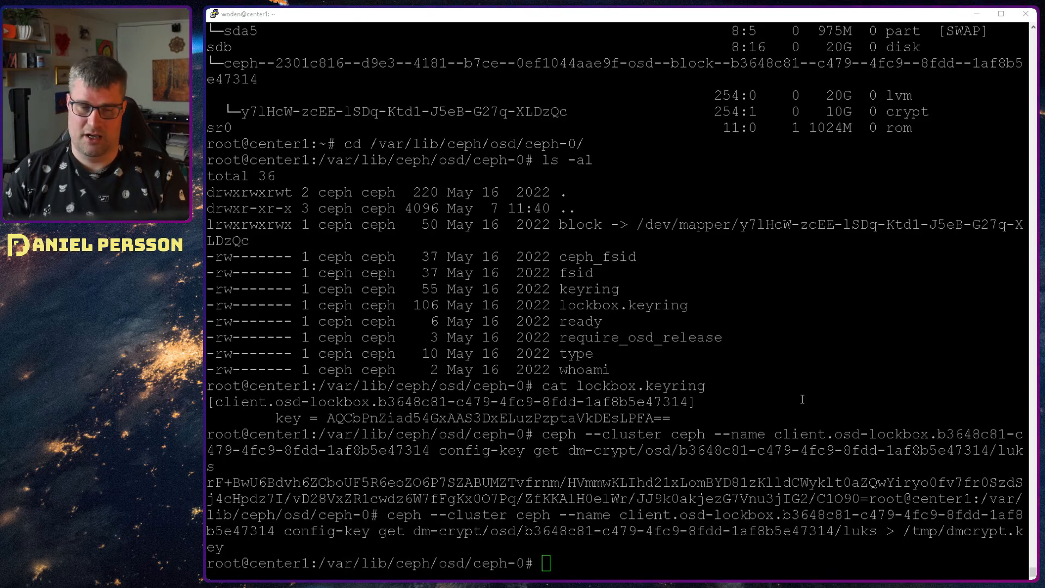
Run cryptsetup resize on the encrypted OSD volume using --key-file /tmp/dmcrypt.key
text(cryptsetup resize y7lHcW-zcEE-lSDq-Ktd1-J5eB-G27q-XLDzQc)
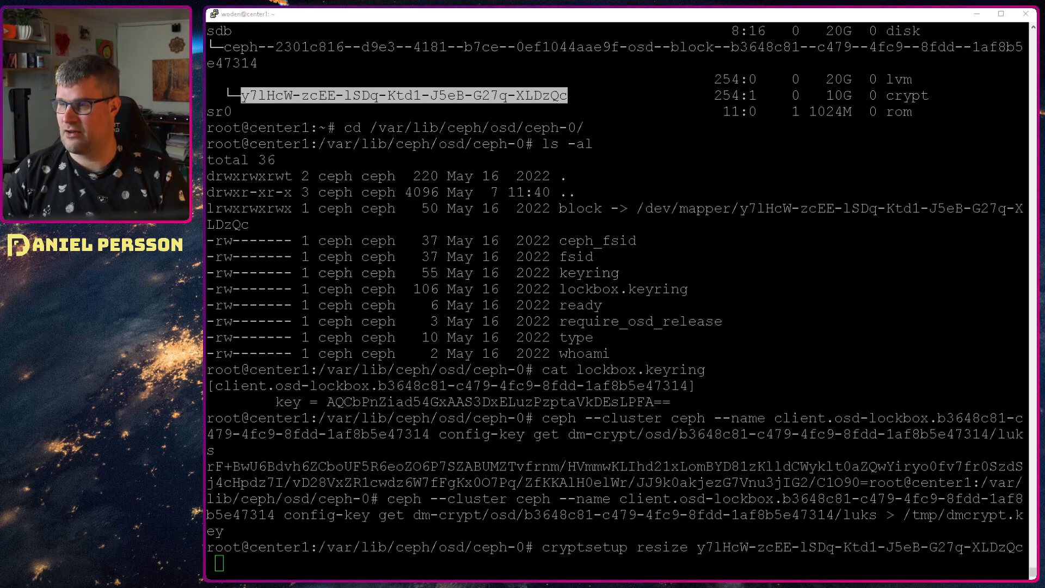
text(--key-file /tmp/dmcrypt.key)
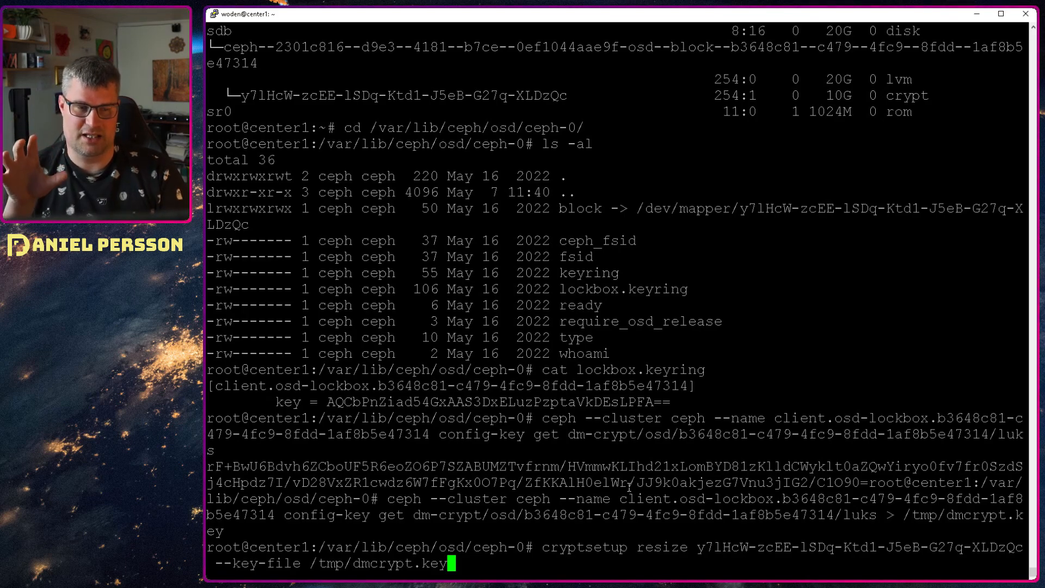
key(Return)
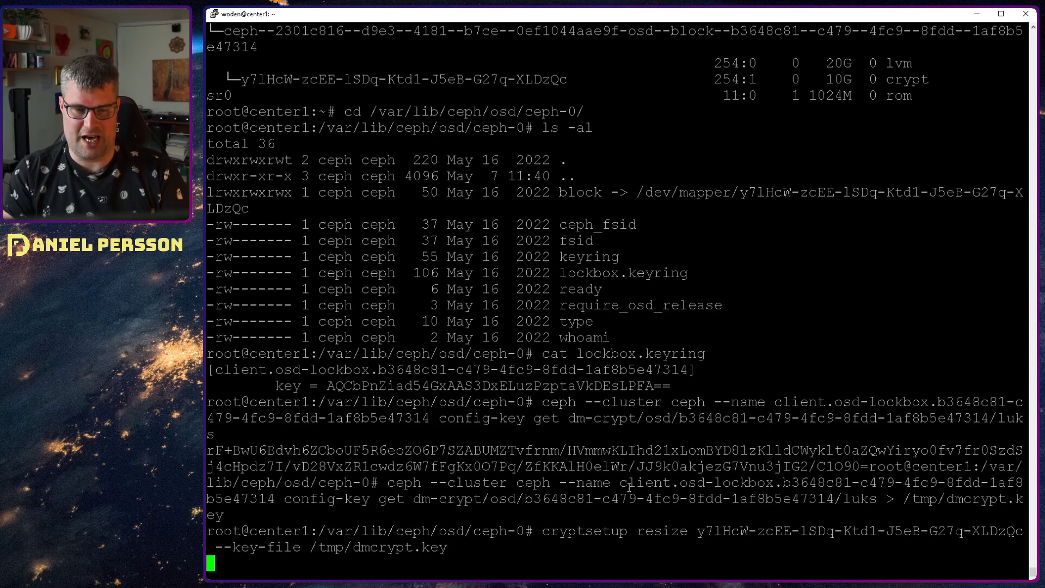
key(Return)
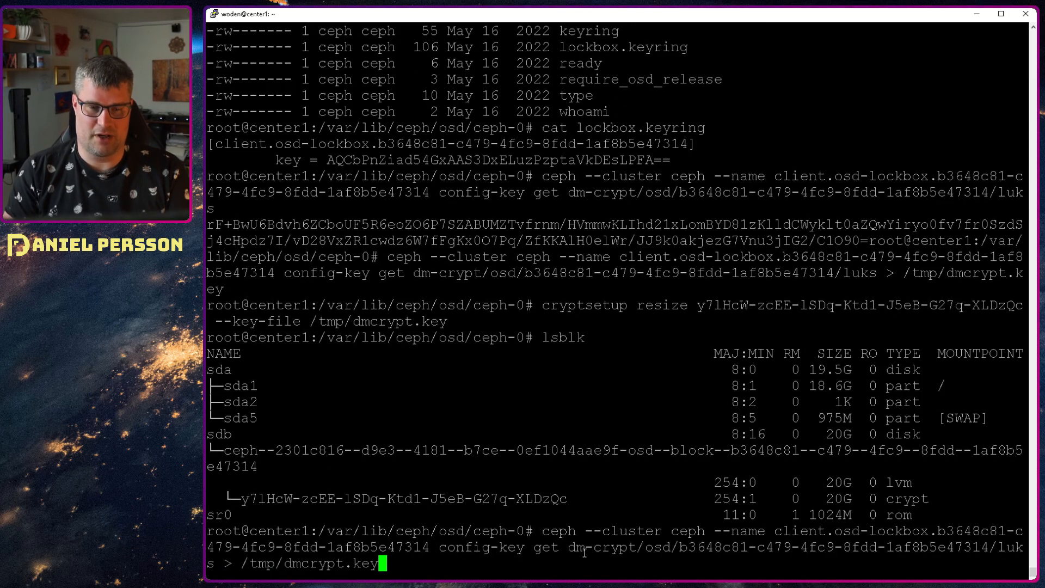
Recall the systemctl command from history and start the ceph-osd@0 service again
text(lvdisplay)
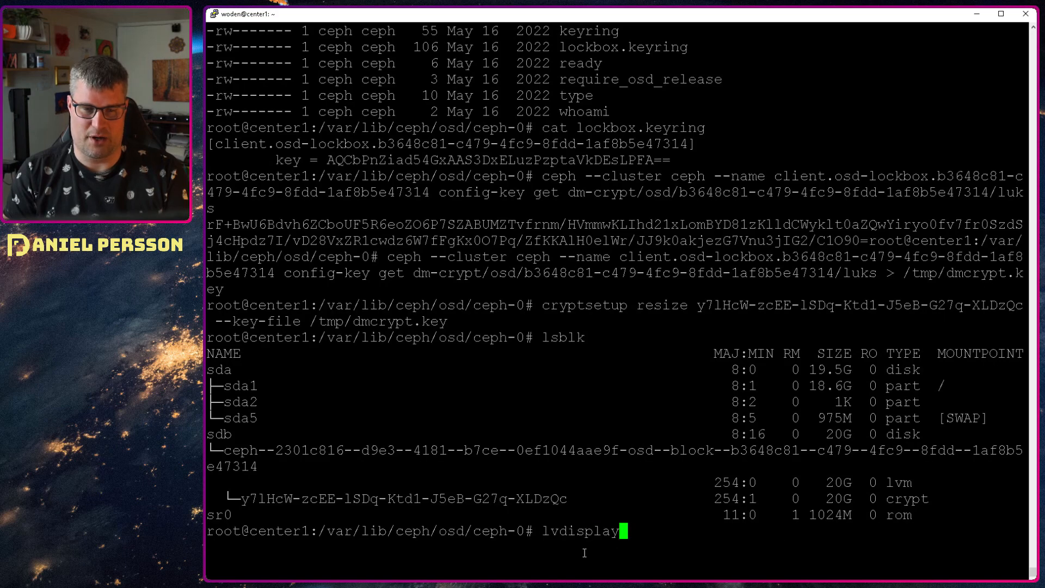
text(pvresize /dev/sdb)
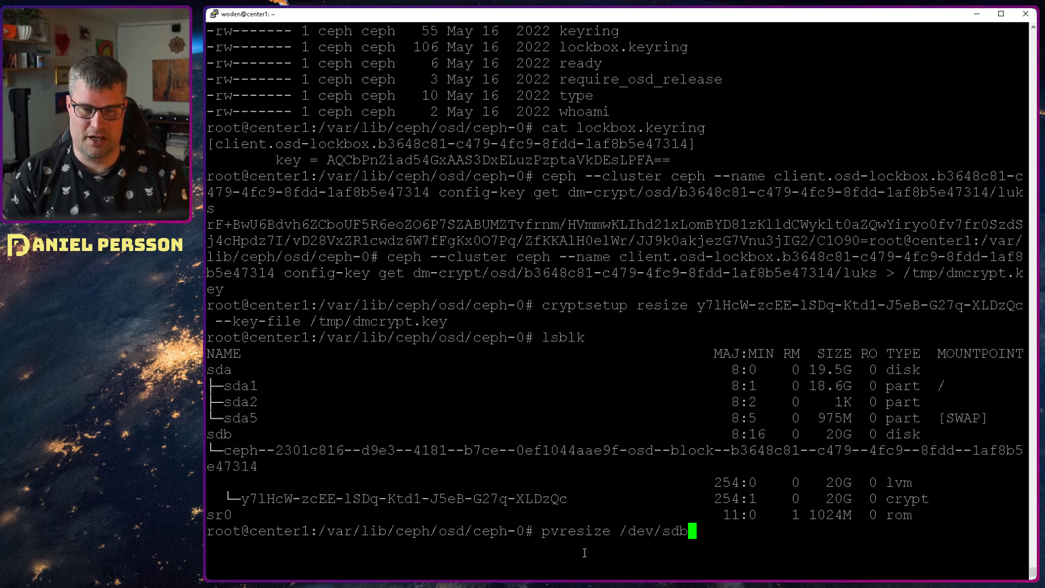
text(systemctl status ceph-osd@0)
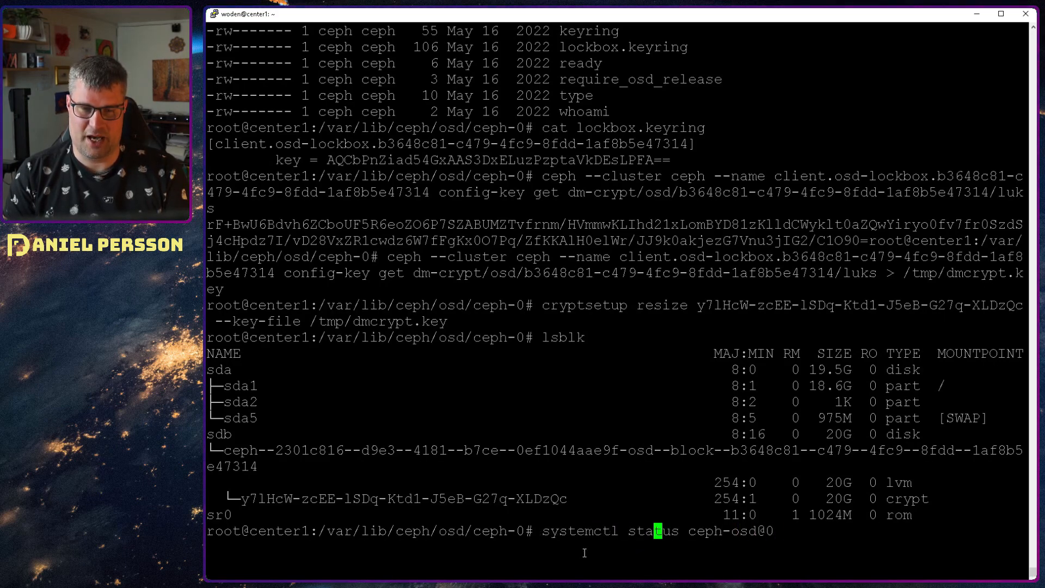
text(start)
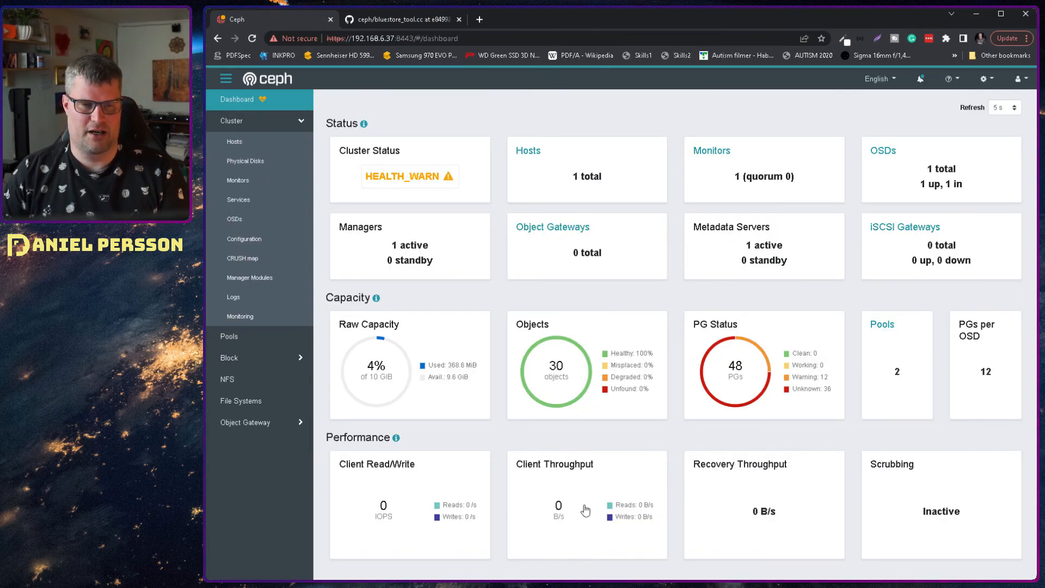
mouse_move(692, 353)
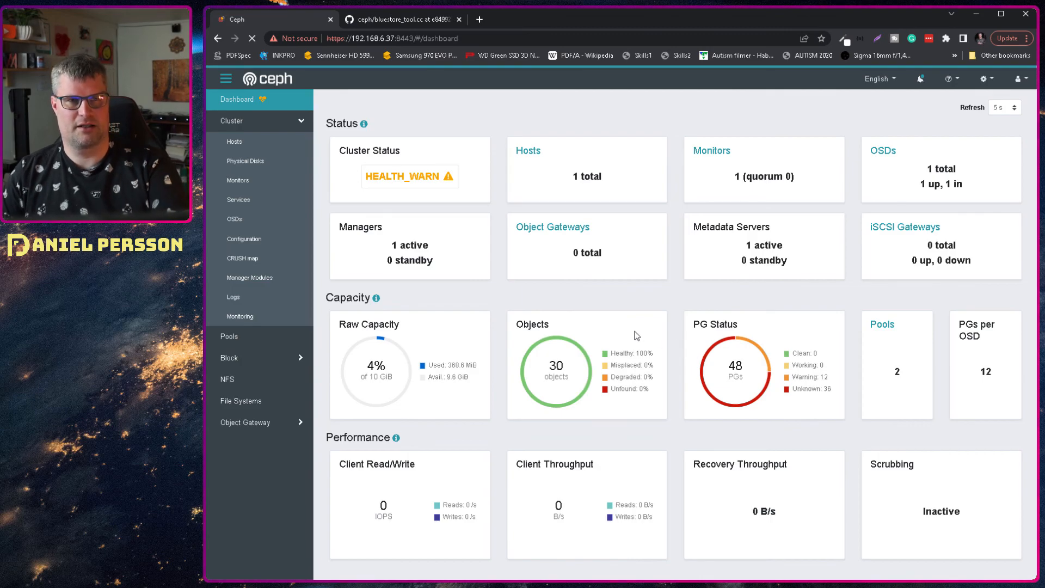
Collapse the Cluster menu to view the Raw Capacity card reading 52% of 20 GiB used
click(231, 121)
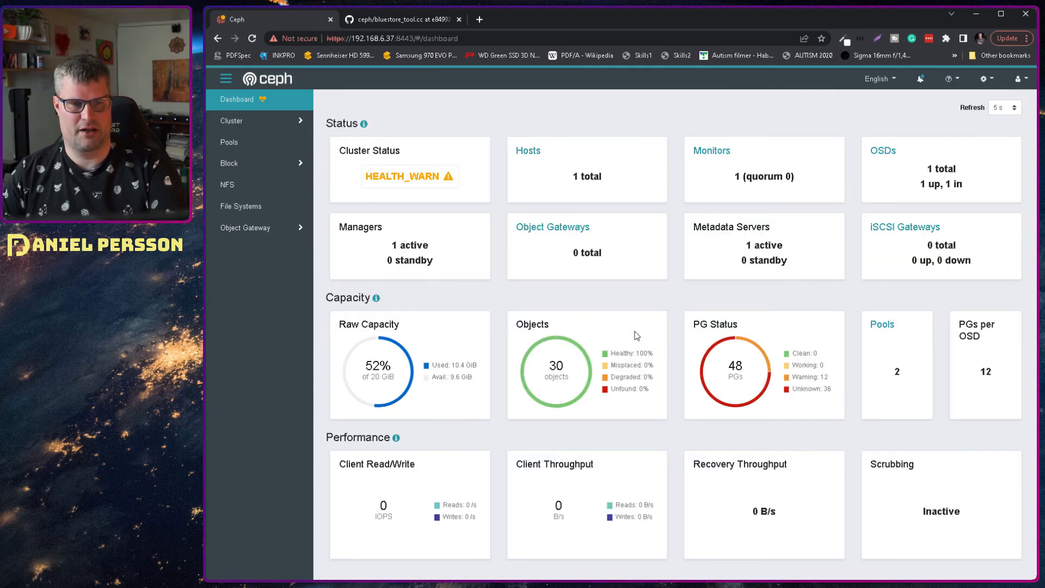
mouse_move(433, 377)
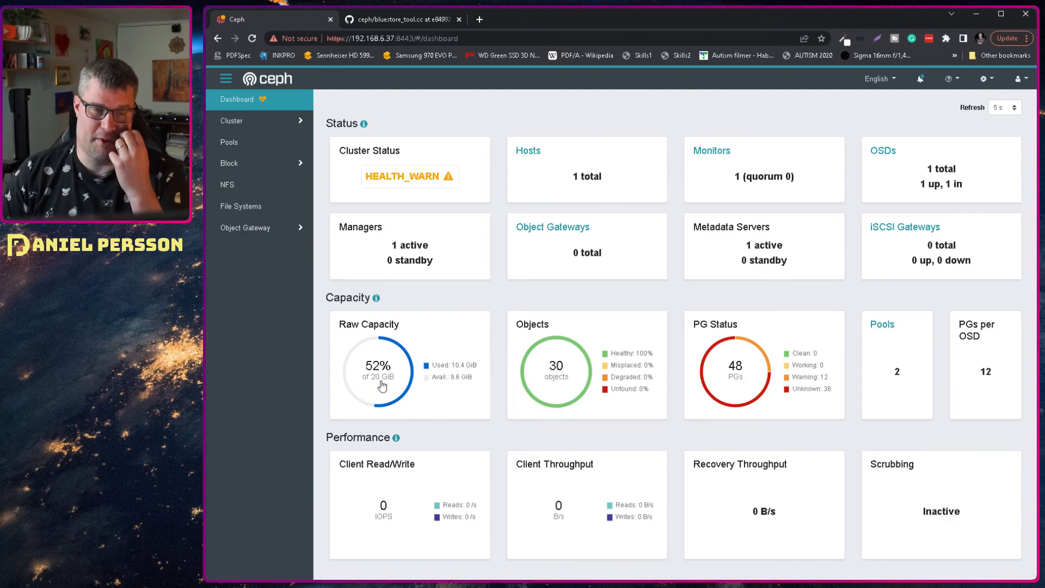
mouse_move(459, 388)
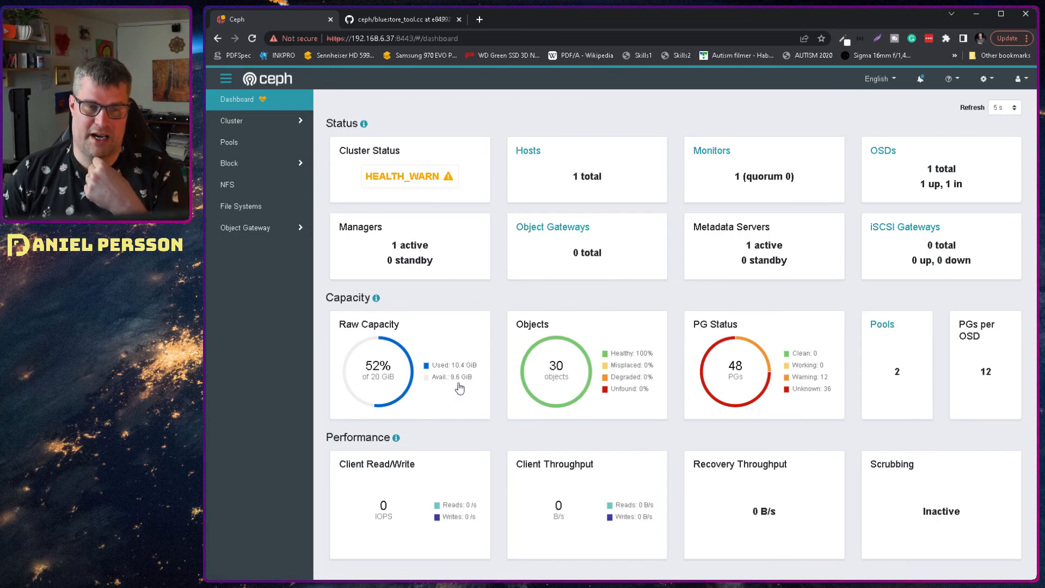
mouse_move(459, 369)
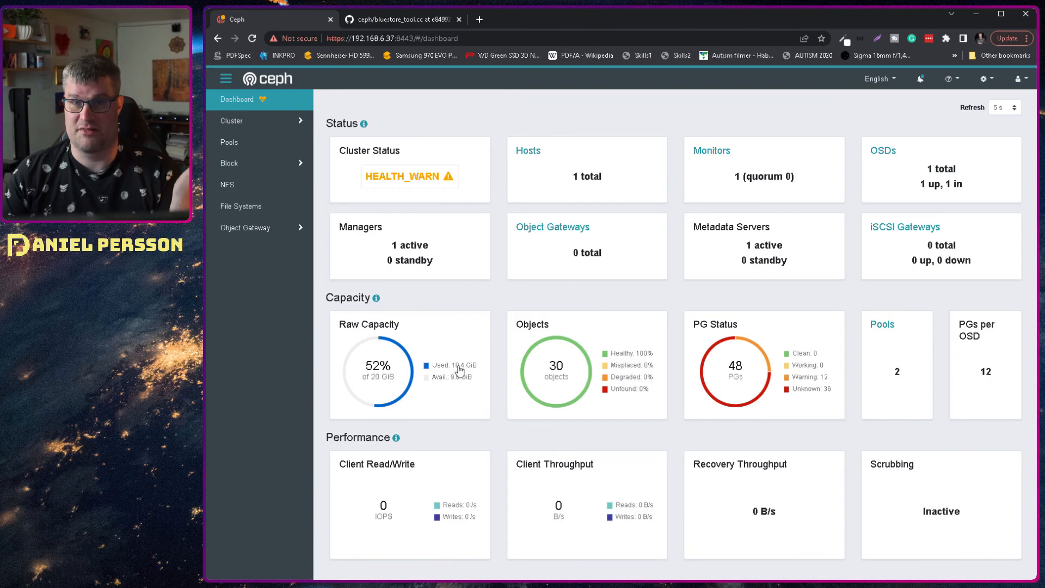
mouse_move(434, 387)
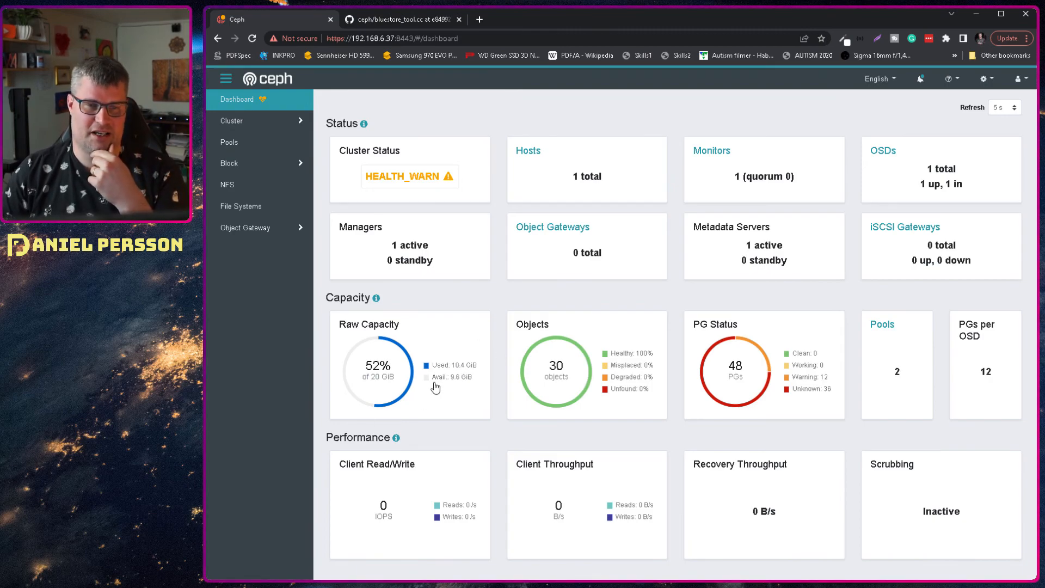
mouse_move(377, 341)
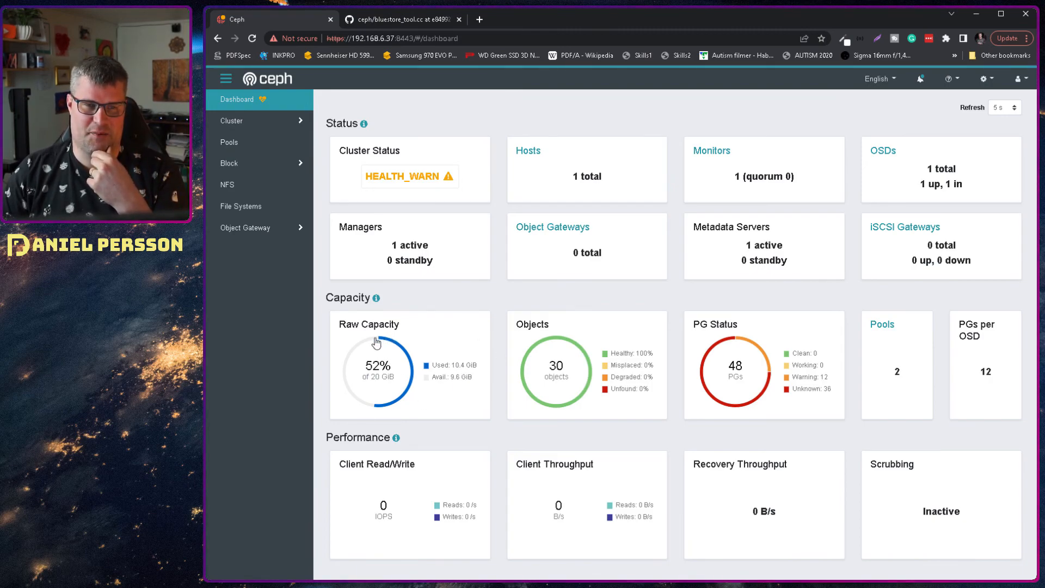
mouse_move(376, 403)
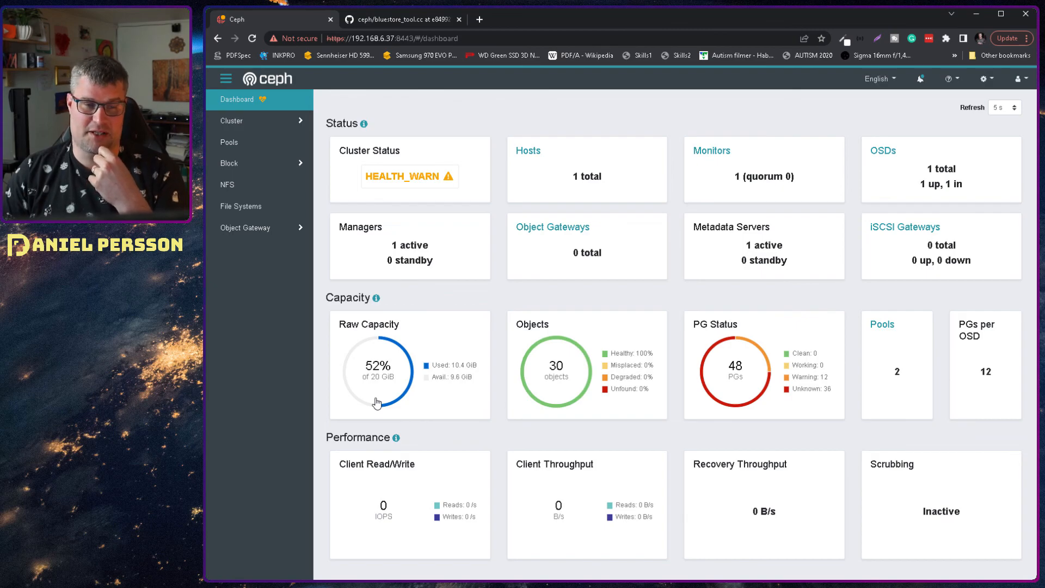
mouse_move(467, 304)
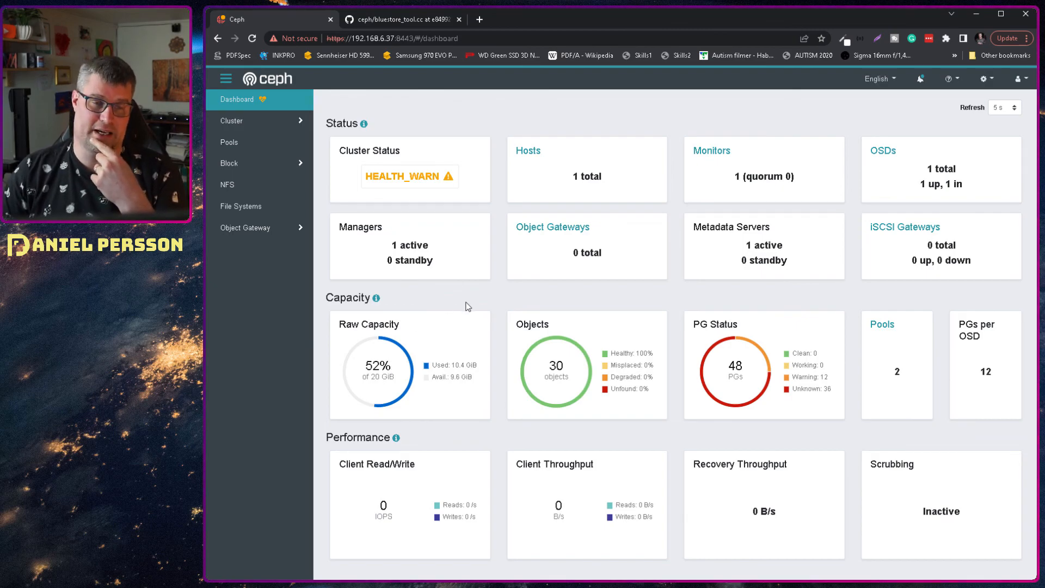
mouse_move(471, 336)
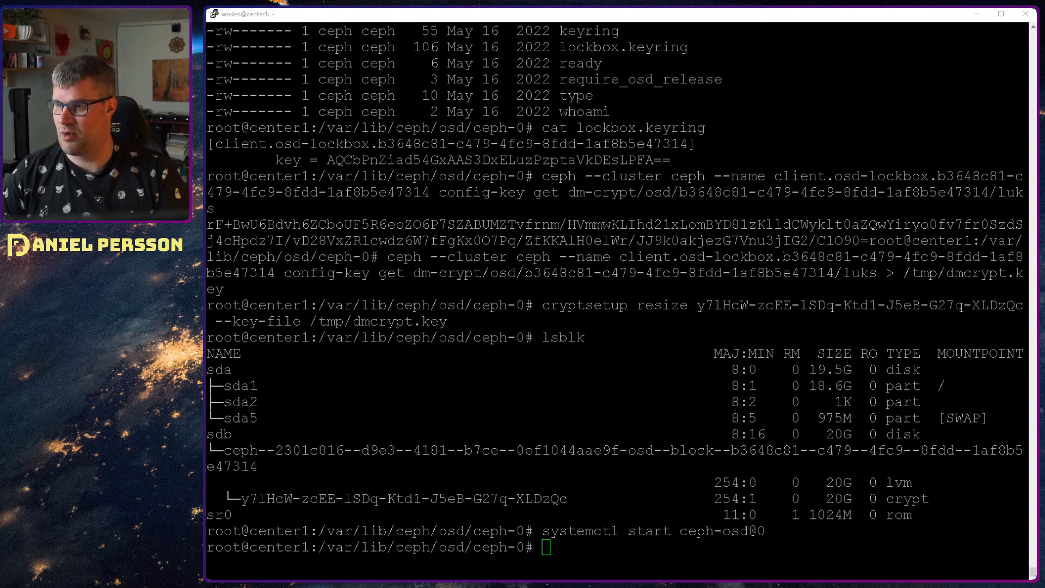
Query bluefs-bdev-sizes on /var/lib/ceph/osd/ceph-0, then stop ceph-osd@0 so the tool can run
text(ceph-bluestore-tool bluefs-bdev-sizes --path /var/lib/ceph/osd/ceph-0)
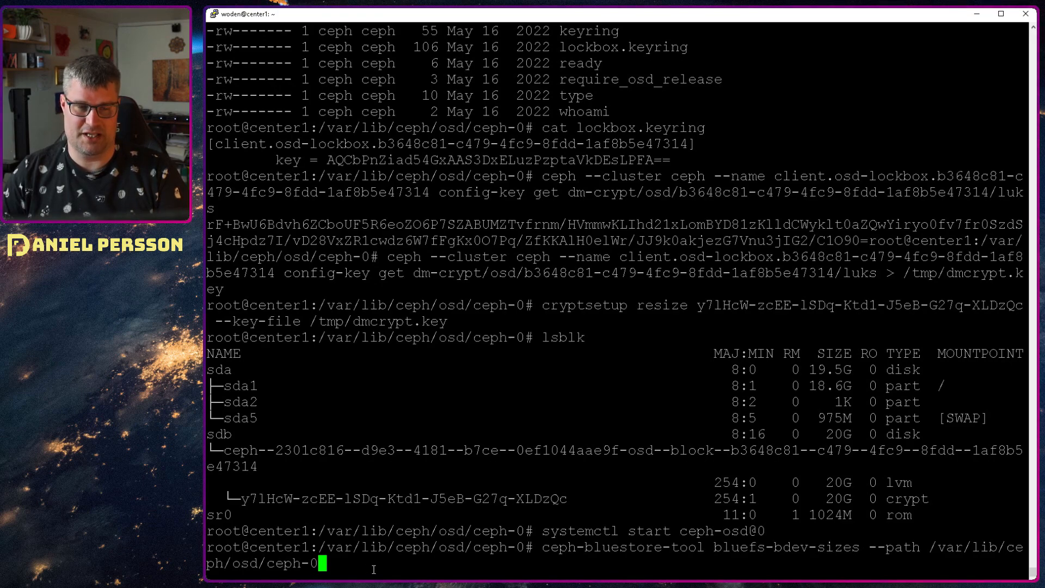
key(Return)
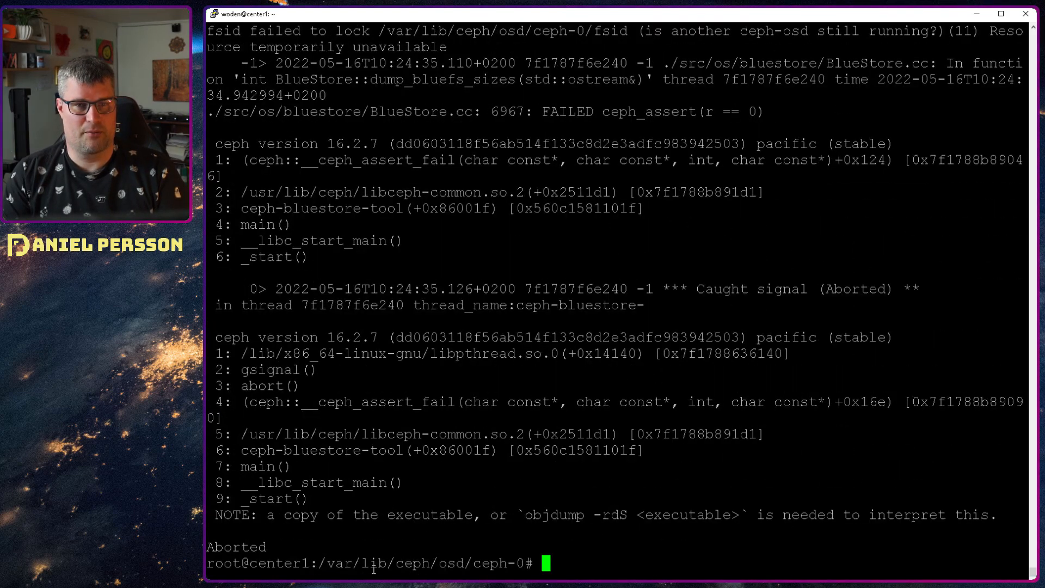
text(systemctl start ceph-osd@0)
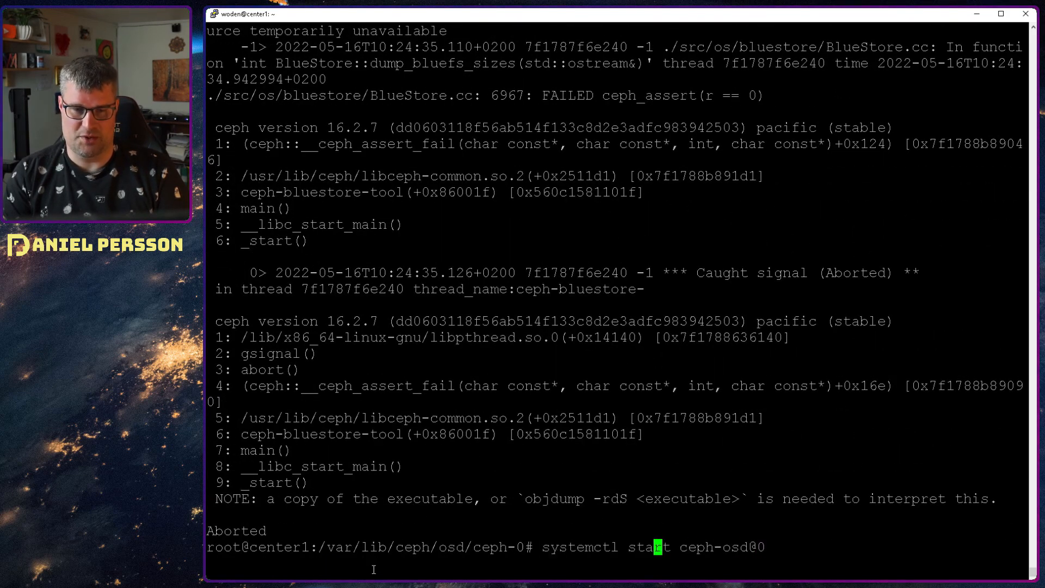
key(Return)
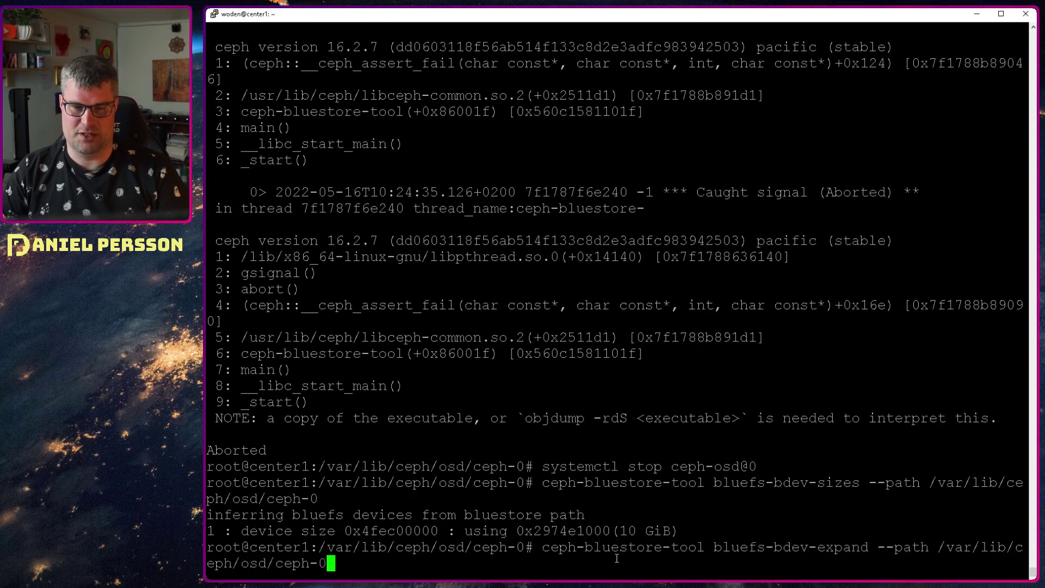
mouse_move(782, 553)
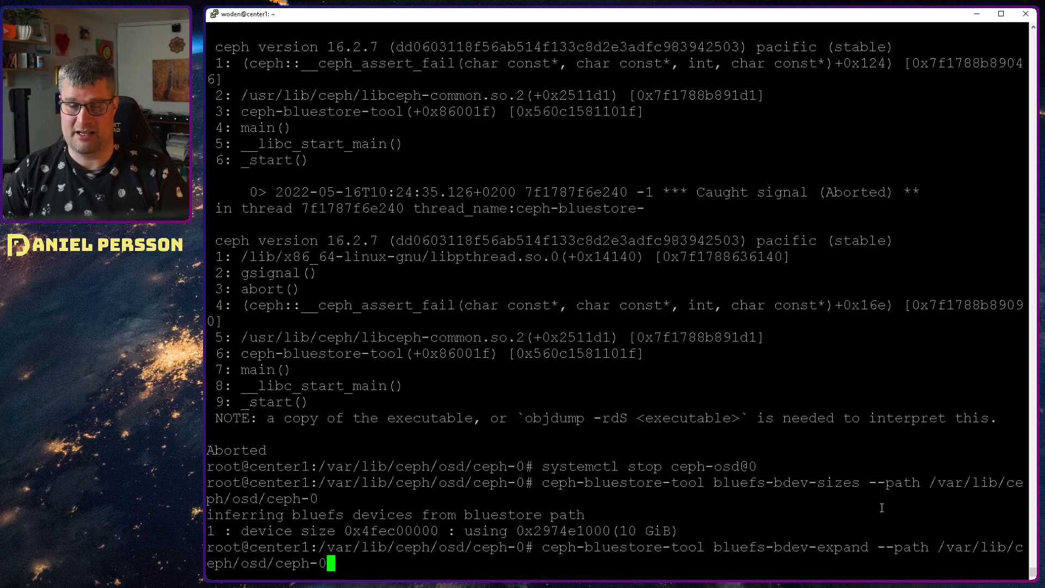
Run ceph-bluestore-tool bluefs-bdev-expand on ceph-0, growing BlueFS from 0x27ec00000 to 0x4fec00000
key(Return)
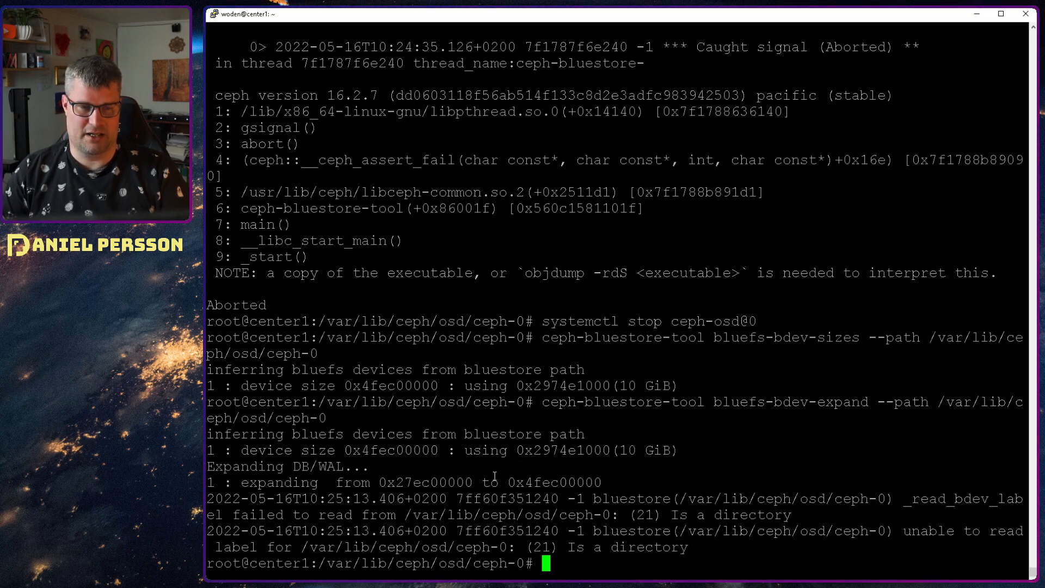
mouse_move(748, 542)
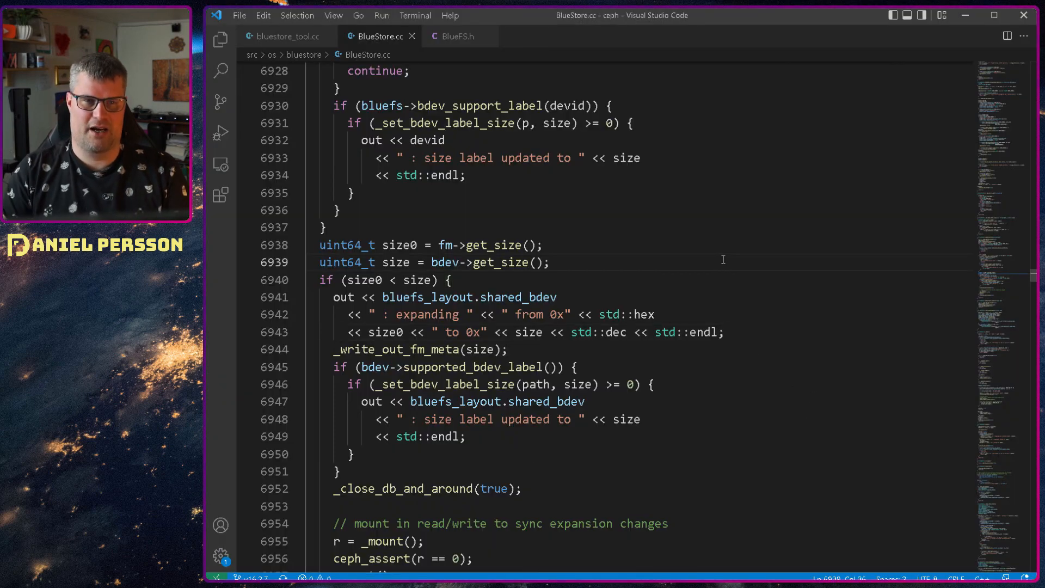
In BlueStore.cc, highlight the shared-device check with bluefs_layout and the BDEV_DB identifier
scroll(up, 3)
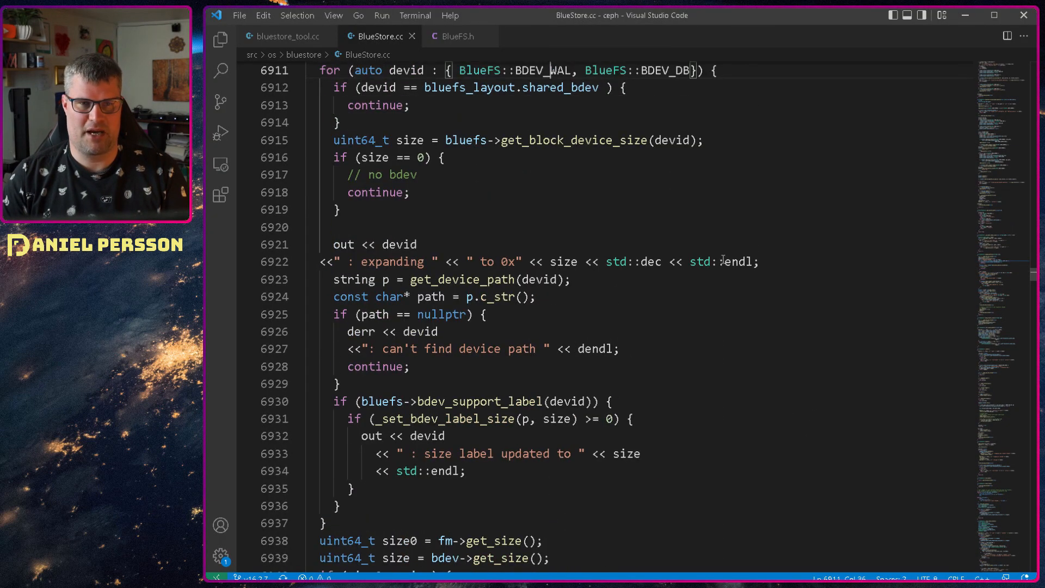
scroll(up, 3)
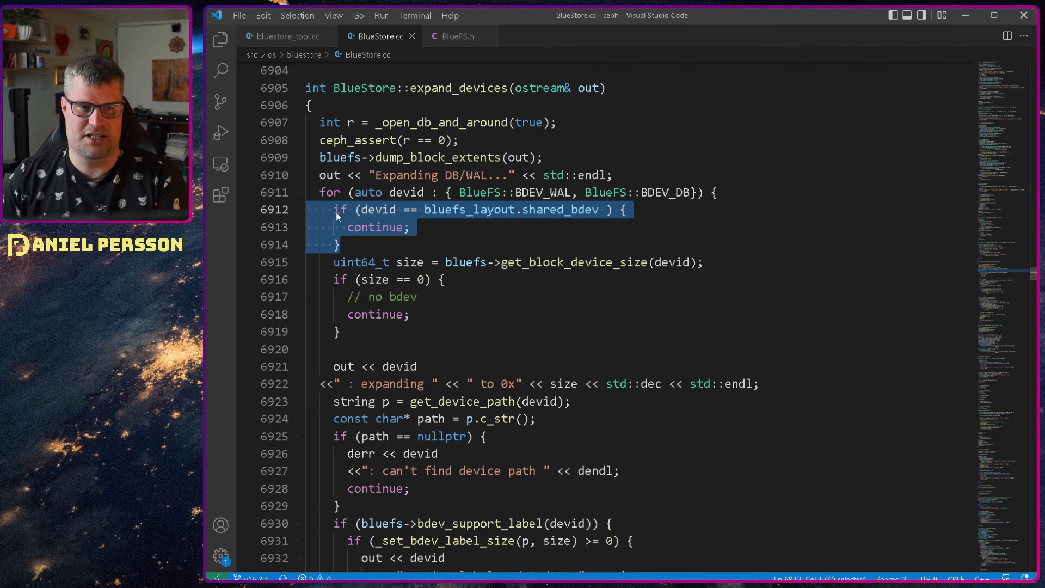
click(624, 209)
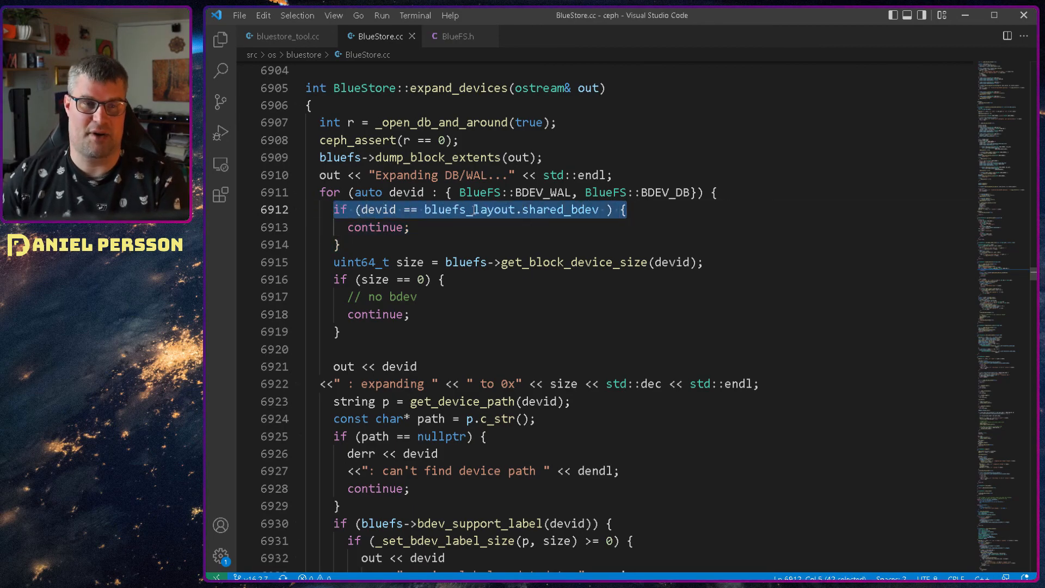
double_click(467, 209)
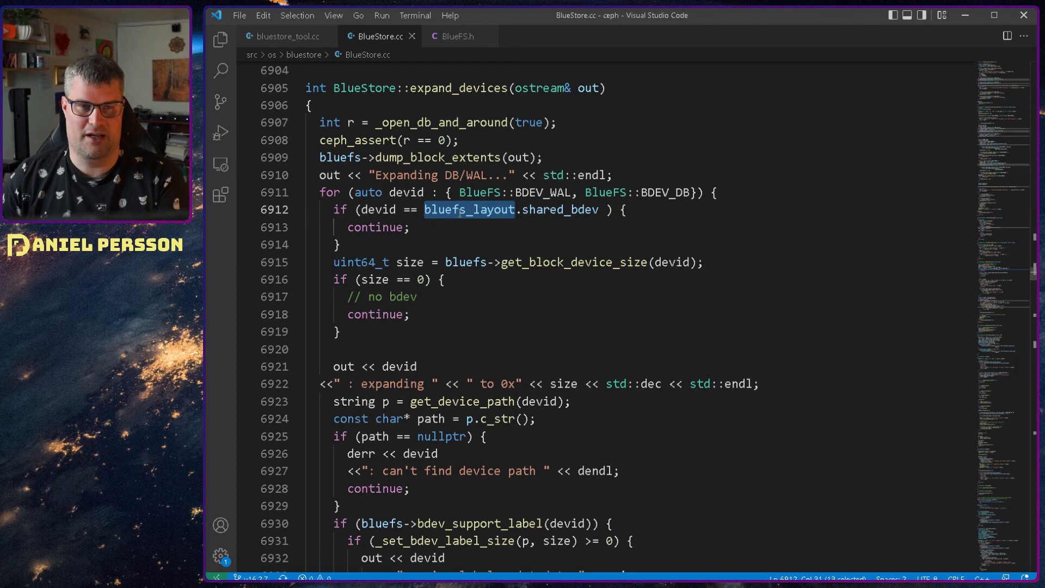
double_click(561, 209)
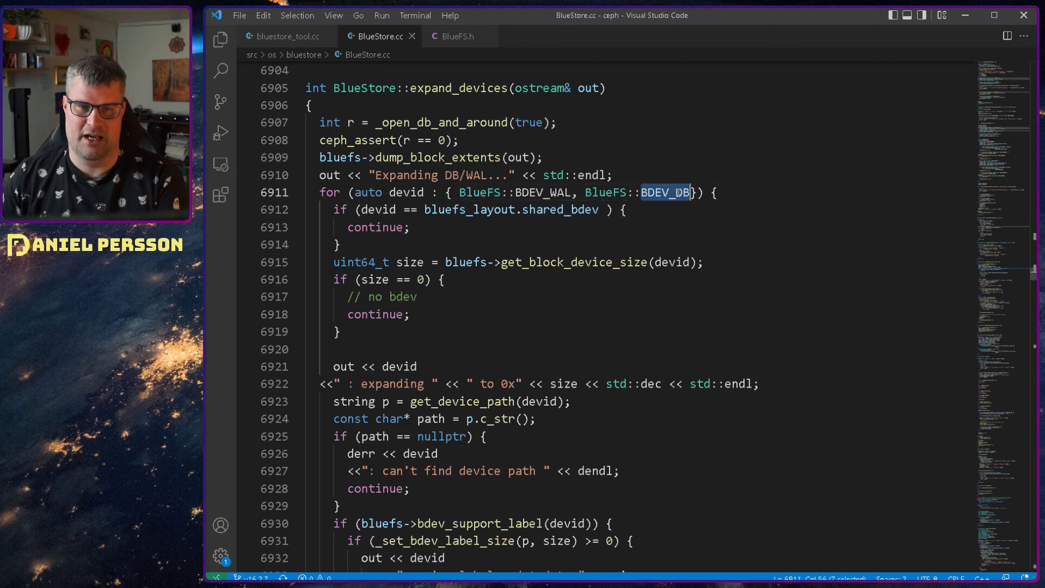
double_click(541, 193)
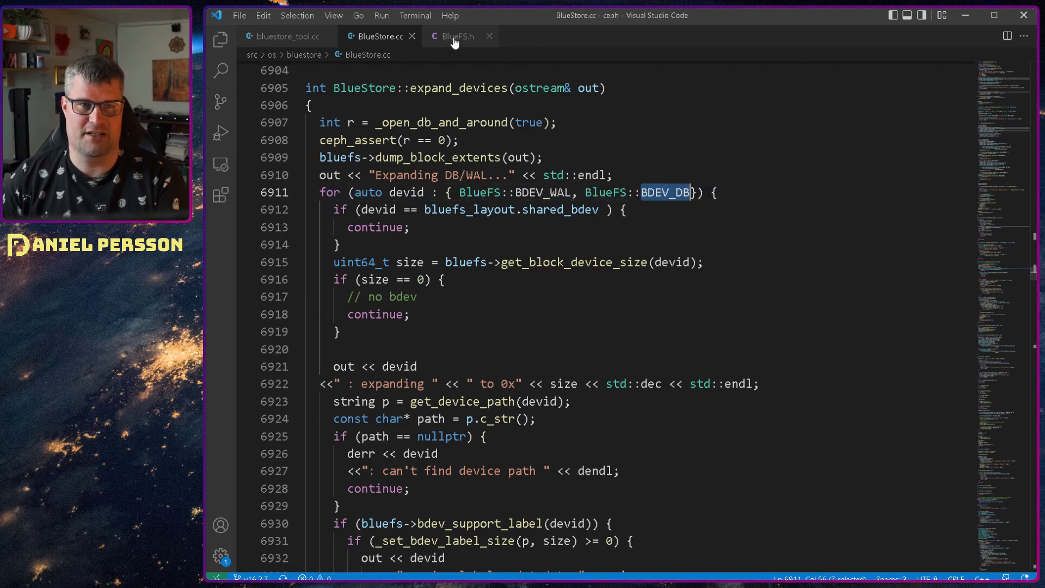
In BlueFS.h, mark the BDEV_SLOW and BDEV_DB (id 1) constants, then return to BlueStore.cc's expand_devices
click(457, 36)
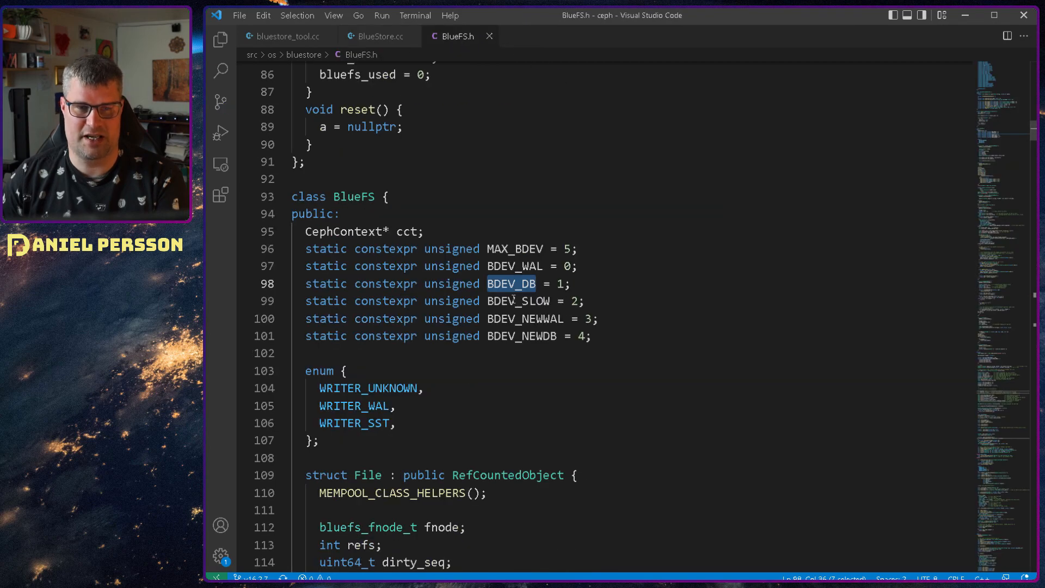
click(508, 283)
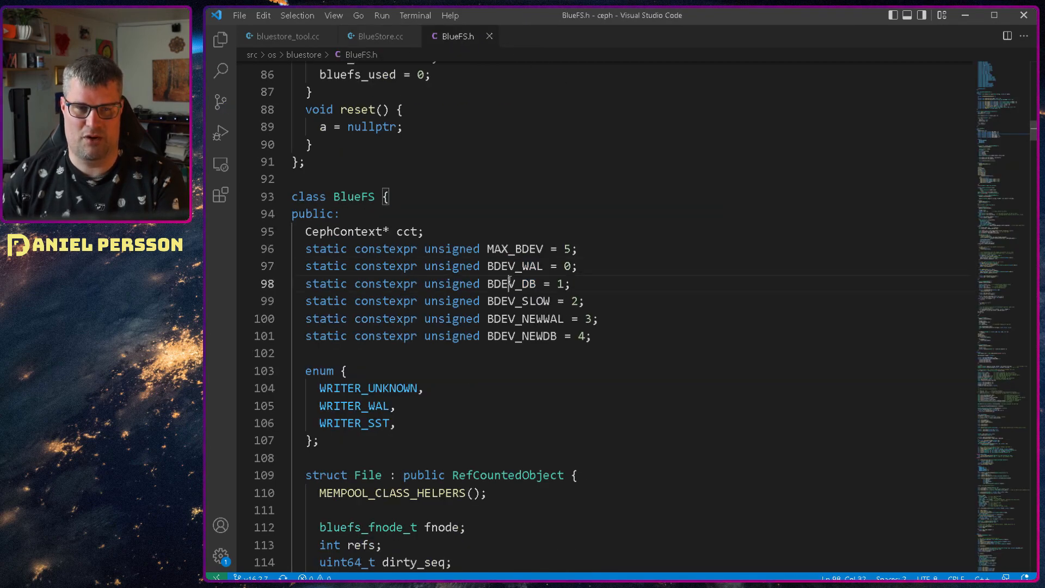
double_click(518, 300)
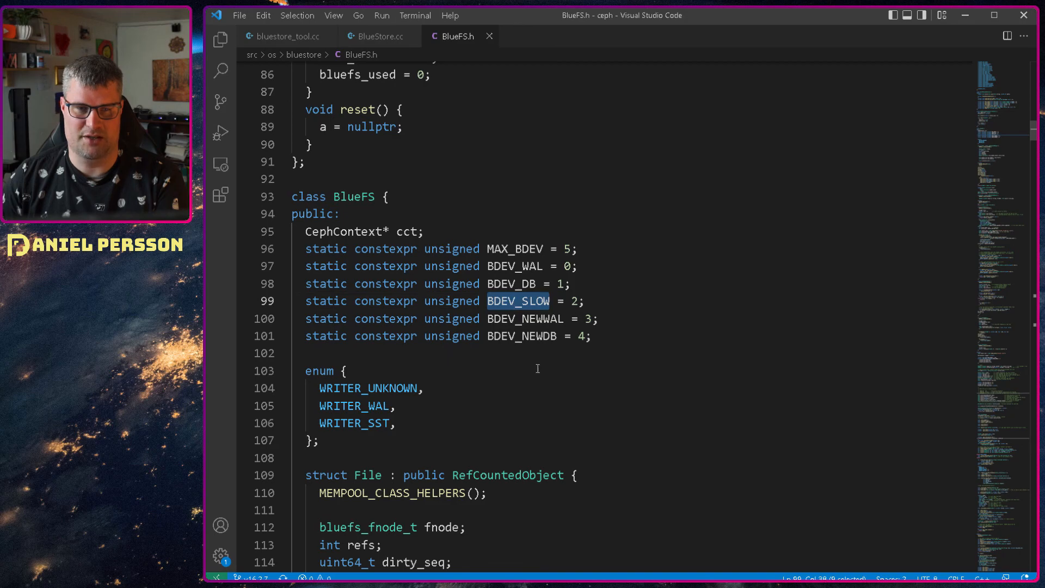
mouse_move(617, 339)
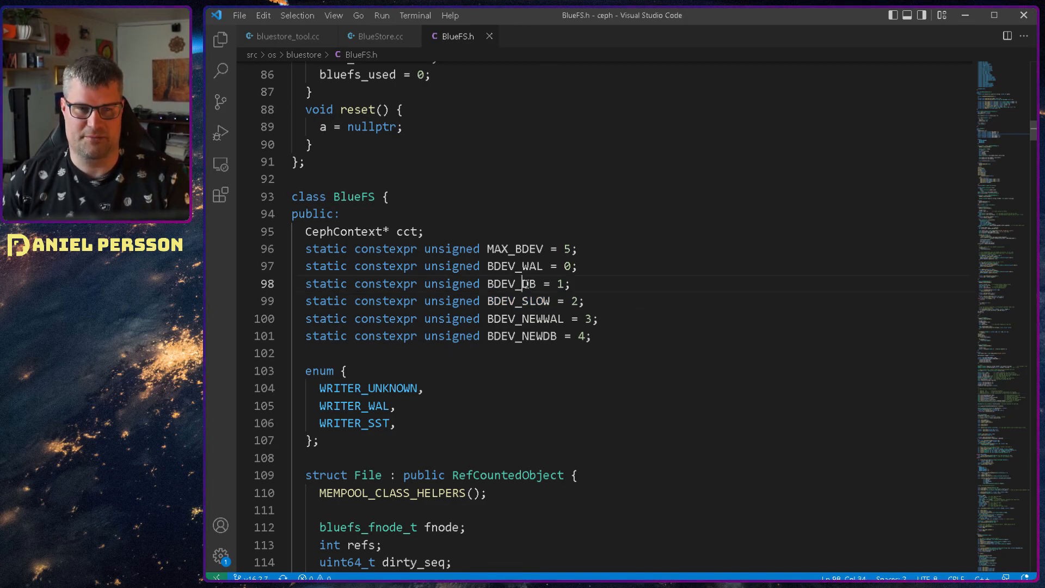
double_click(511, 283)
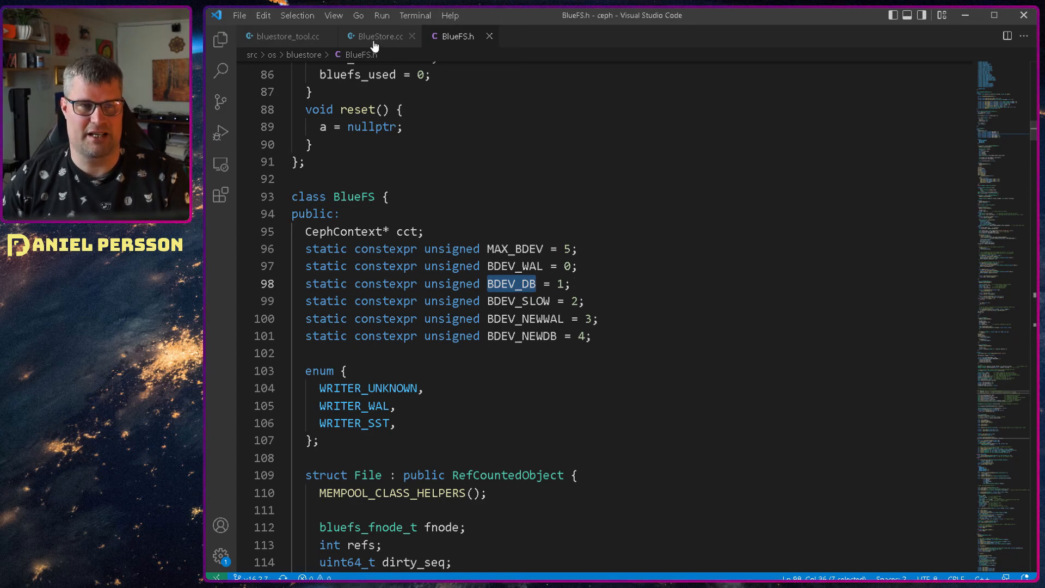
click(377, 35)
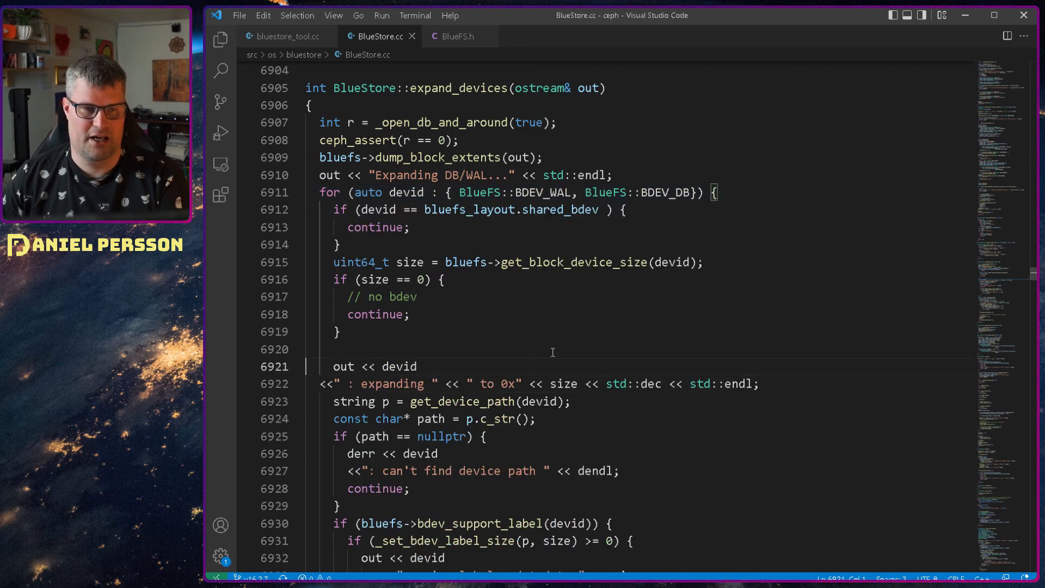
scroll(down, 3)
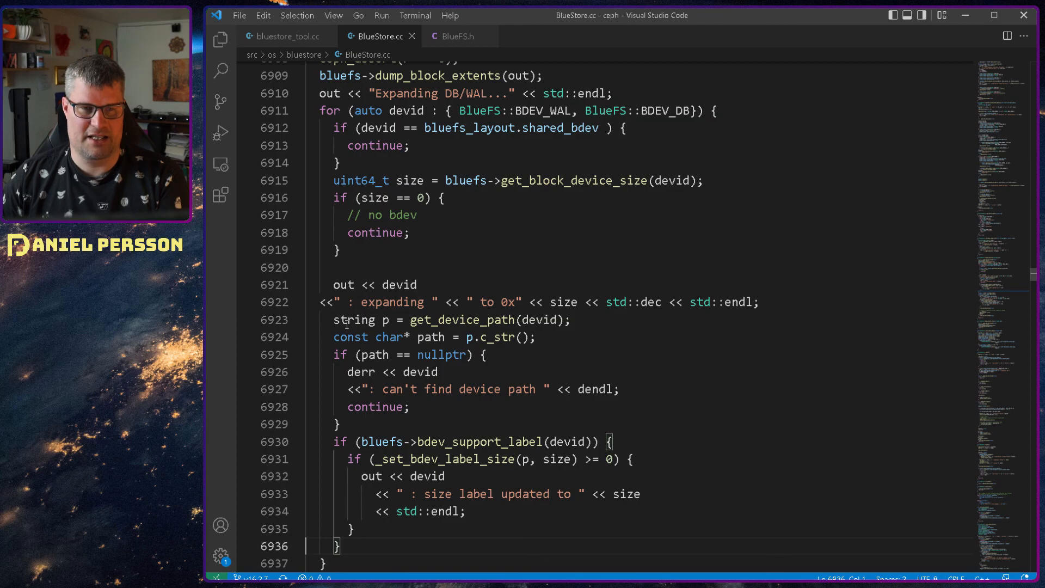
click(570, 319)
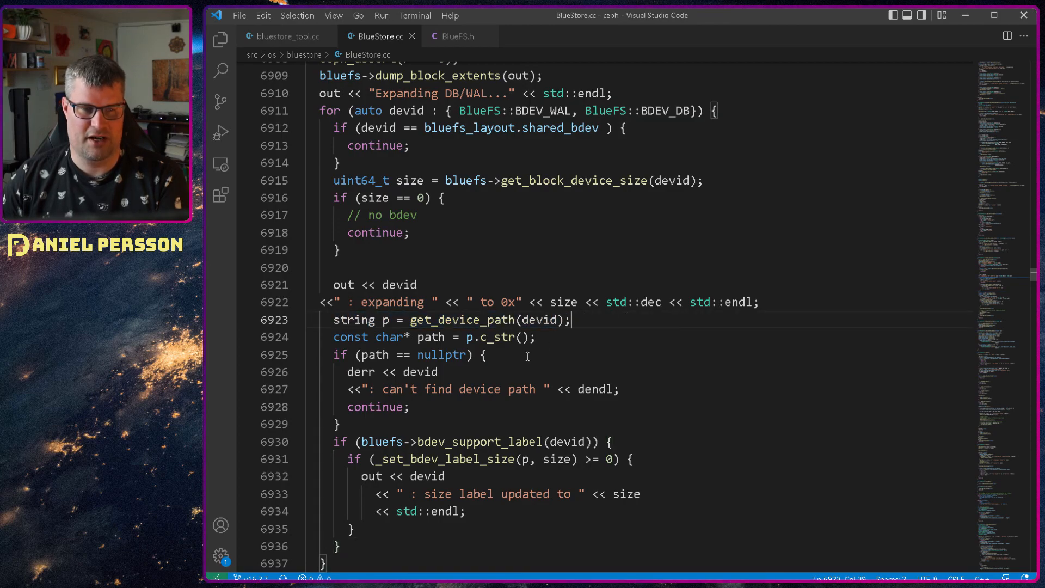
click(357, 529)
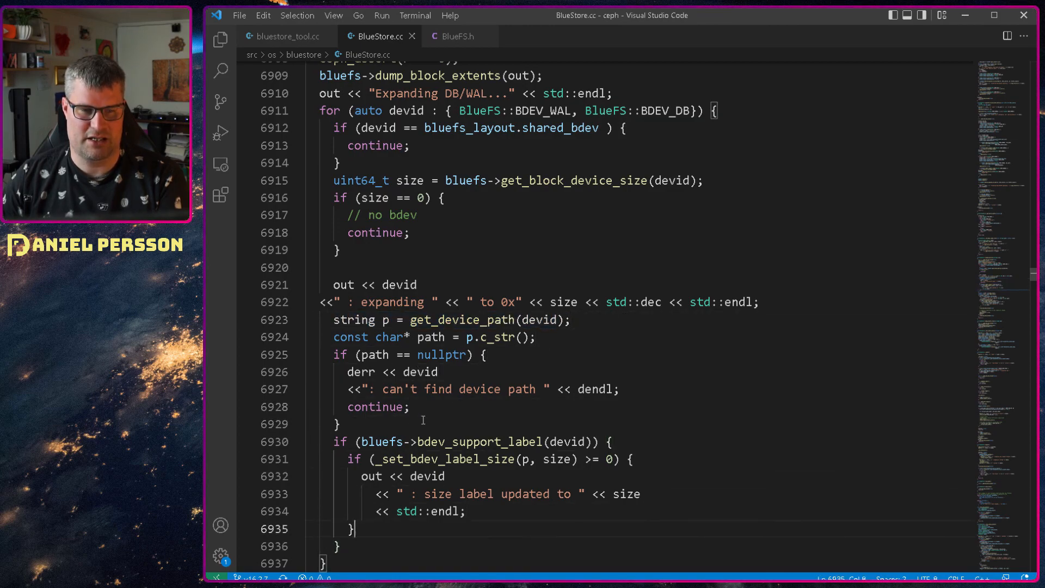
scroll(down, 3)
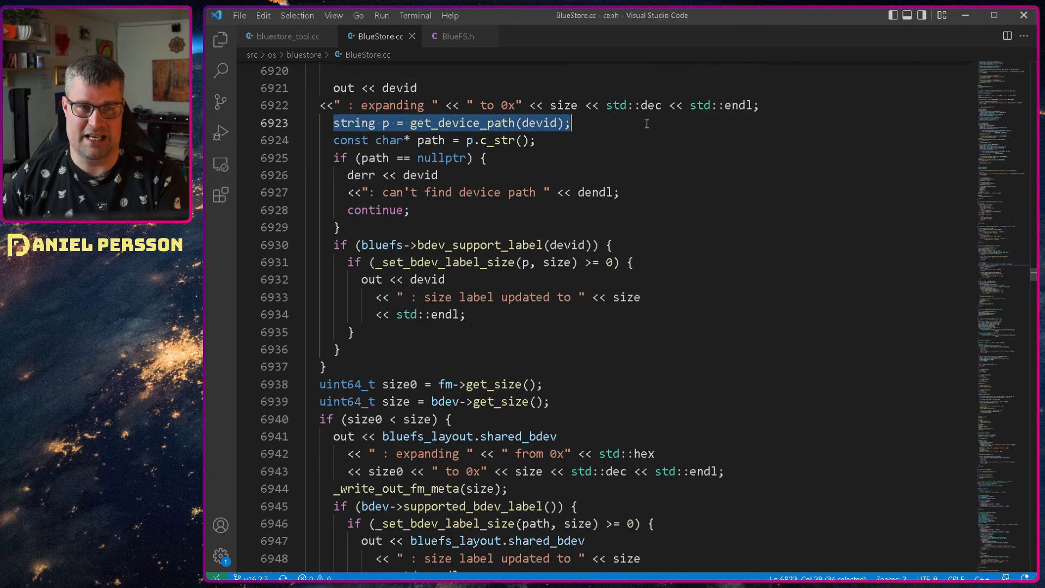
click(486, 262)
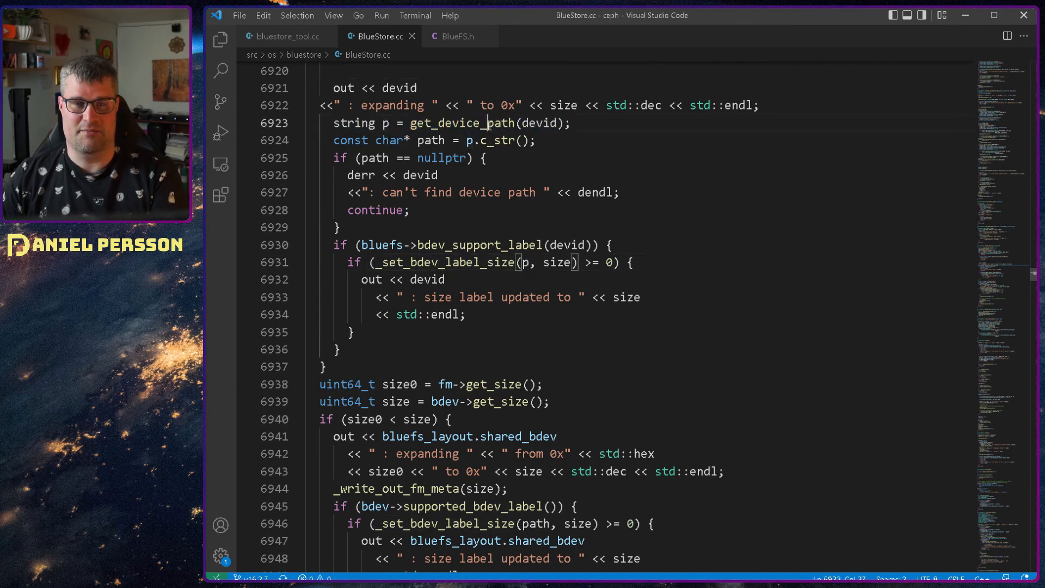
double_click(461, 123)
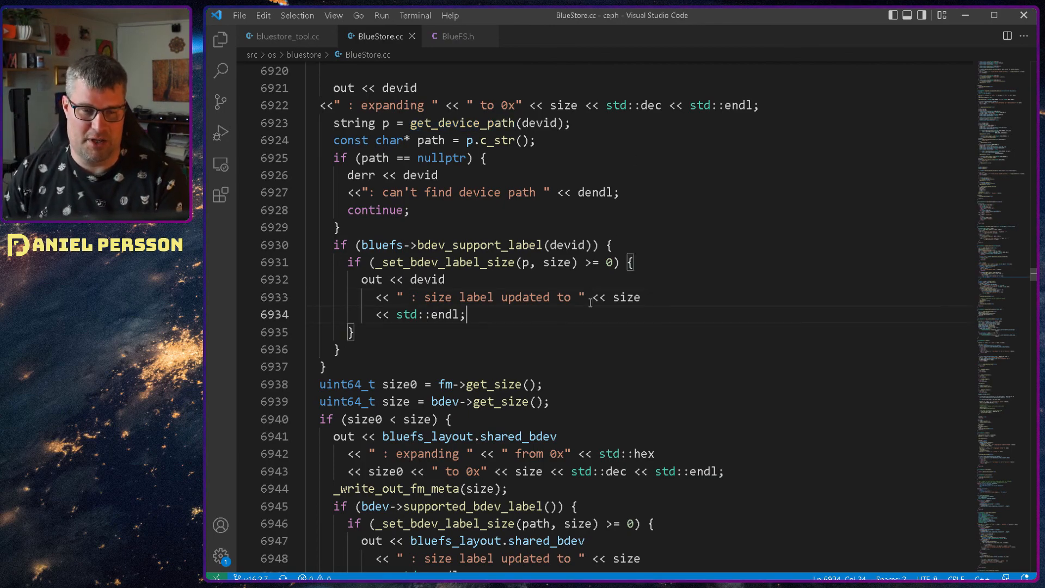
double_click(535, 523)
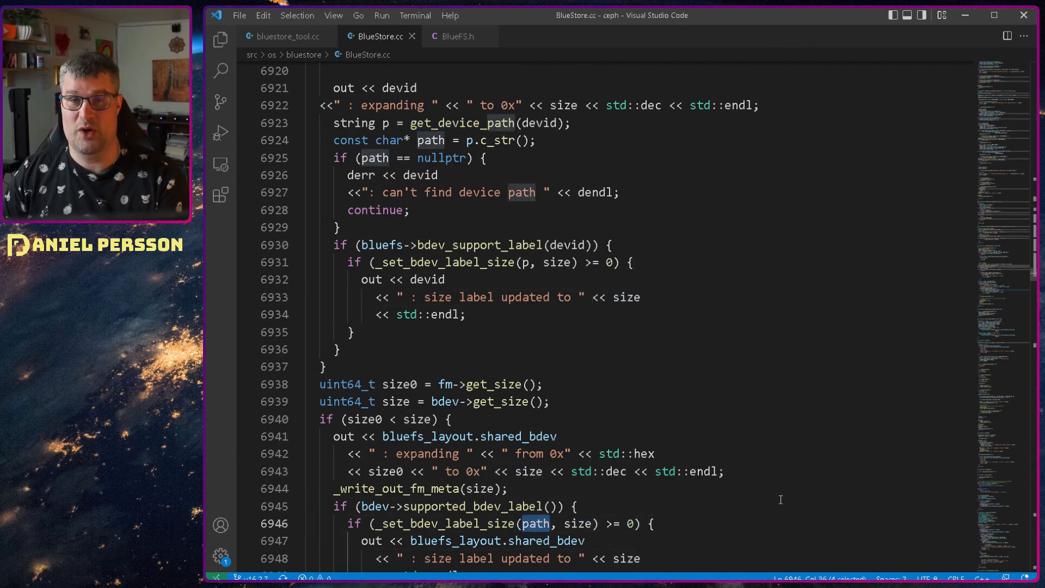
scroll(down, 3)
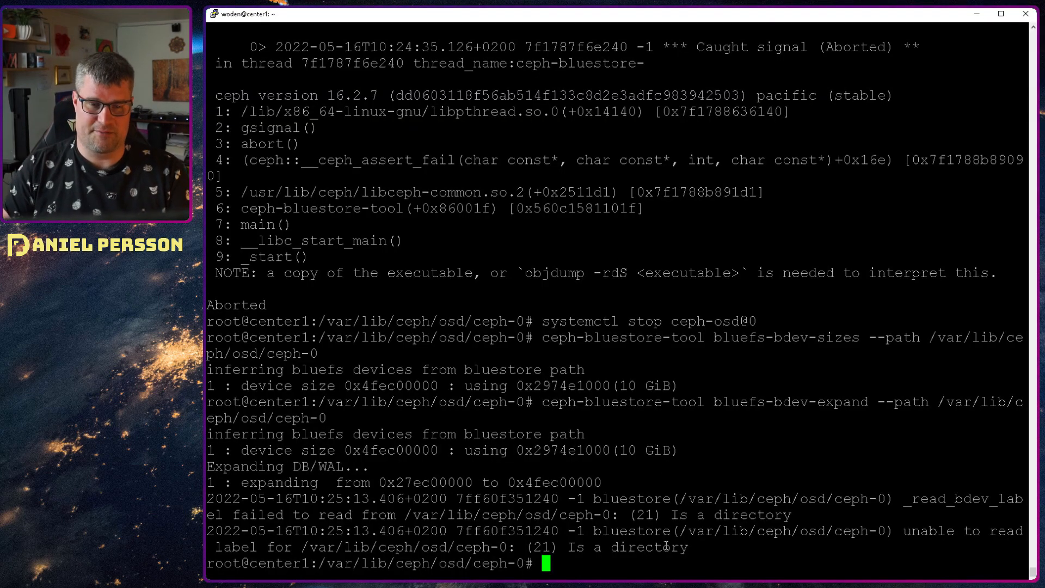
Rerun bluefs-bdev-sizes (now 373 MiB used) and start the ceph-osd@0 service
key(Return)
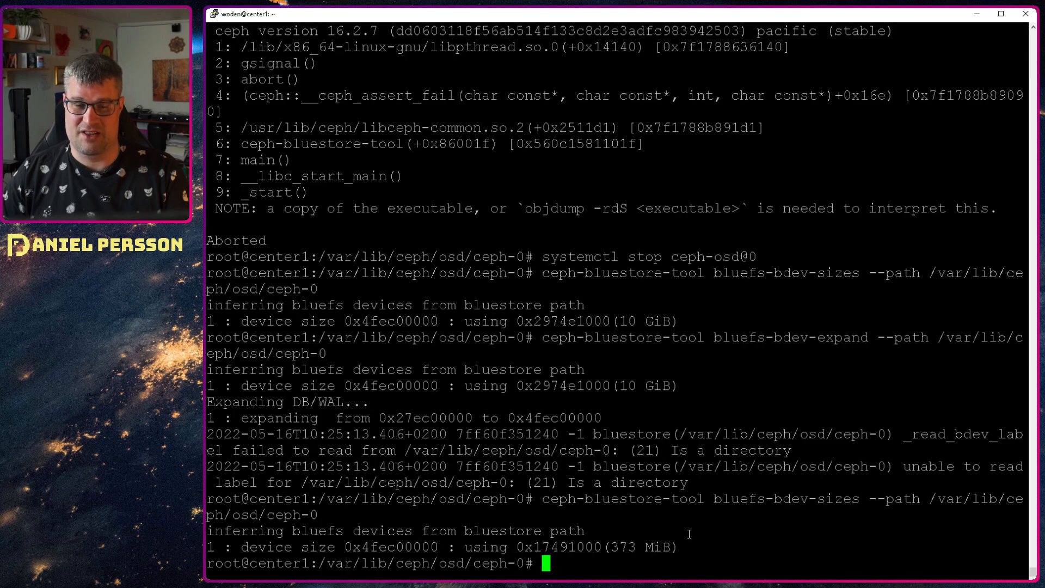
text(ceph-bluestore-tool bluefs-bdev-expand --path /var/lib/ceph/osd/ceph-0)
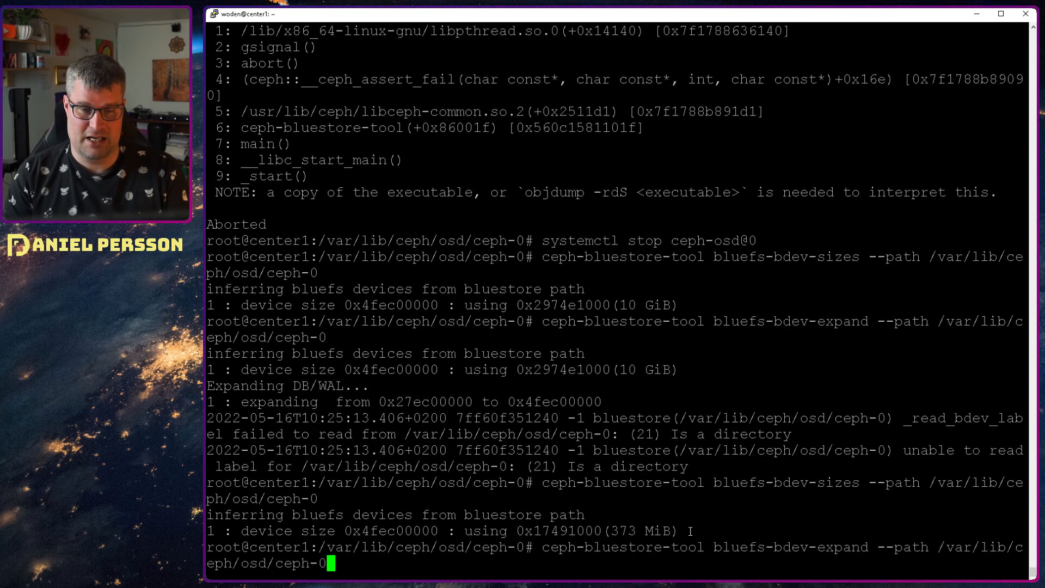
text(systemctl start ceph-osd@0)
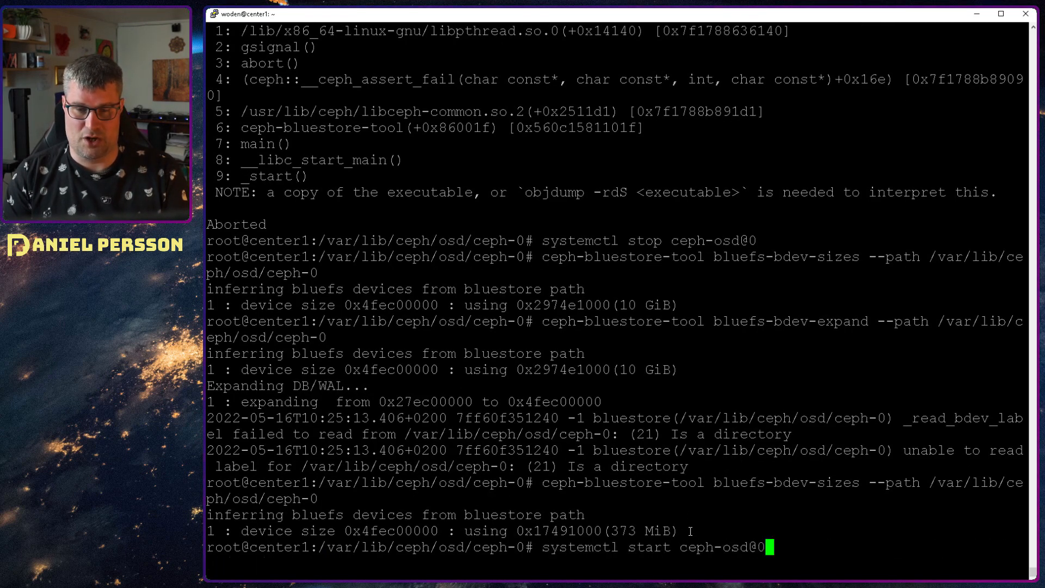
key(Return)
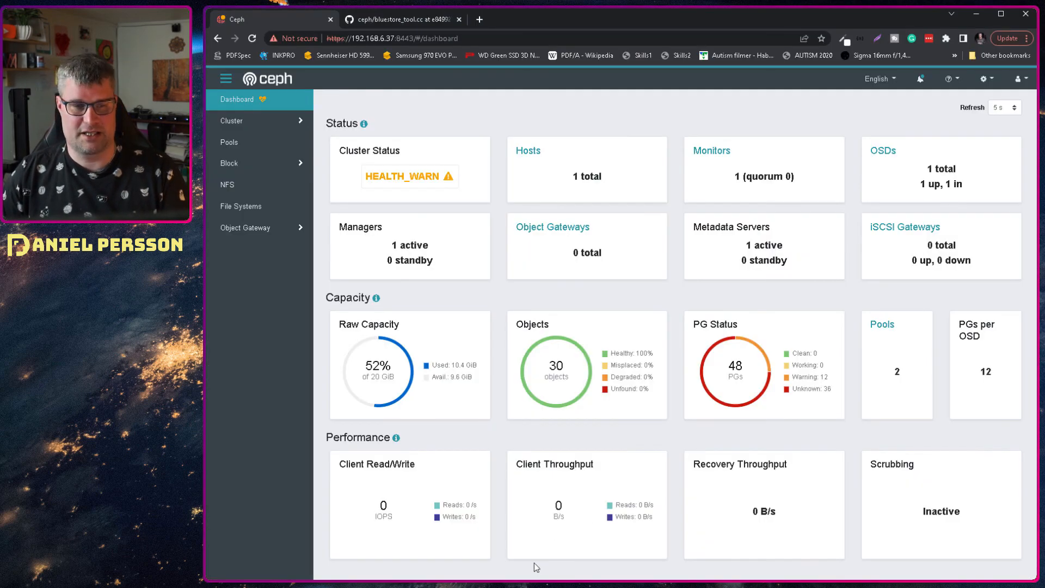
Switch to the Ceph Dashboard tab and watch Raw Capacity refresh to 2% of 20 GiB, 19.6 GiB available
click(251, 38)
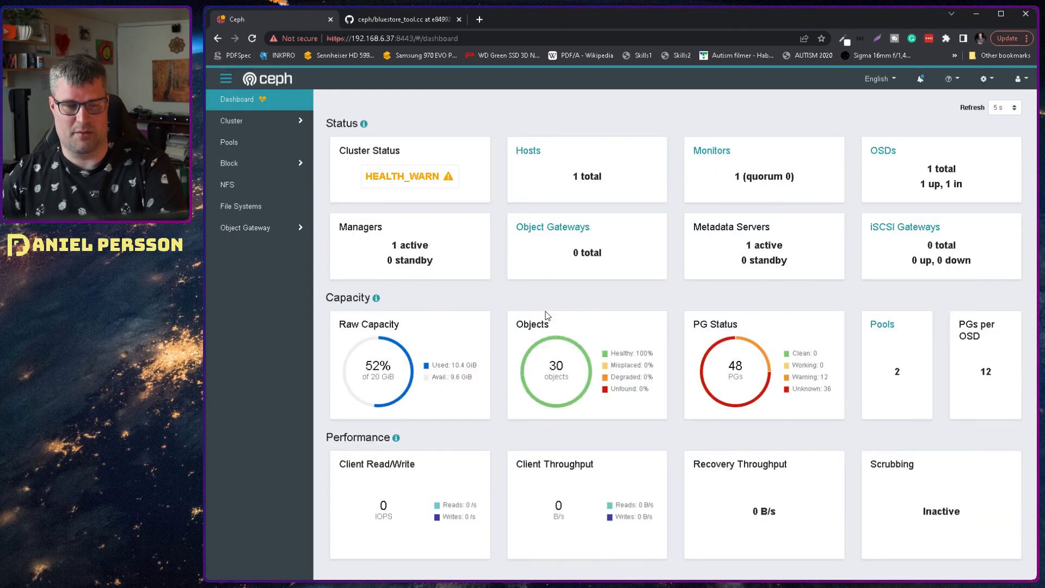
mouse_move(286, 431)
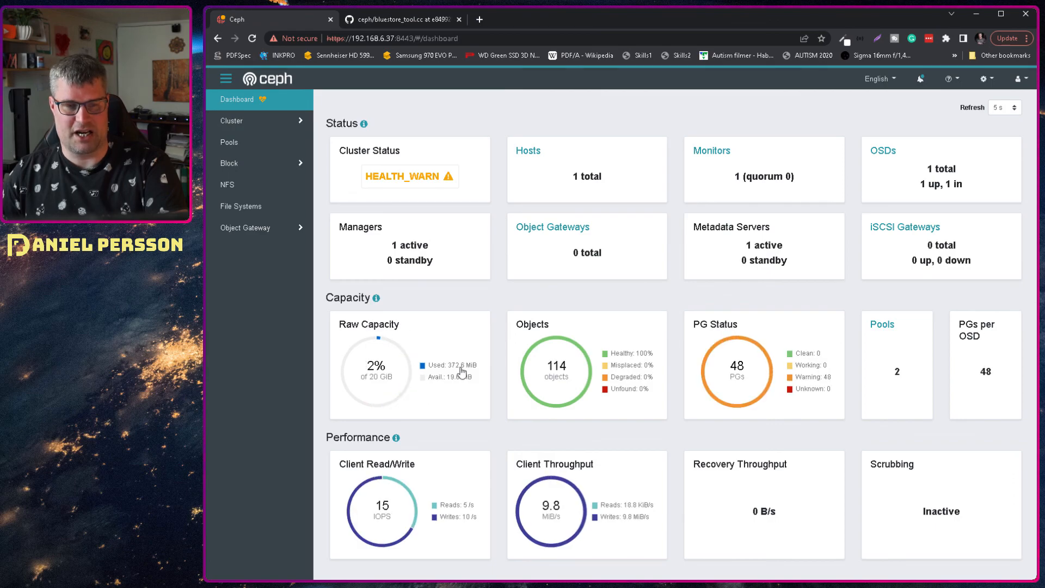
mouse_move(465, 384)
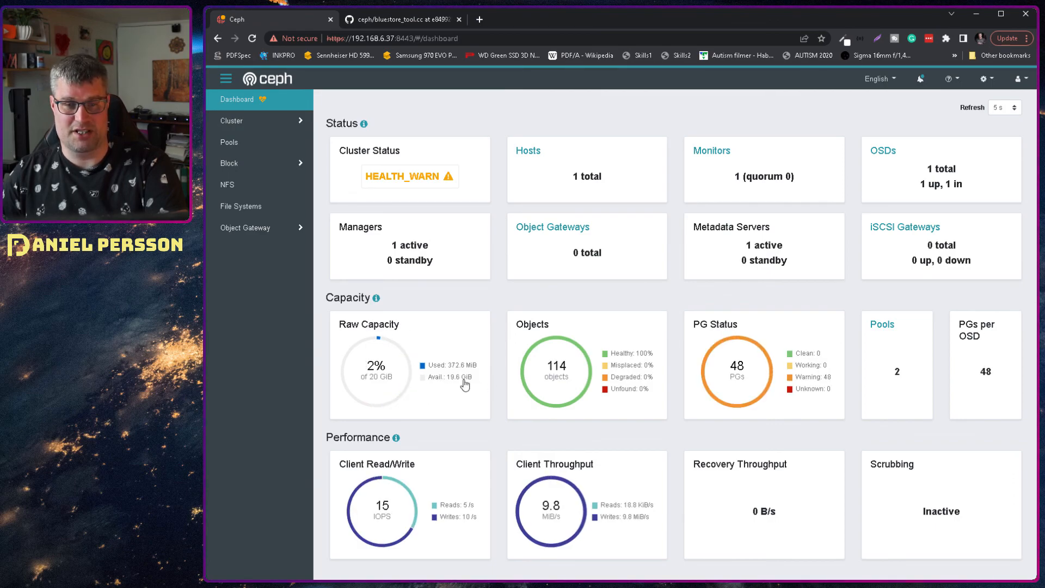
mouse_move(821, 441)
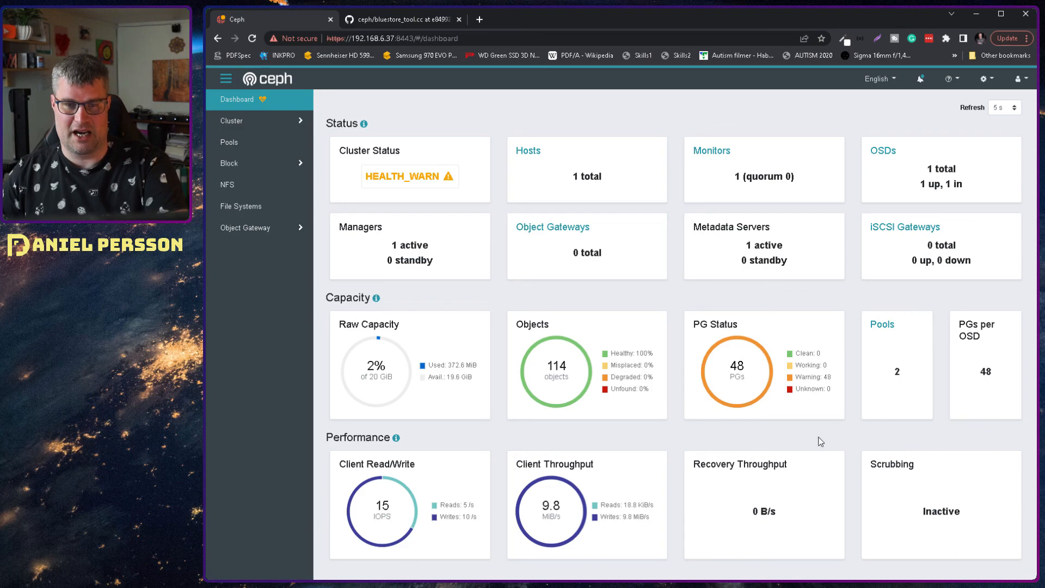
mouse_move(802, 367)
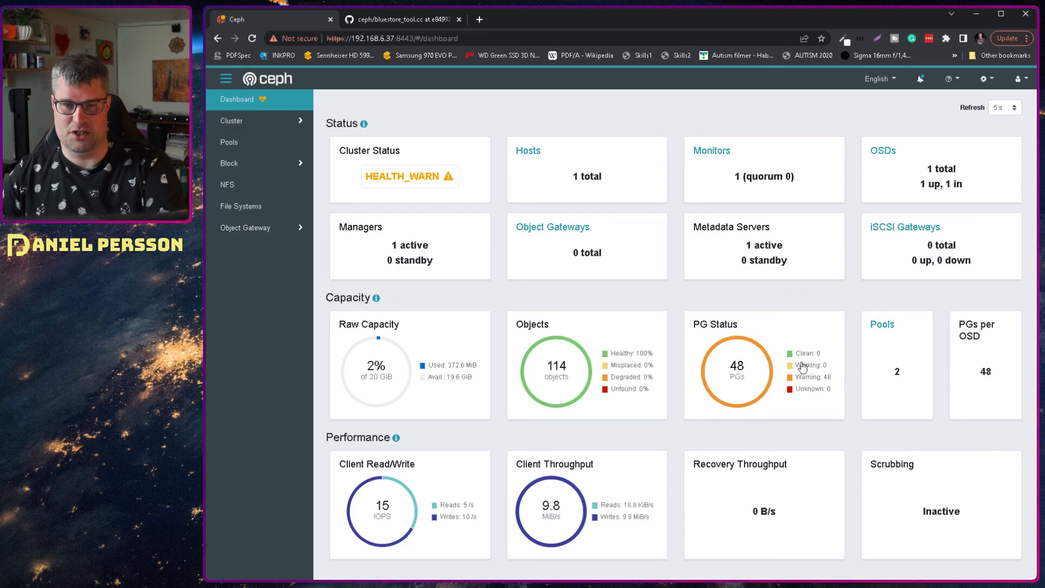
mouse_move(750, 396)
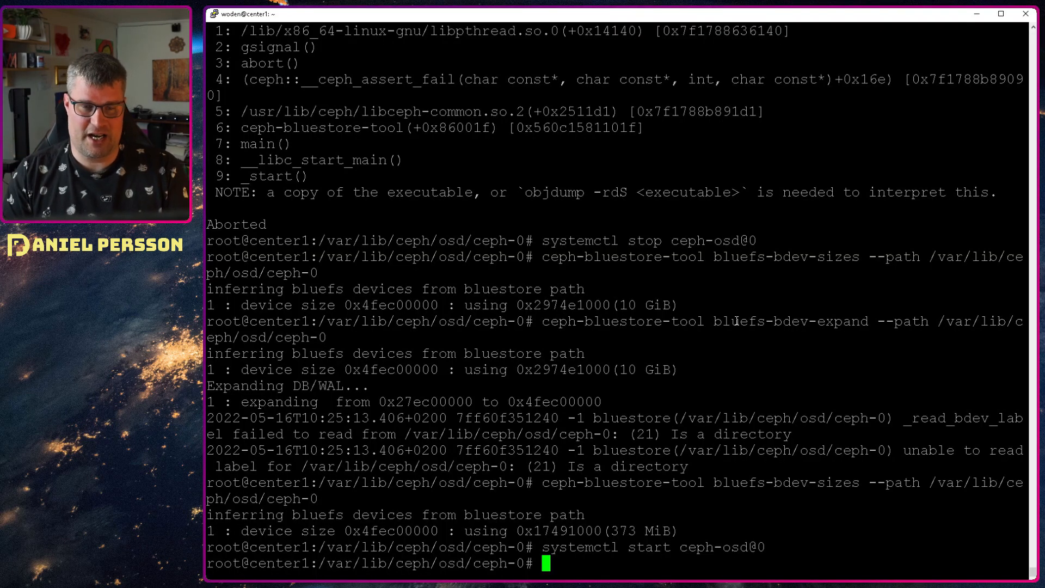
Mount /cephfs and list it, showing I_was_here and the two OpenJDK zip archives
text(mount /cephfs/)
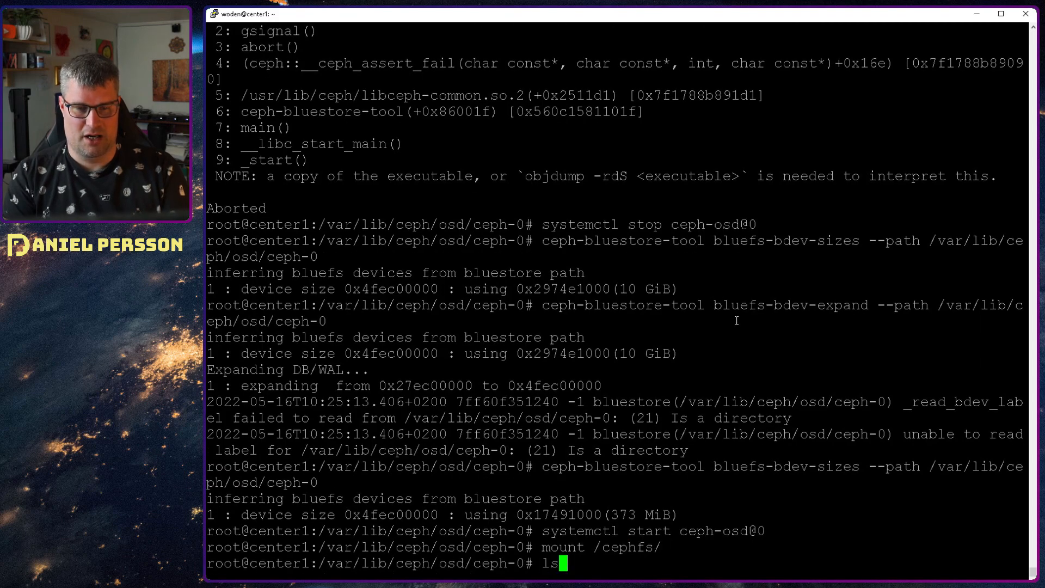
key(Return)
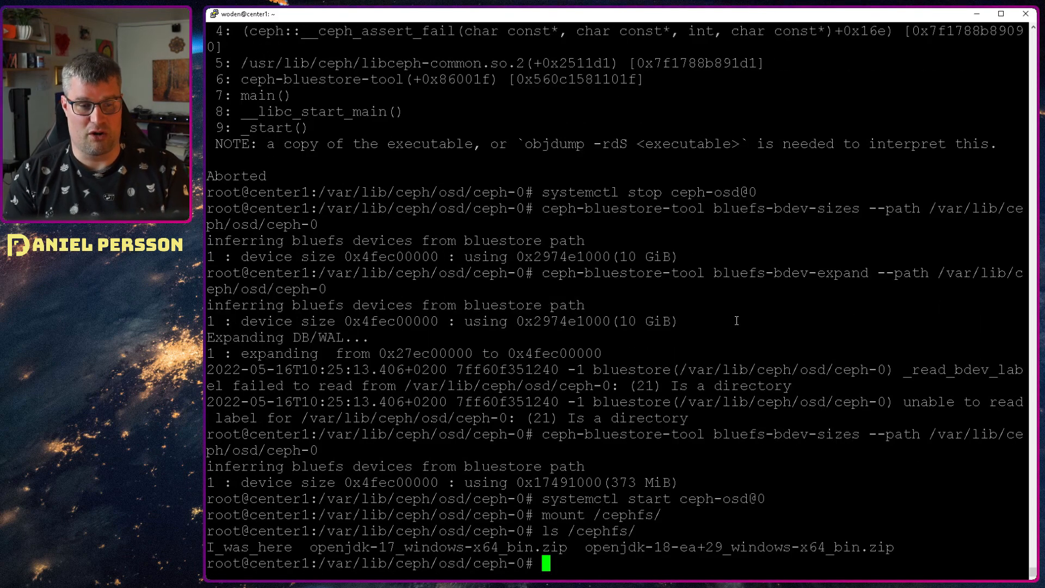